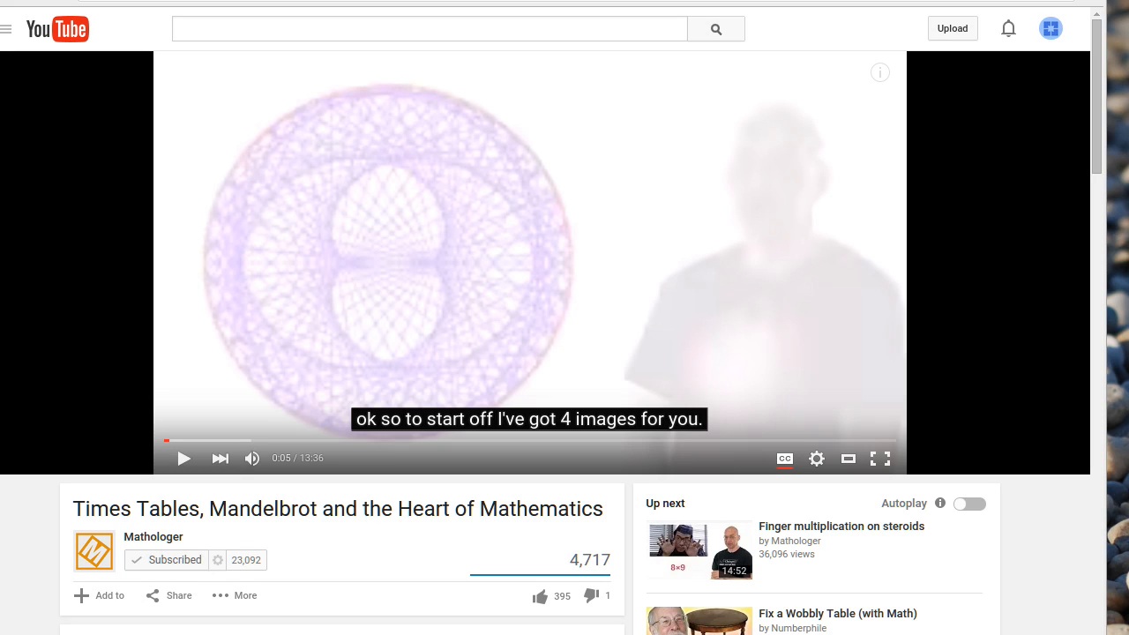
pyautogui.moveTo(371, 536)
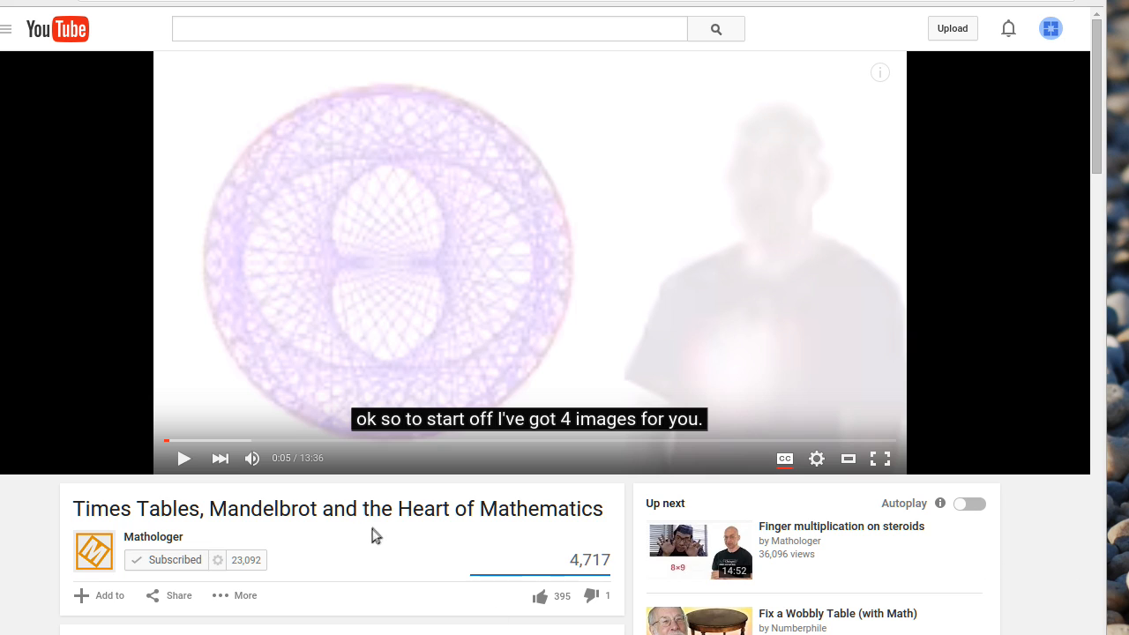
pyautogui.moveTo(386, 557)
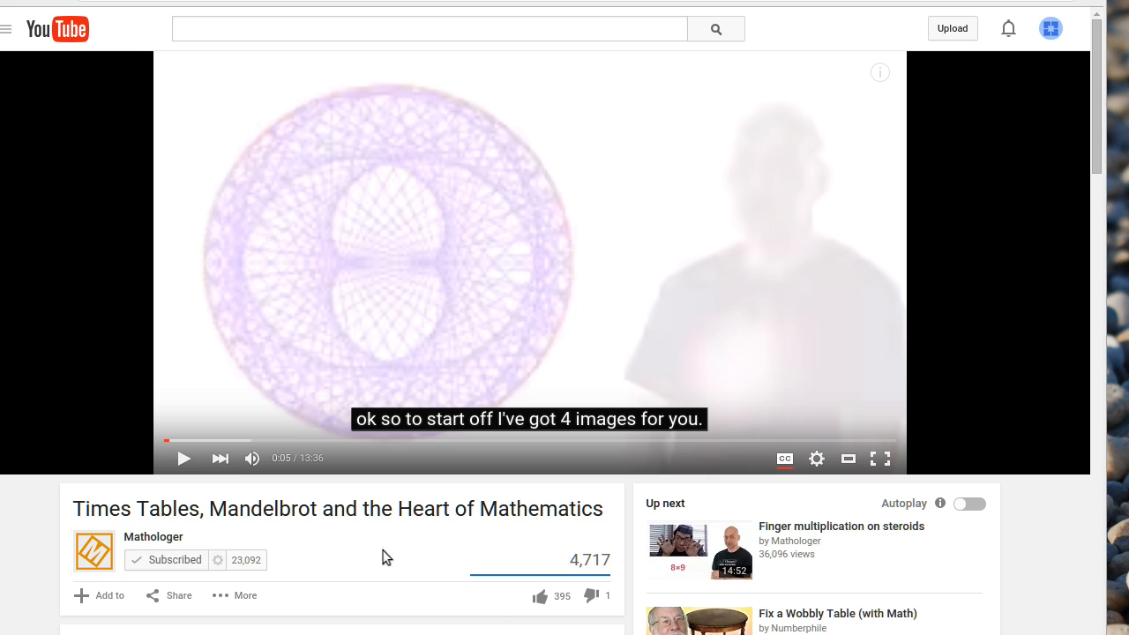
pyautogui.moveTo(371, 565)
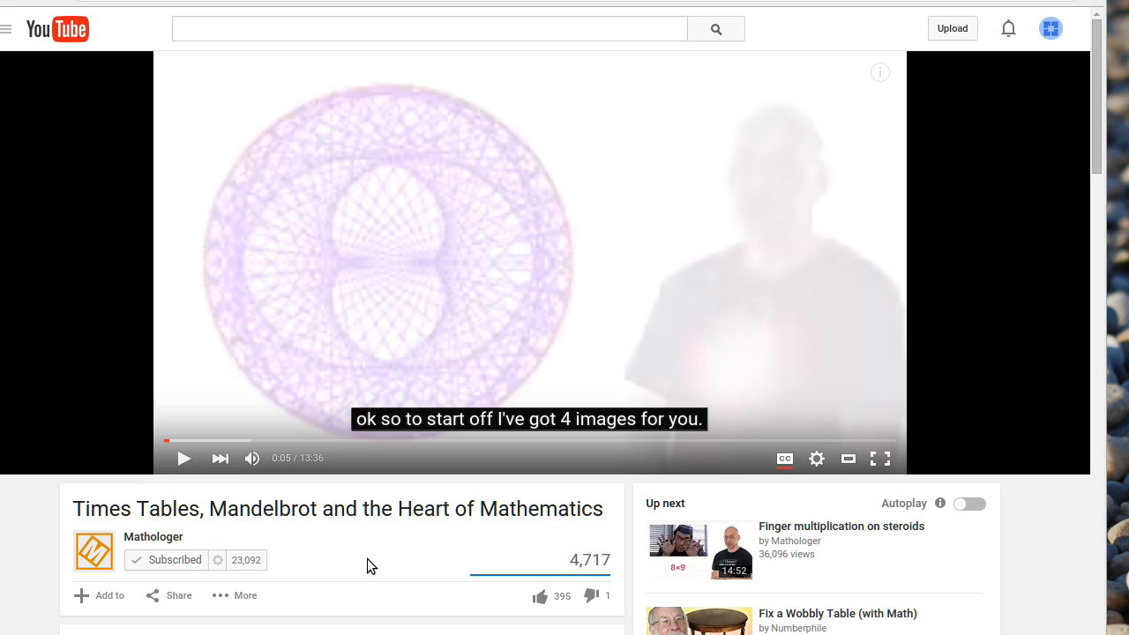
pyautogui.moveTo(244, 557)
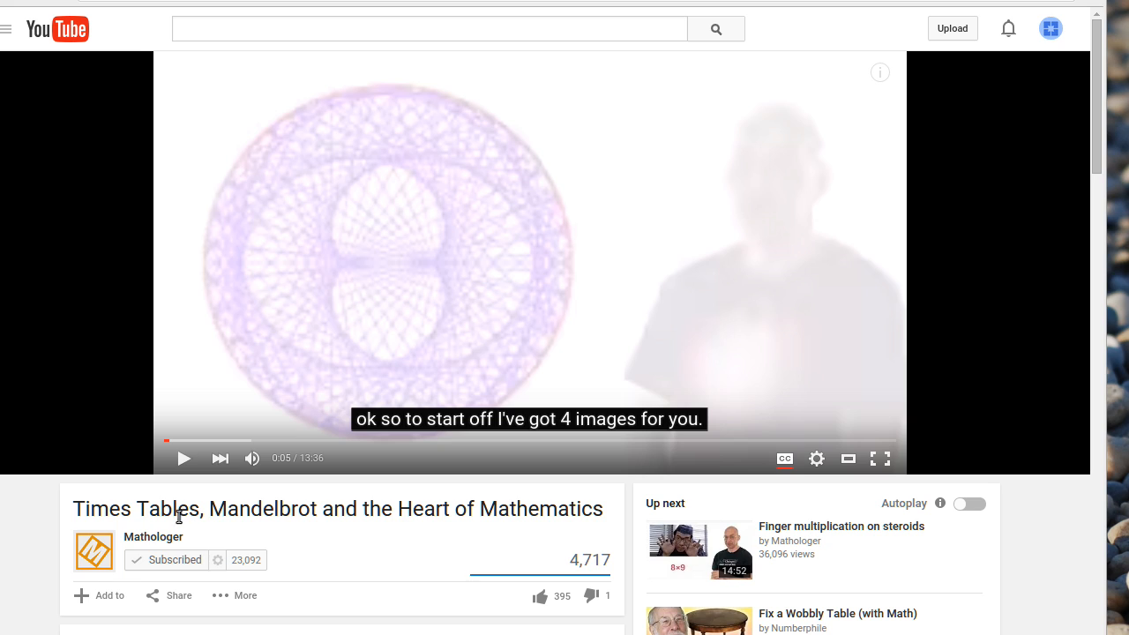
pyautogui.moveTo(176, 508)
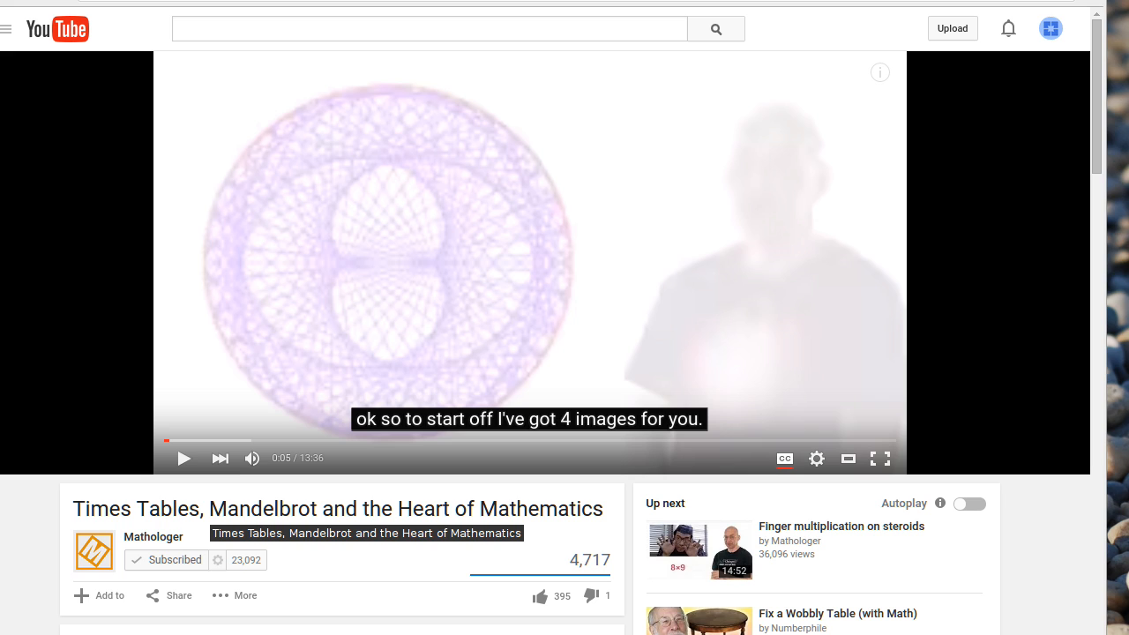
pyautogui.moveTo(424, 220)
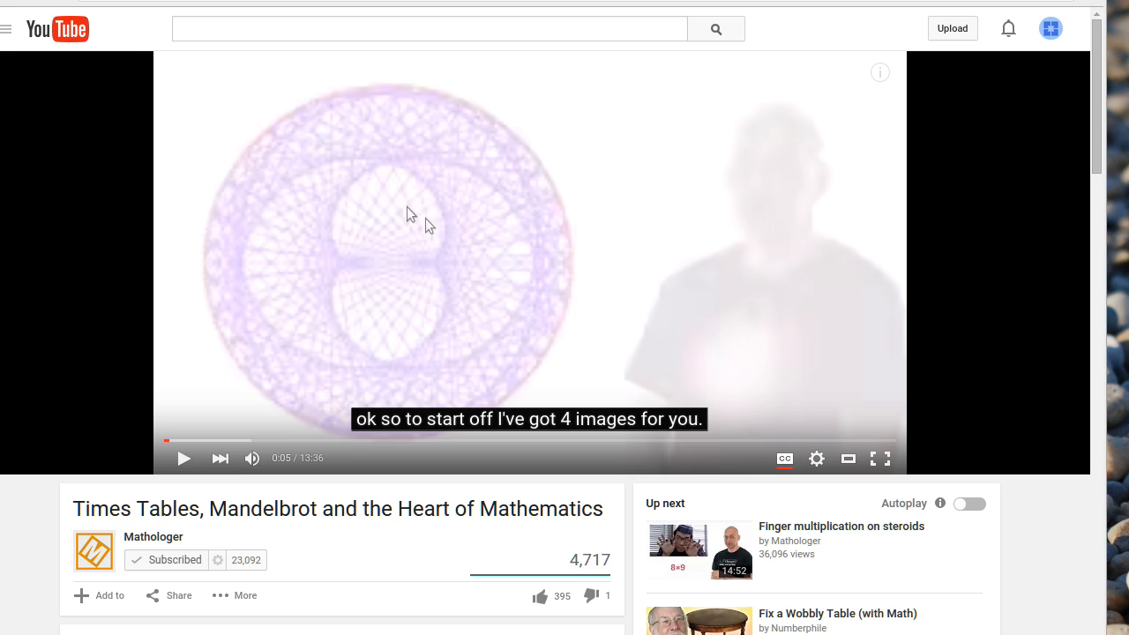
pyautogui.moveTo(432, 564)
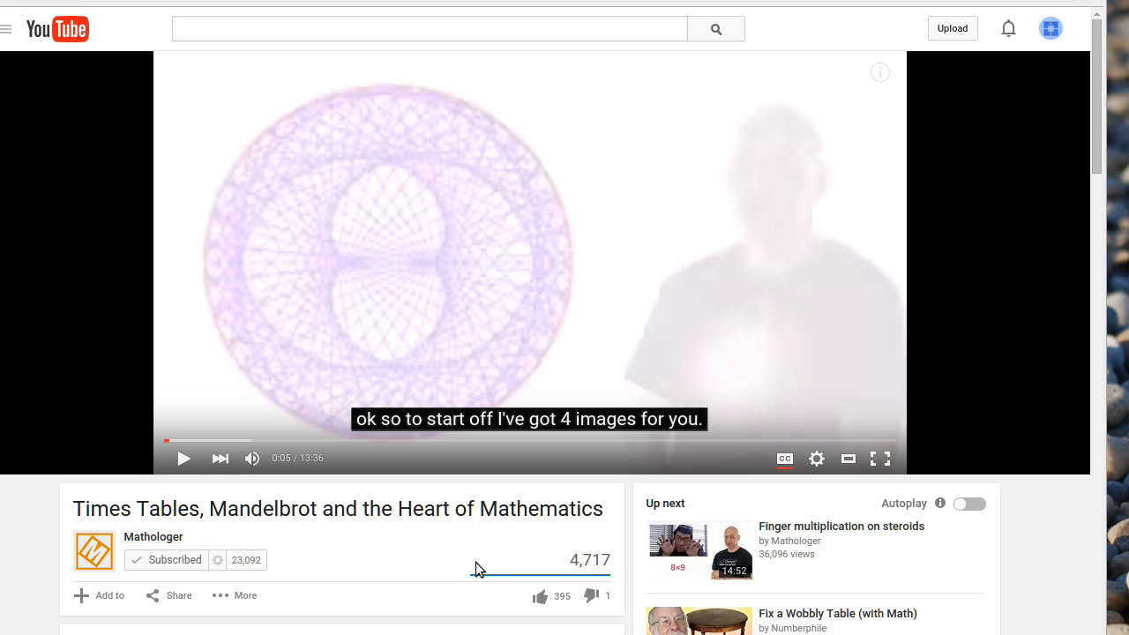
pyautogui.moveTo(543, 339)
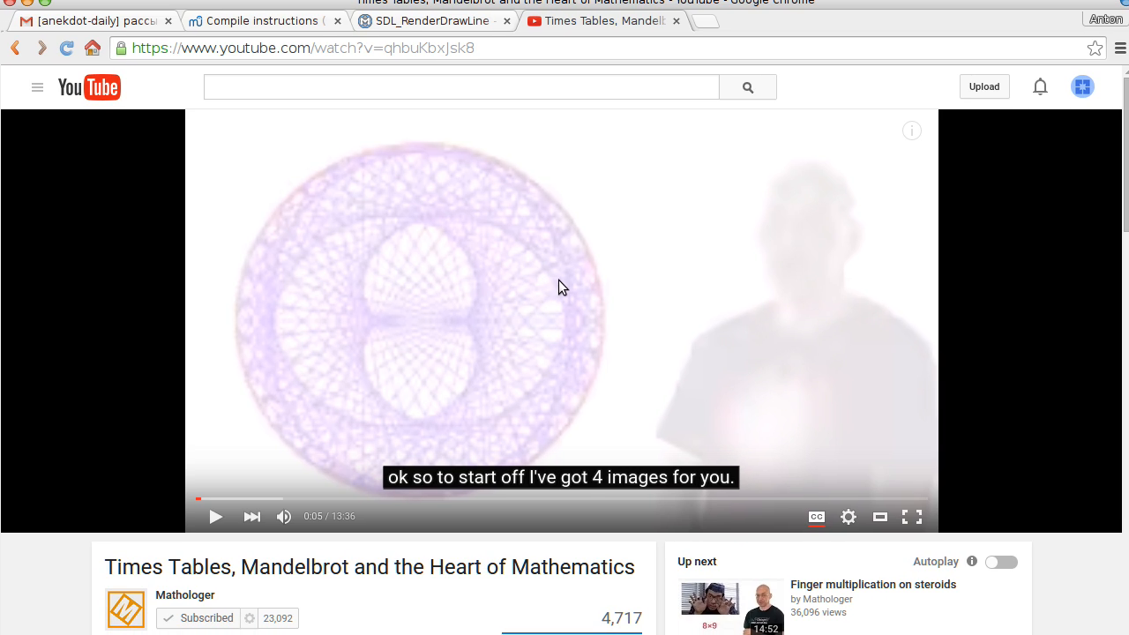
pyautogui.moveTo(555, 293)
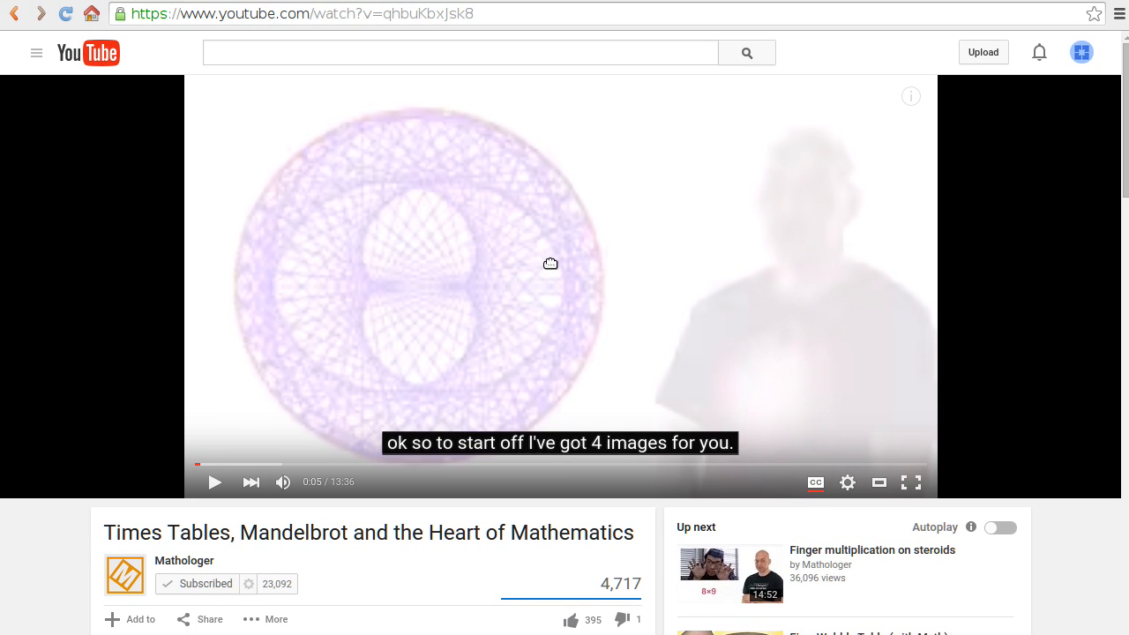
pyautogui.moveTo(398, 357)
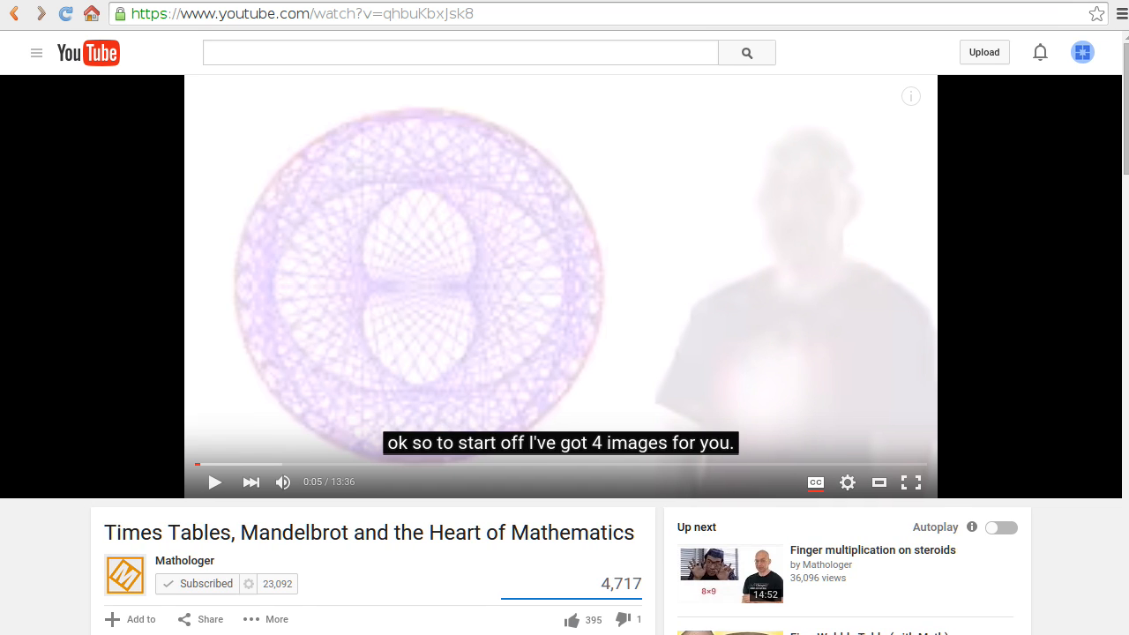
# - Browse to the empty ~/prj/times_tables project folder in Dired
pyautogui.scroll(-3)
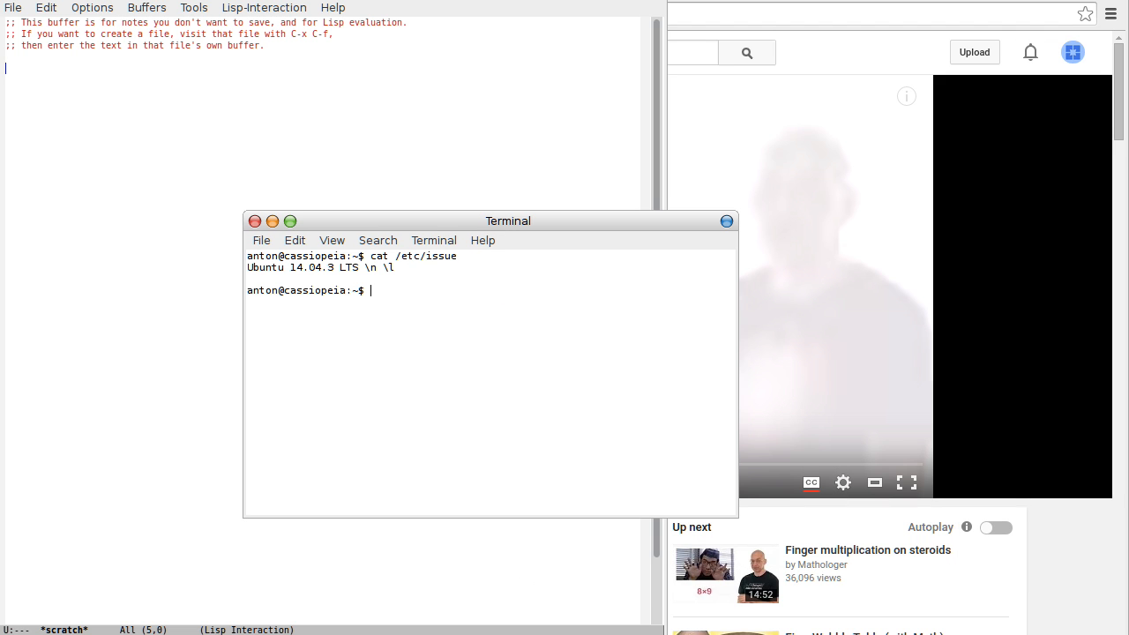
pyautogui.moveTo(310, 278)
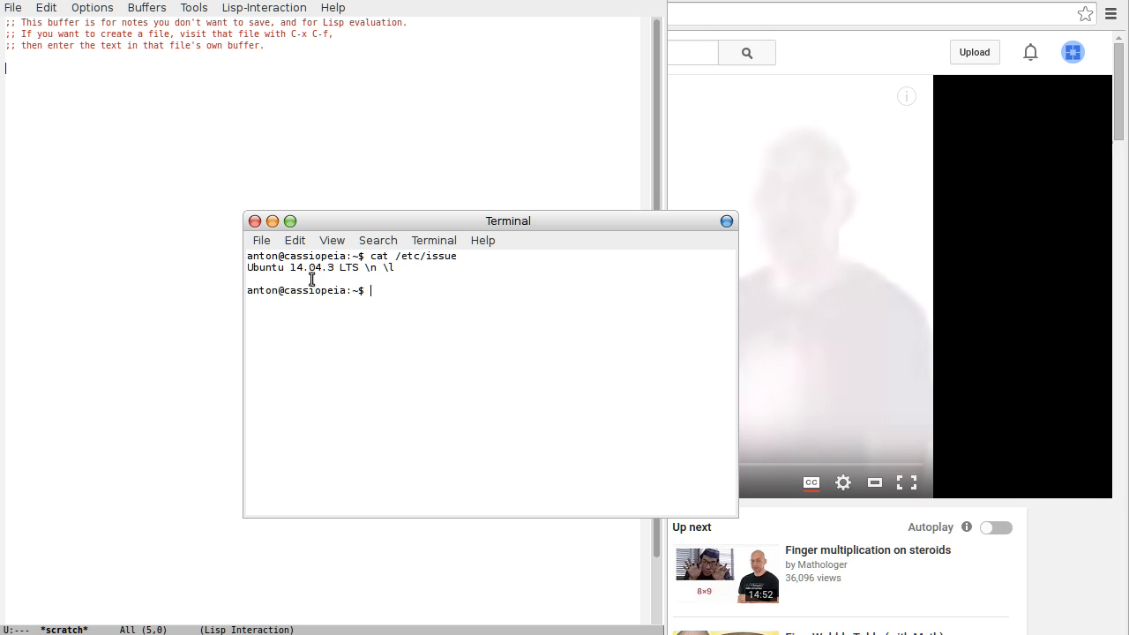
pyautogui.moveTo(342, 267)
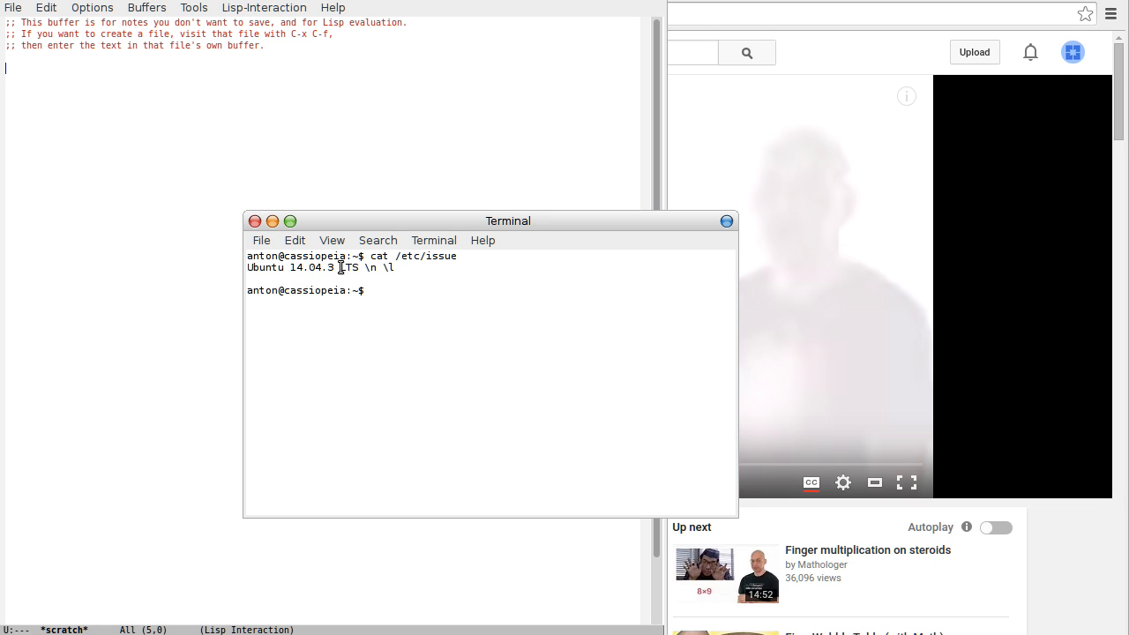
pyautogui.moveTo(432, 316)
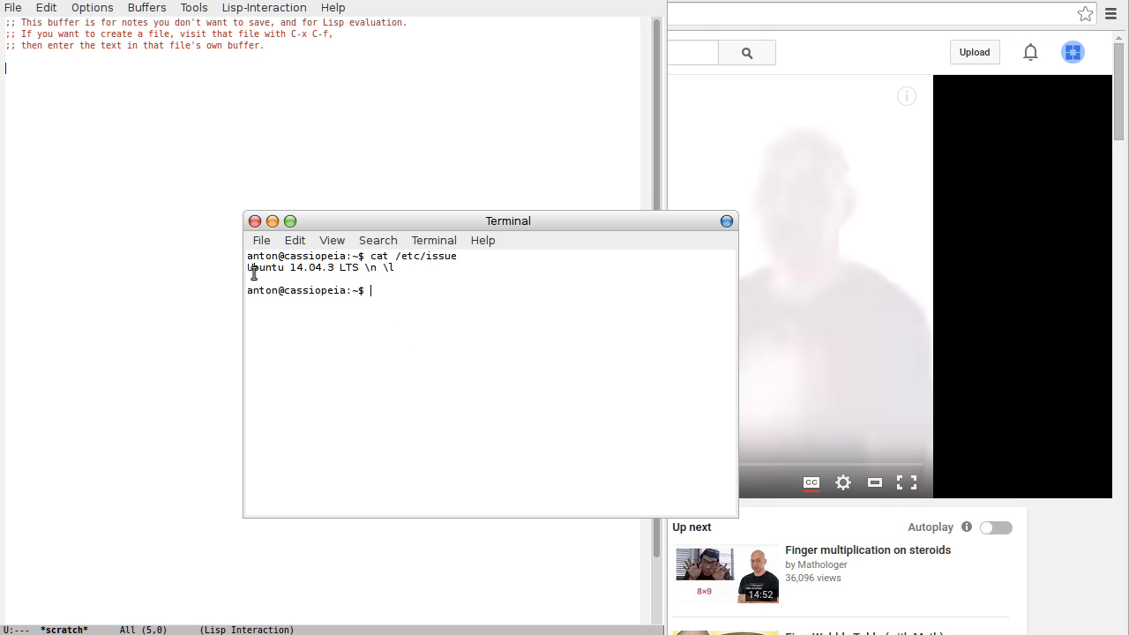
pyautogui.moveTo(405, 271)
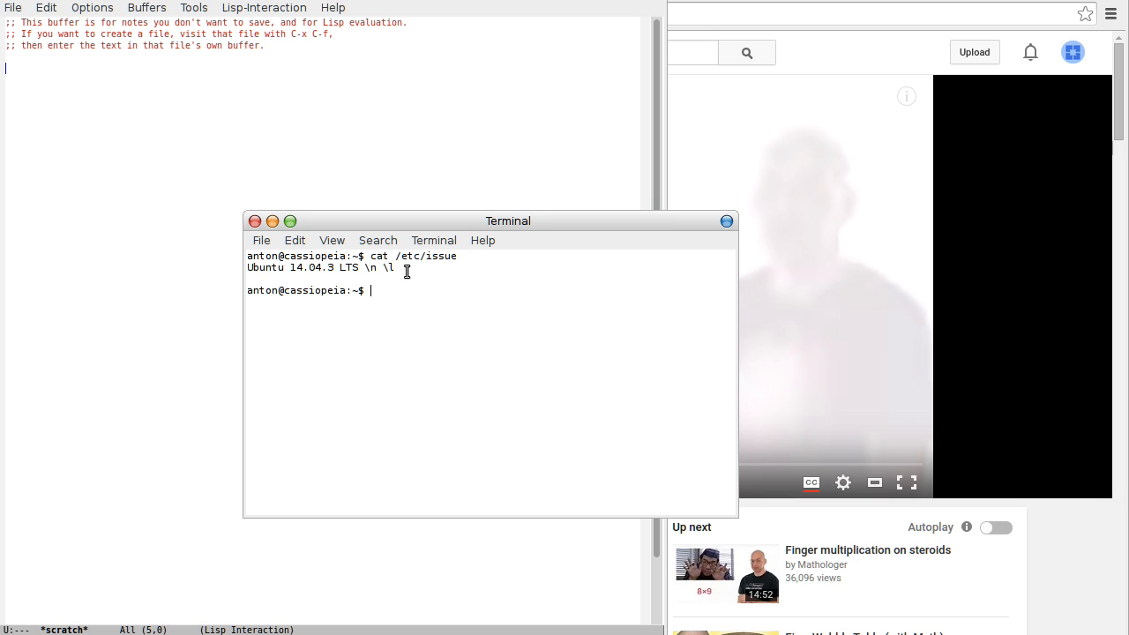
pyautogui.moveTo(465, 250)
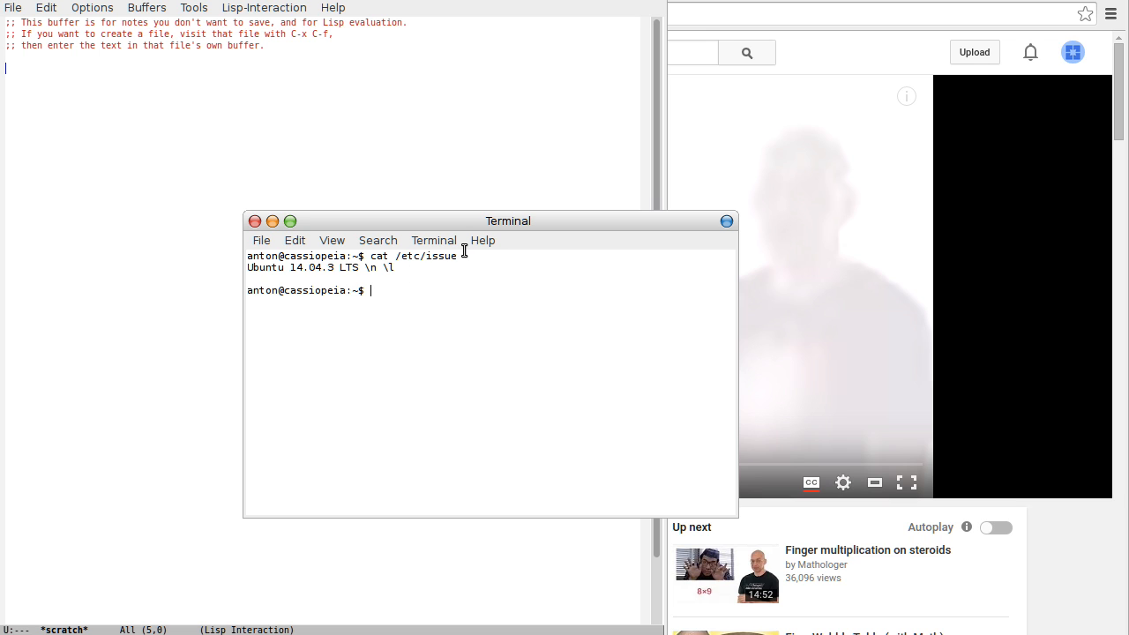
pyautogui.moveTo(480, 250)
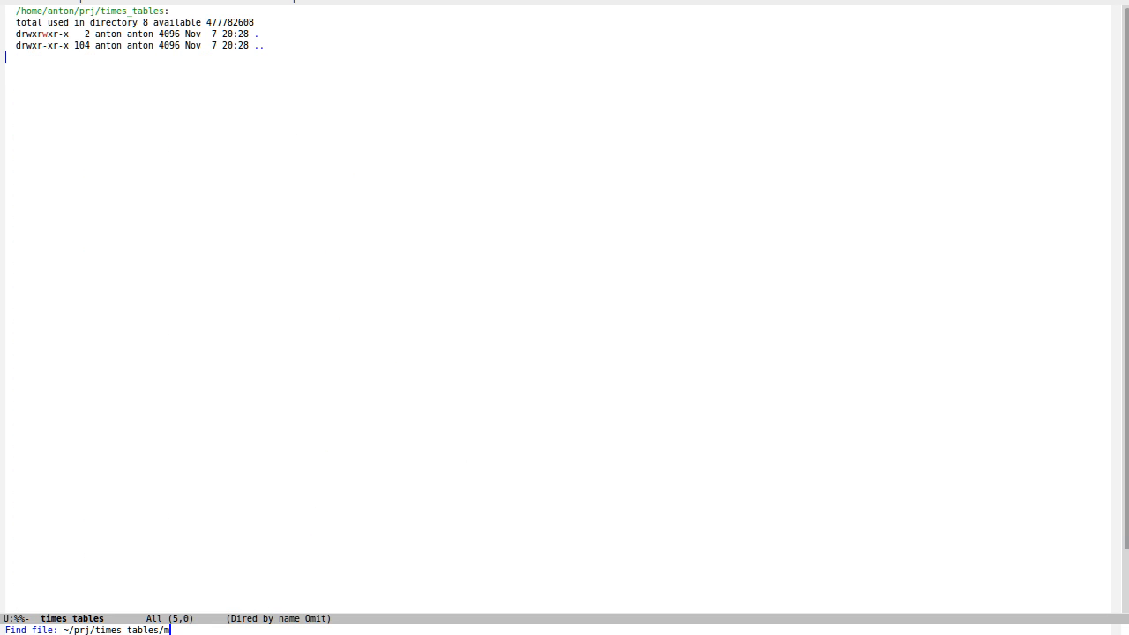
# - Create main.cpp with #include <SDL2/SDL.h> and an empty int main() body
pyautogui.write('ain.cpp')
pyautogui.write('#include')
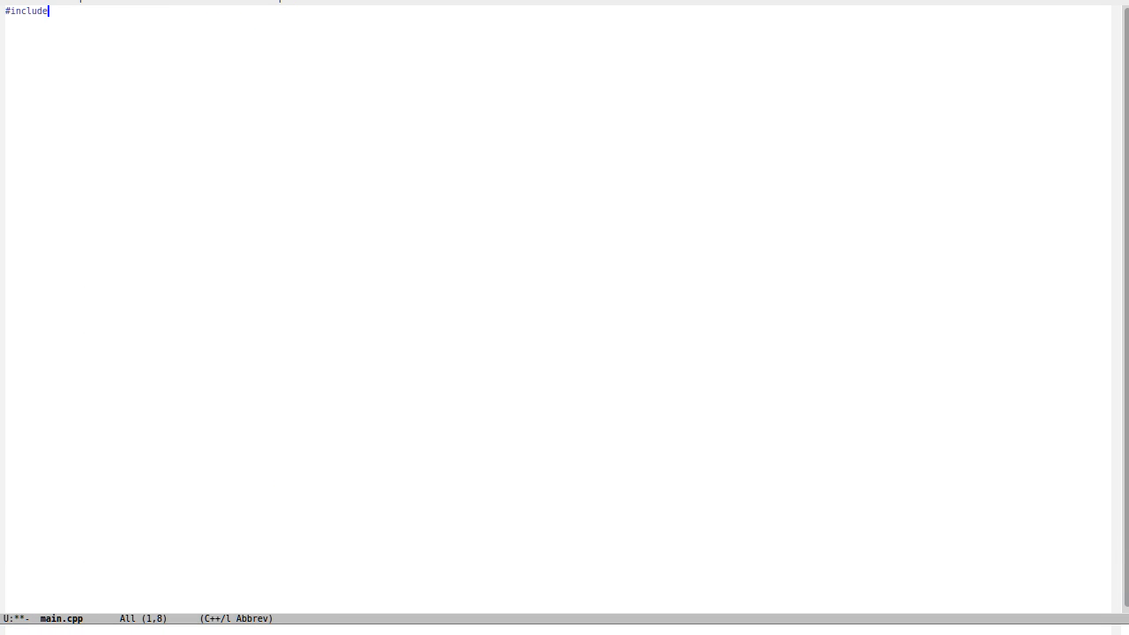
pyautogui.write('<')
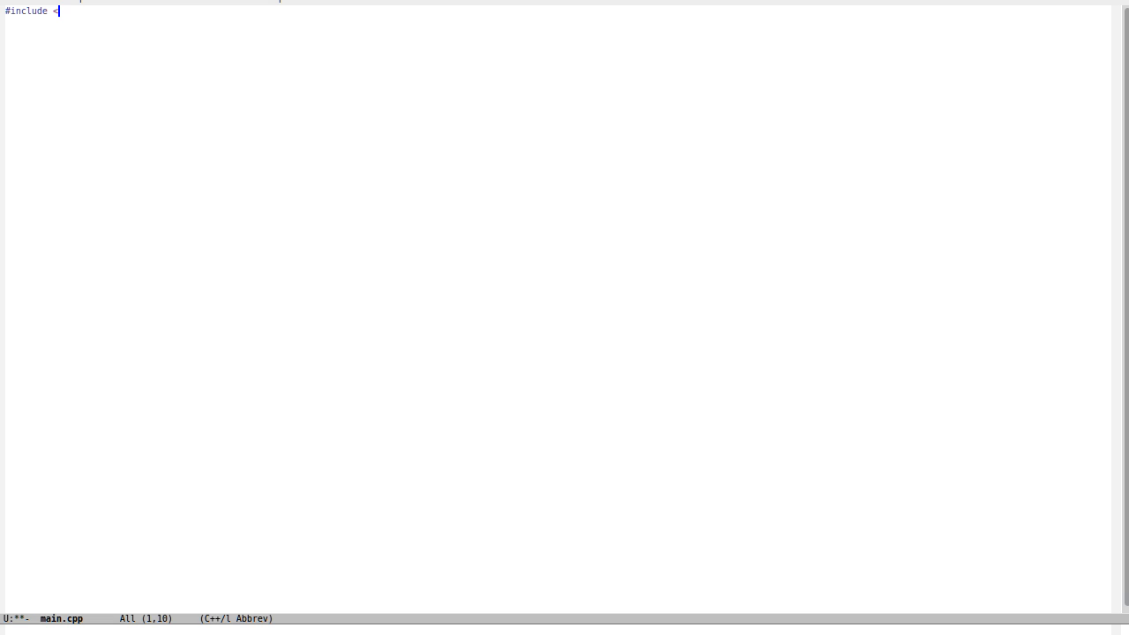
pyautogui.write('SDL2/S')
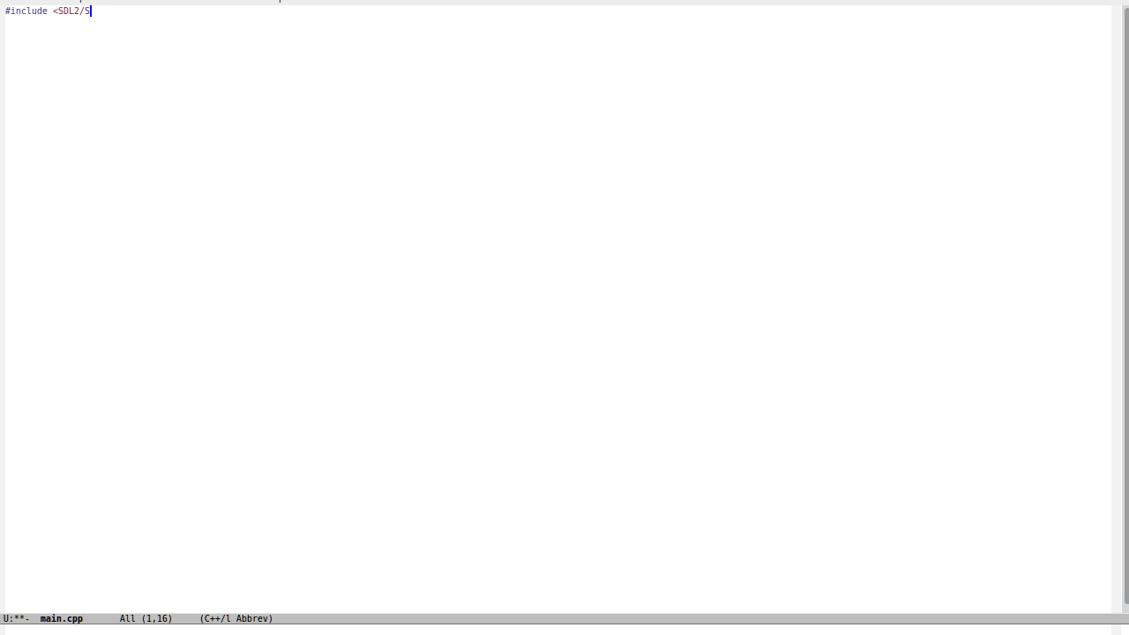
pyautogui.write('DL.h>')
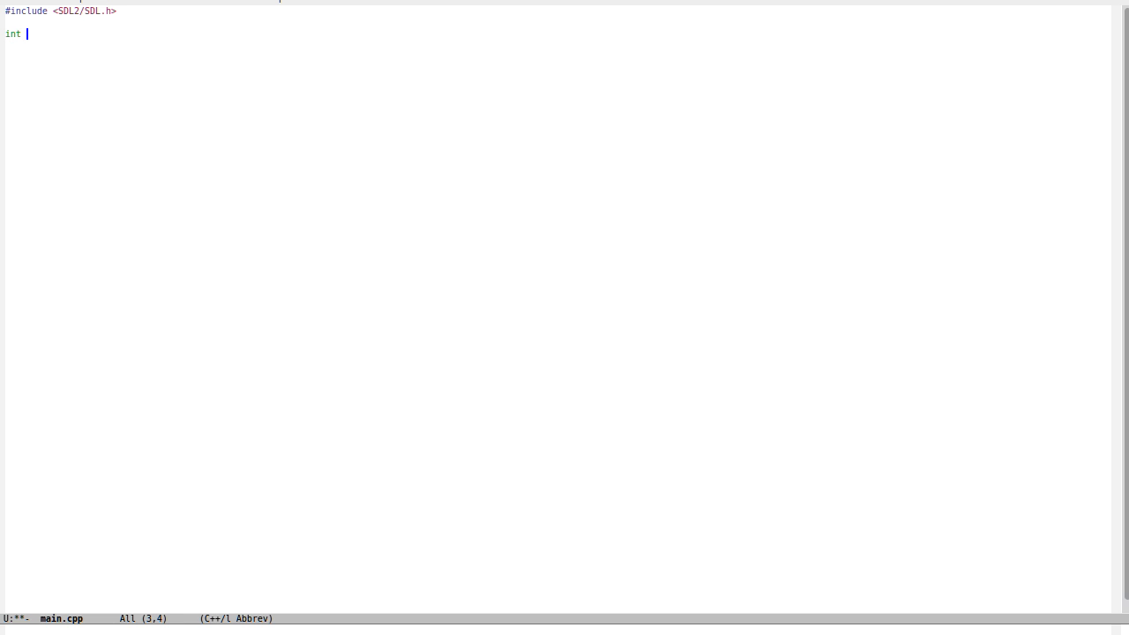
pyautogui.write('main()')
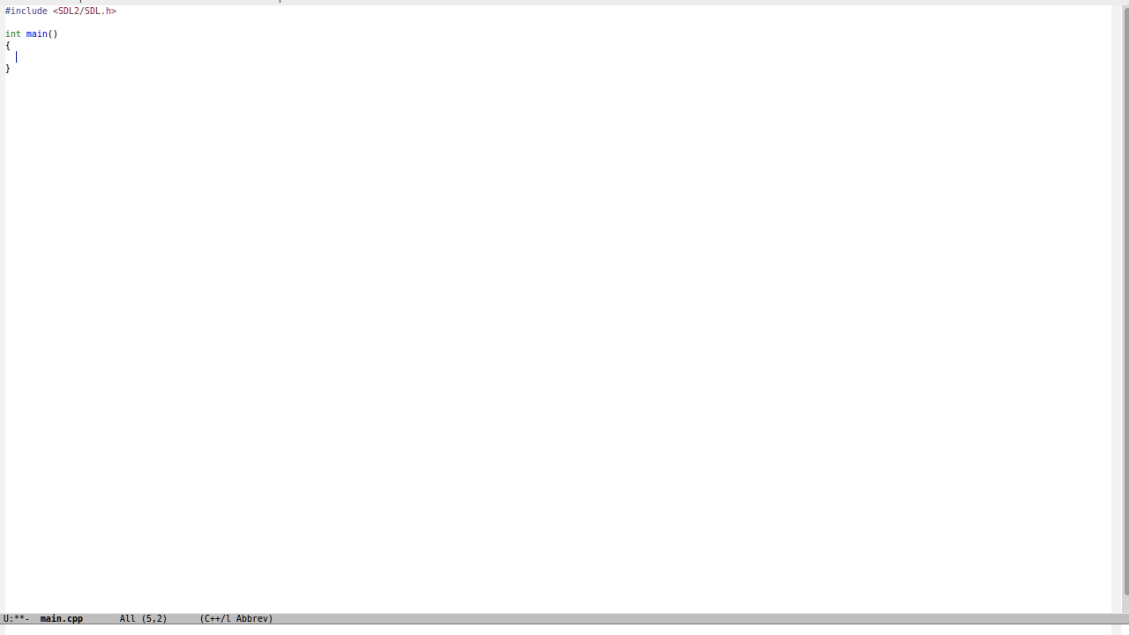
# - Guard SDL_Init with an if that prints "SDL_Init error" to std::cerr
pyautogui.write('(')
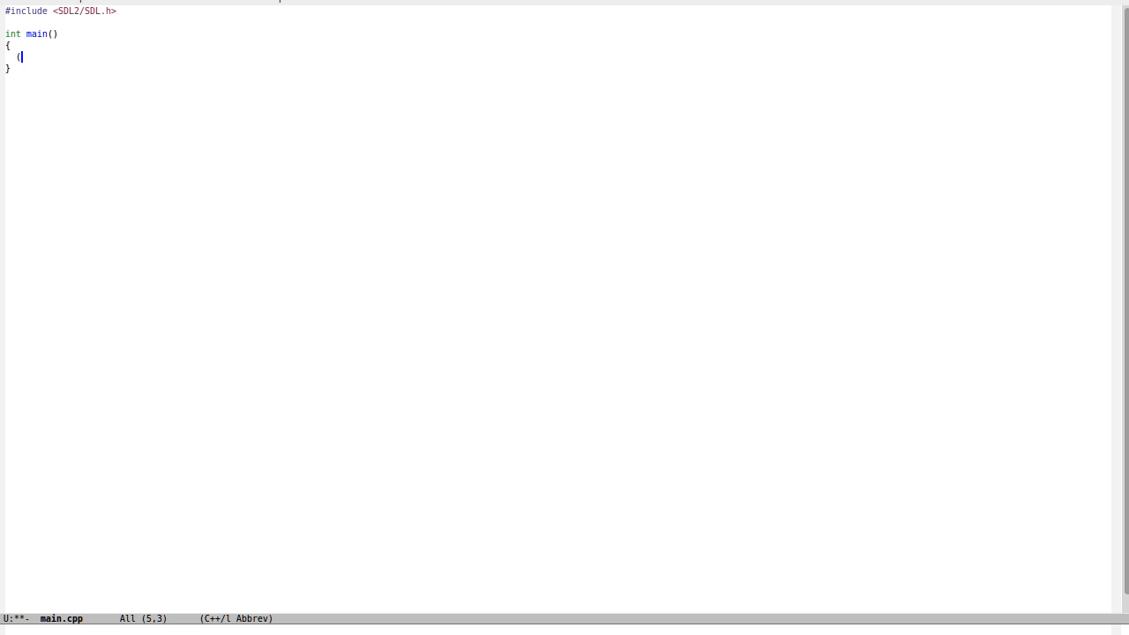
pyautogui.write('if (SDL_Init')
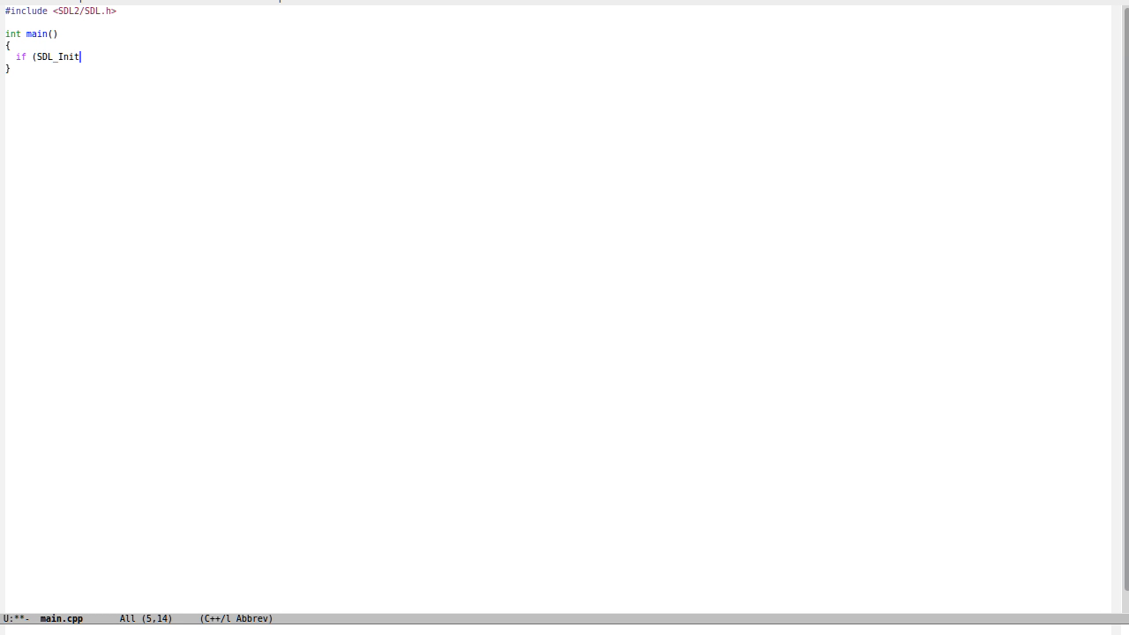
pyautogui.write('(A')
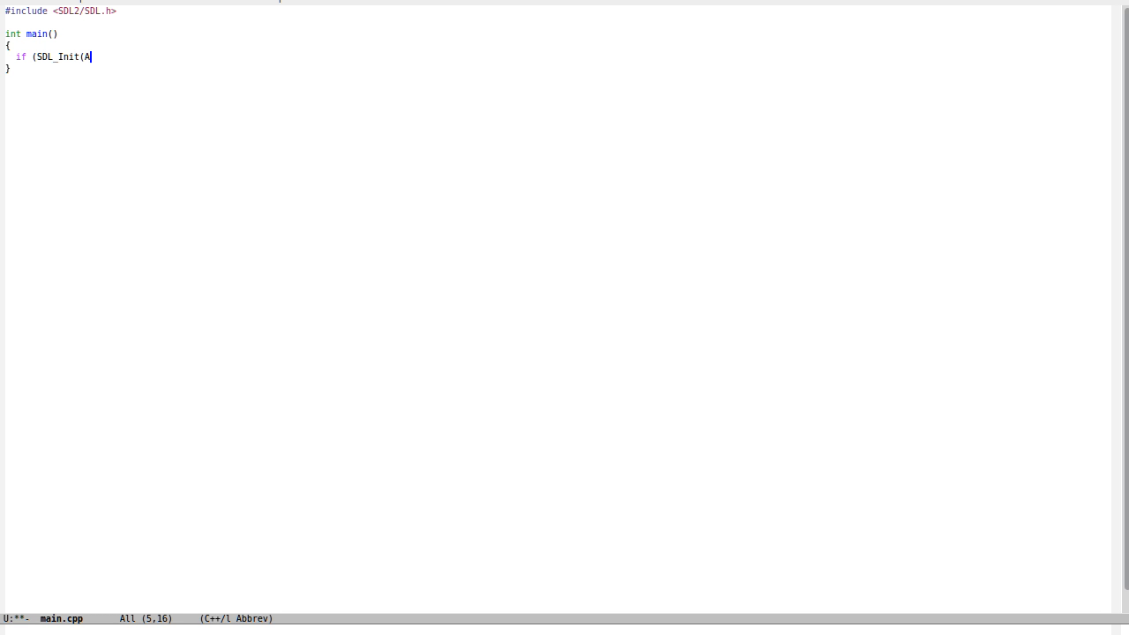
pyautogui.write('SDL_INIT_VIDEO) != 0')
pyautogui.write('{')
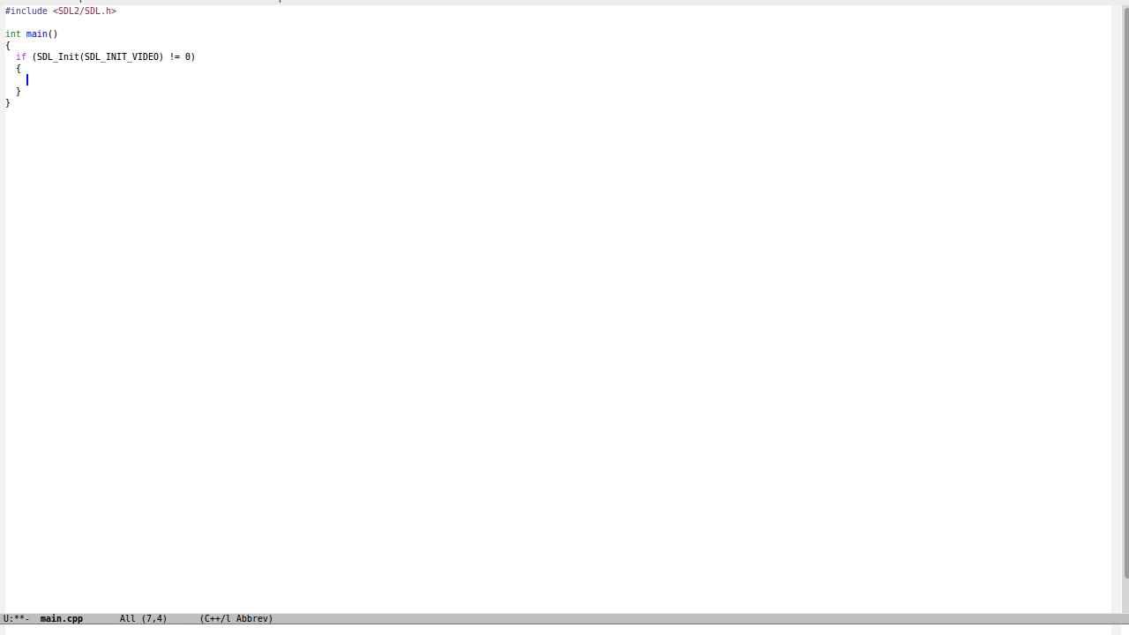
pyautogui.write('st')
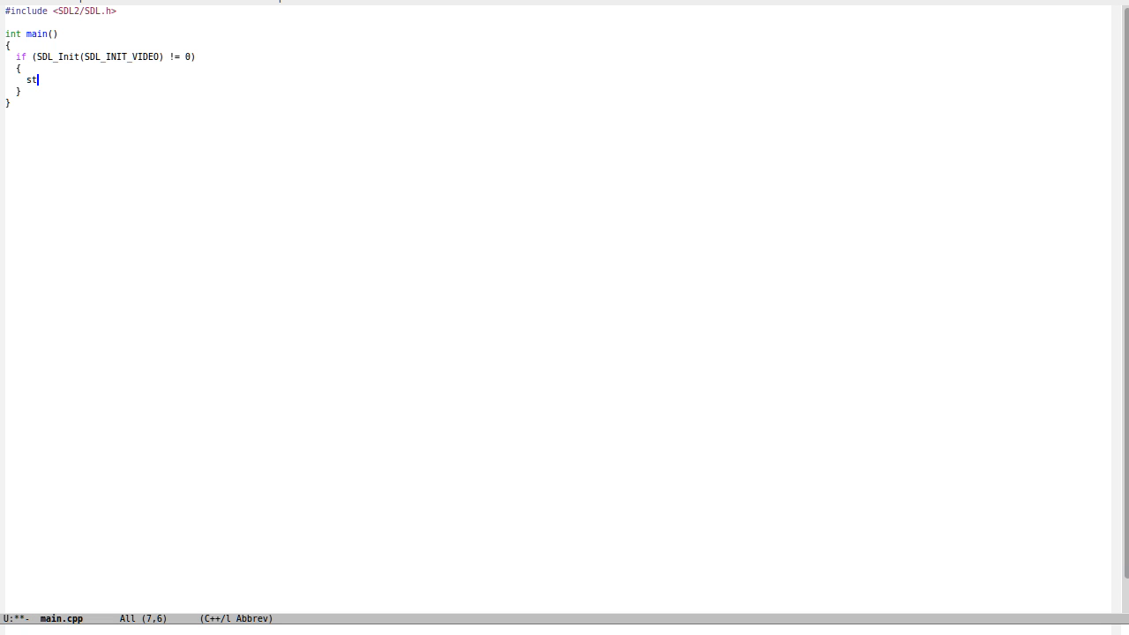
pyautogui.write('d::c')
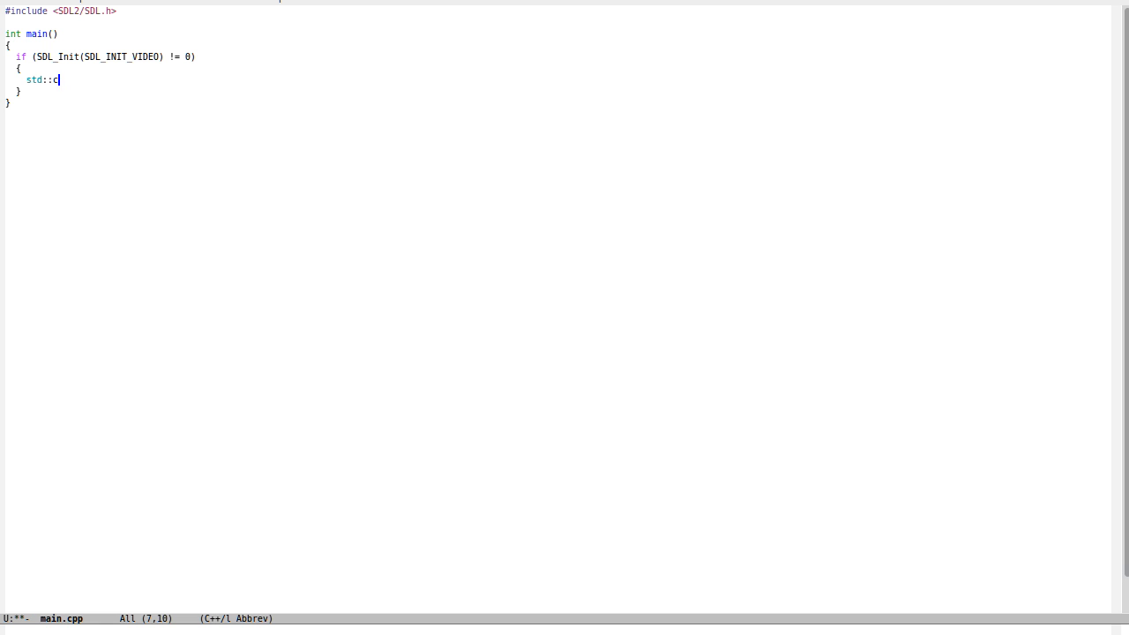
pyautogui.write('err << "SDL_')
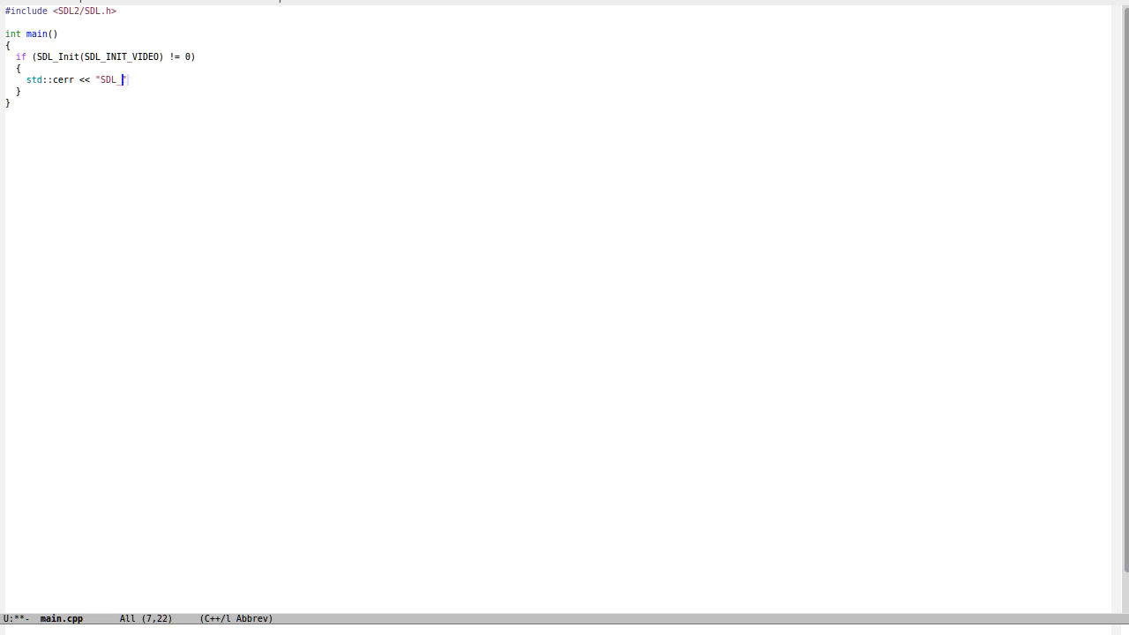
pyautogui.write('Init error\\n";')
pyautogui.write('return -1;')
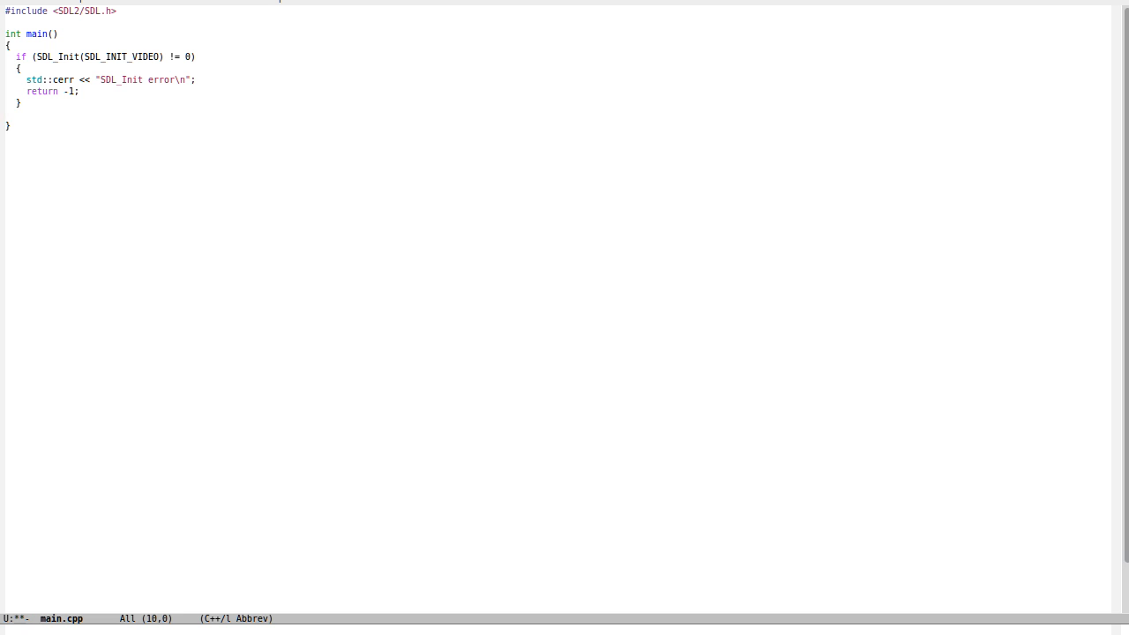
# - Call SDL_CreateWindowAndRenderer for a 1280×720 OpenGL window with &window, &renderer
pyautogui.write('SDL_CreateWindow')
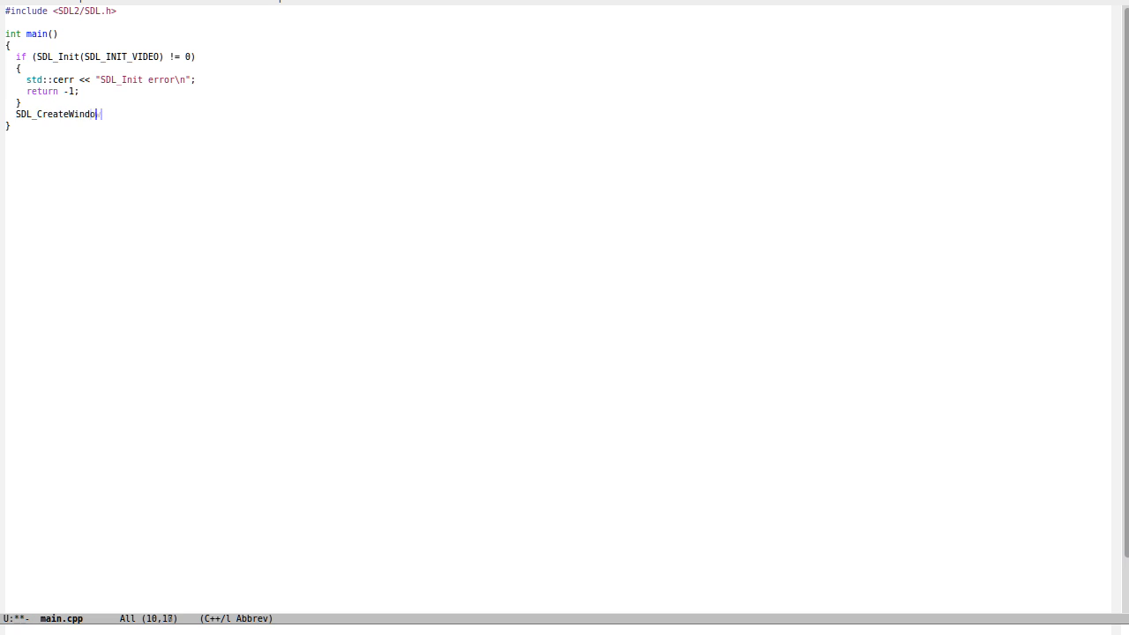
pyautogui.write('wAndRenderer(')
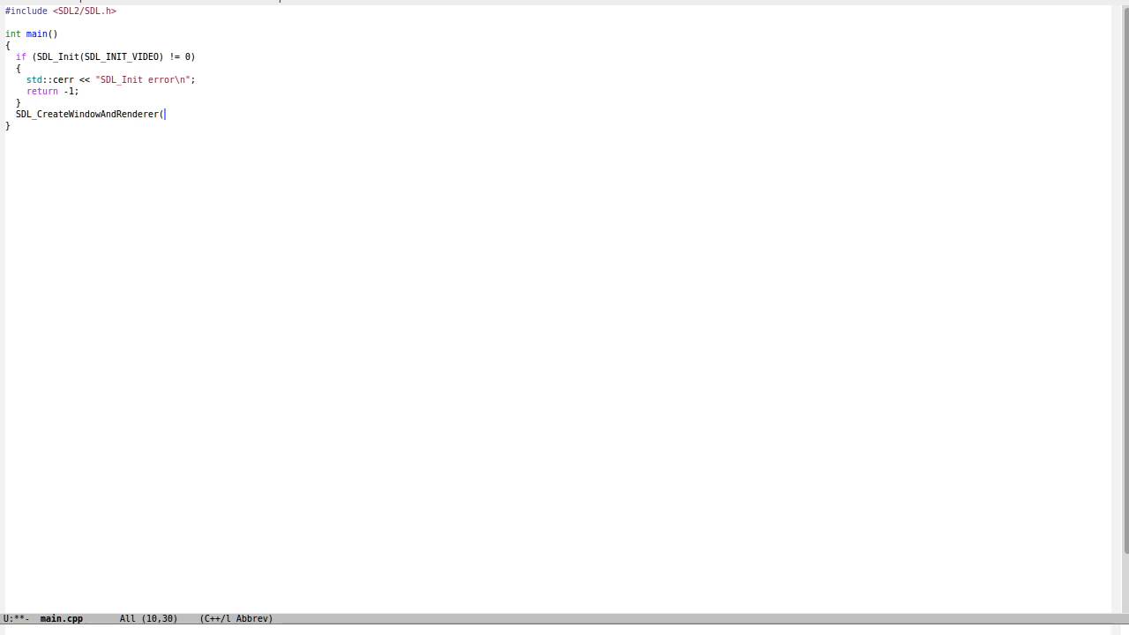
pyautogui.write('1280,')
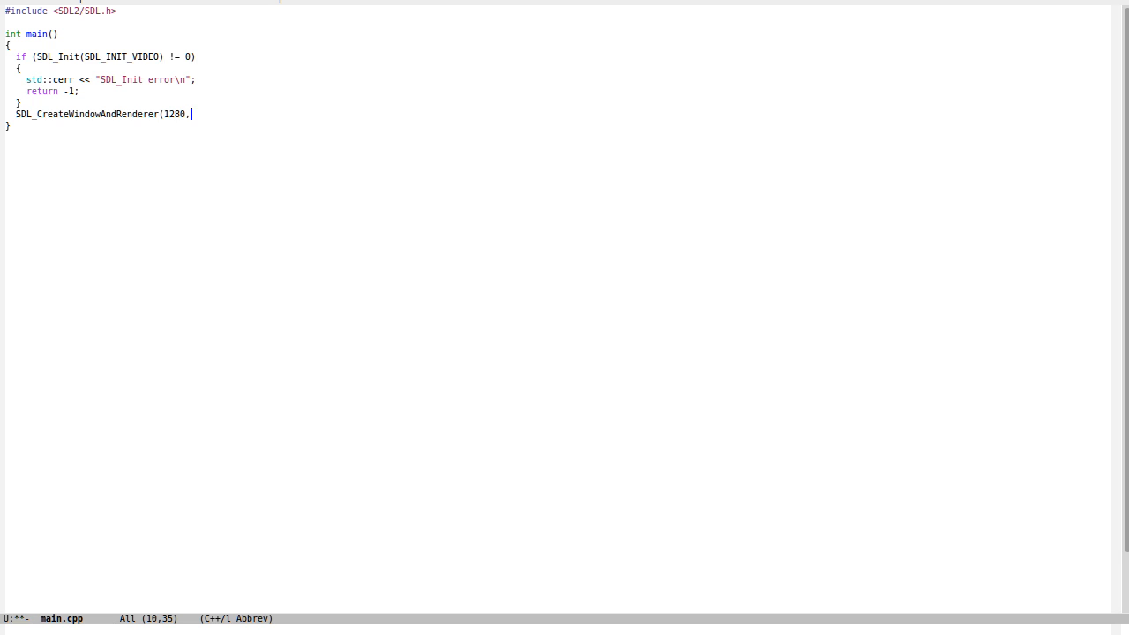
pyautogui.write('720,')
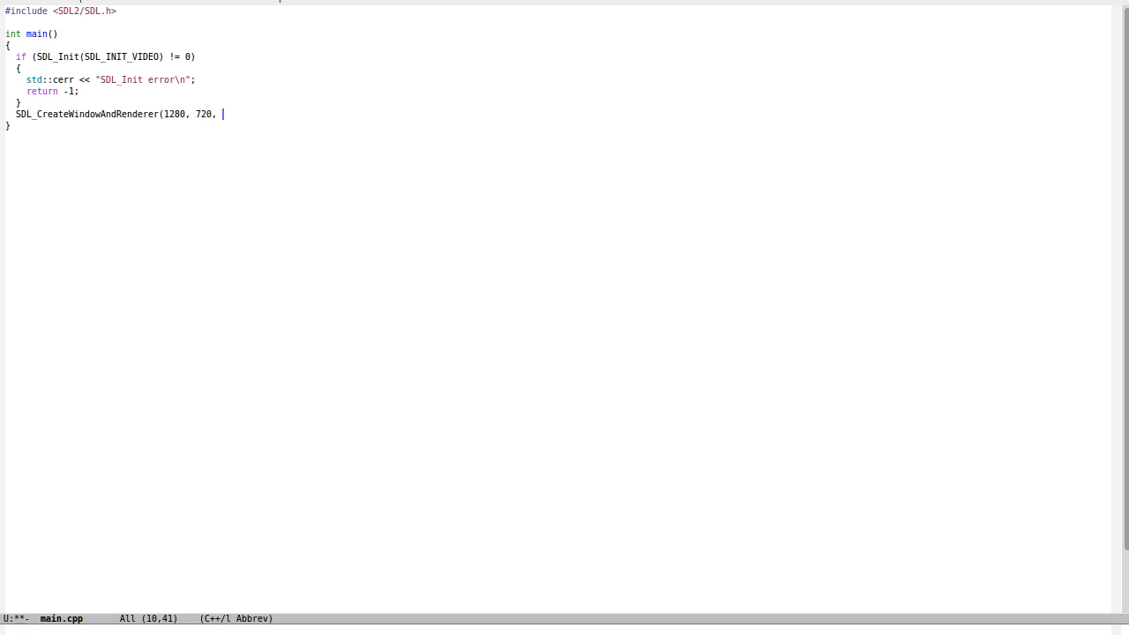
pyautogui.write('SDL_WINDOW_OPENGL')
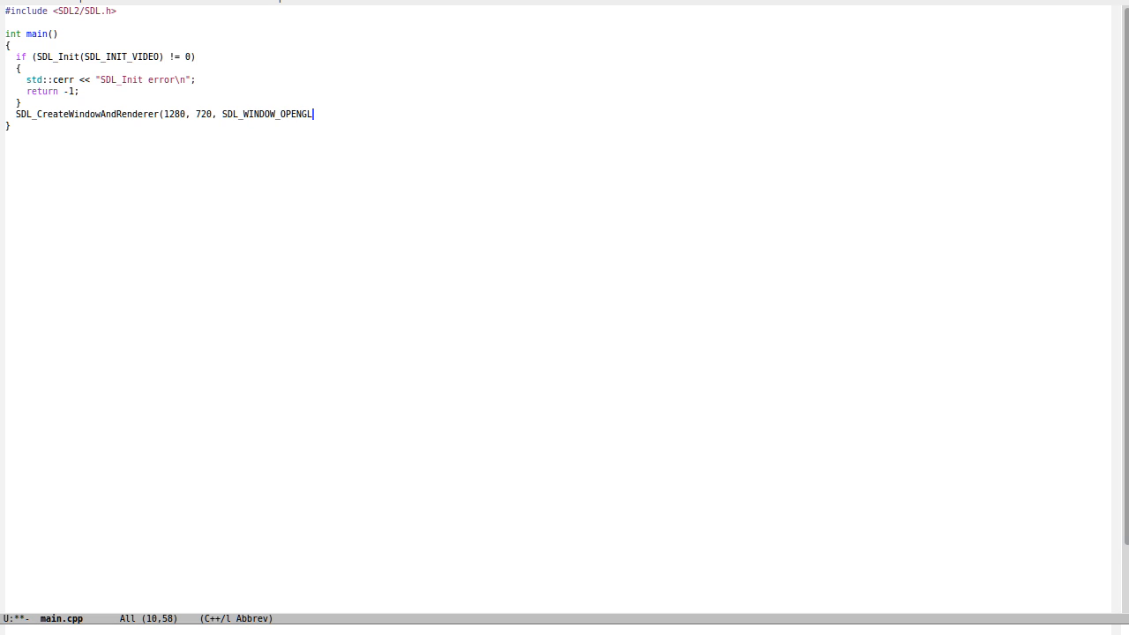
pyautogui.write(', %')
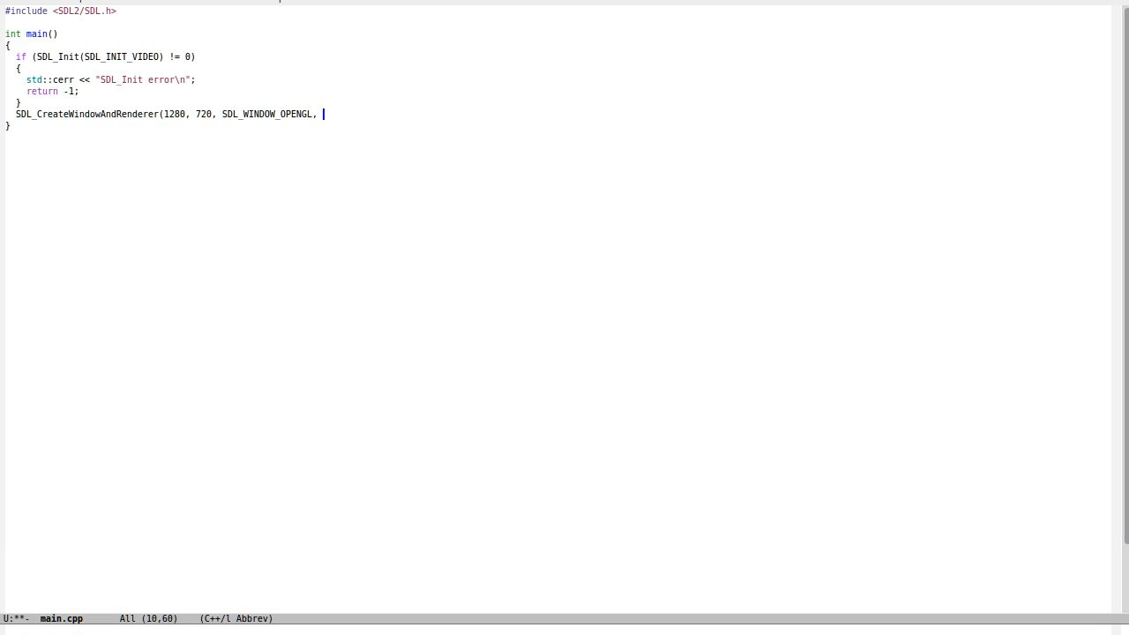
pyautogui.write('&')
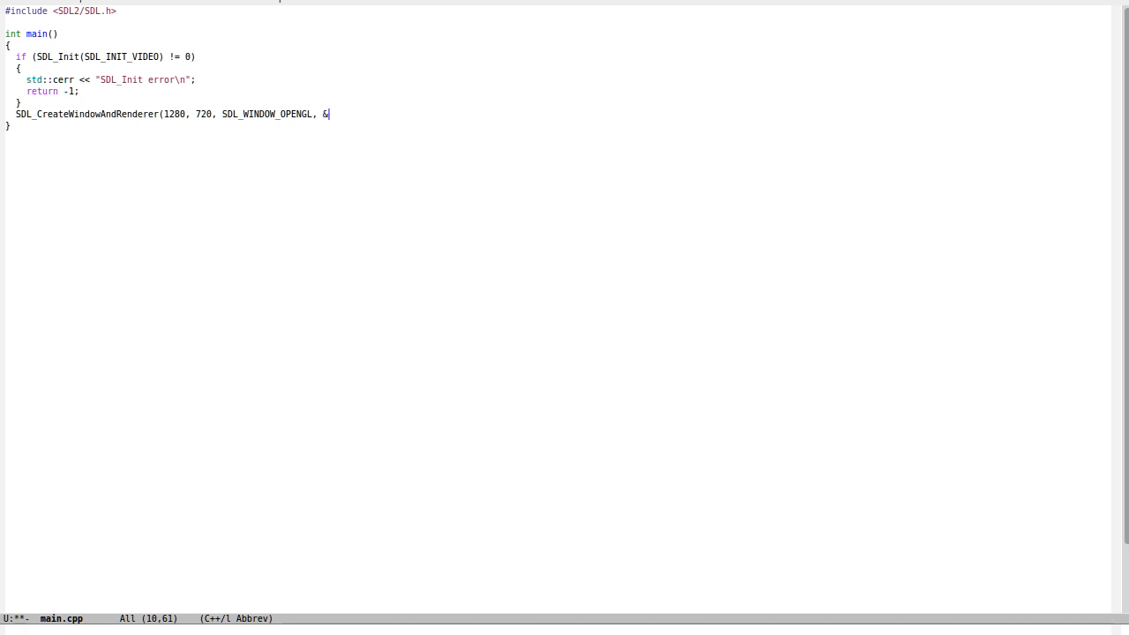
pyautogui.write('window, &renderer);')
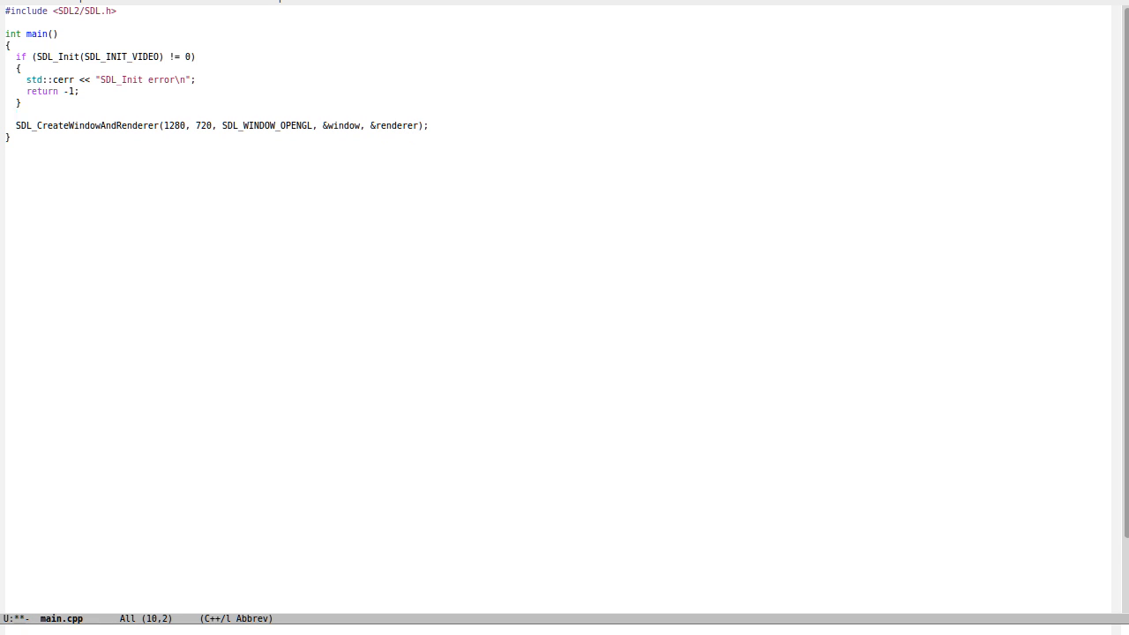
# - Declare the SDL_Window *window and SDL_Renderer *renderer pointers
pyautogui.write('SDL')
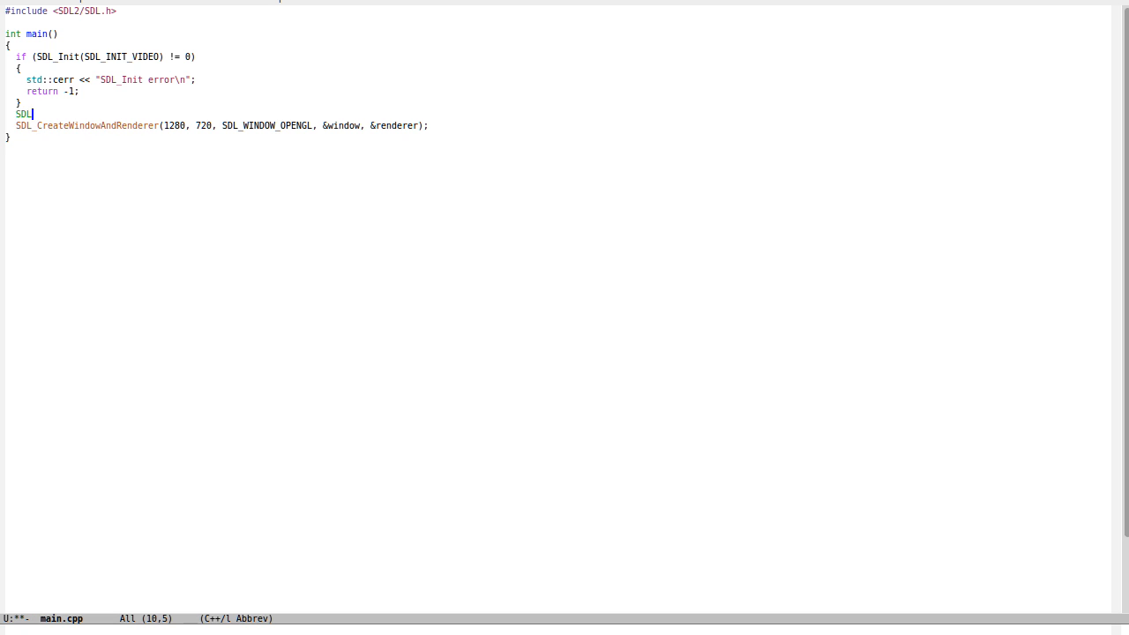
pyautogui.write('_window *window;')
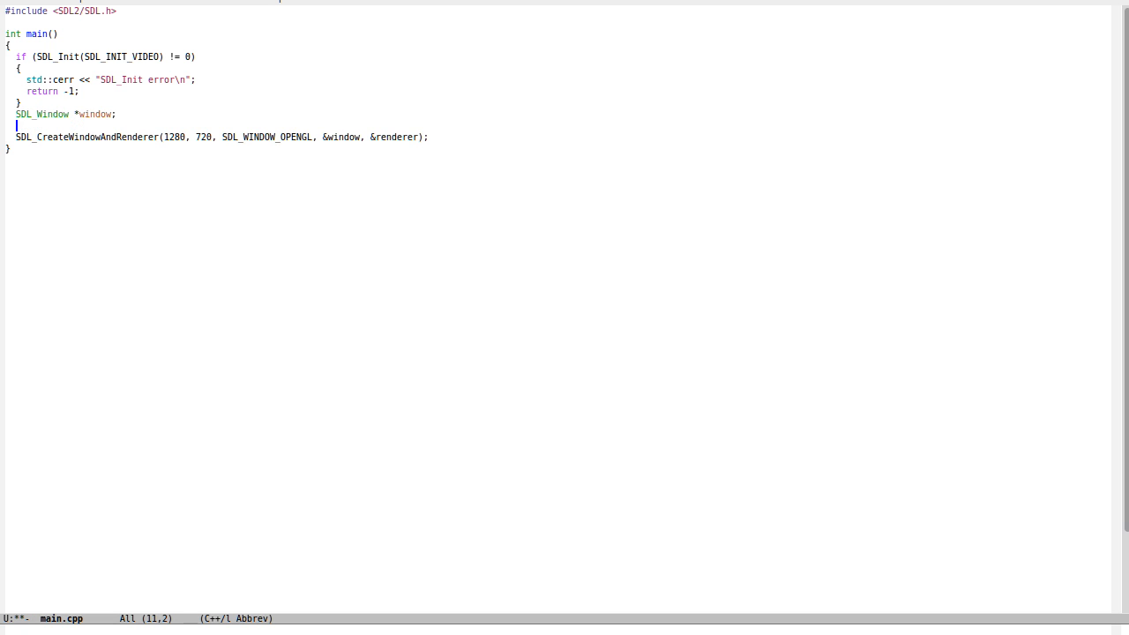
pyautogui.write('SDL_Rend')
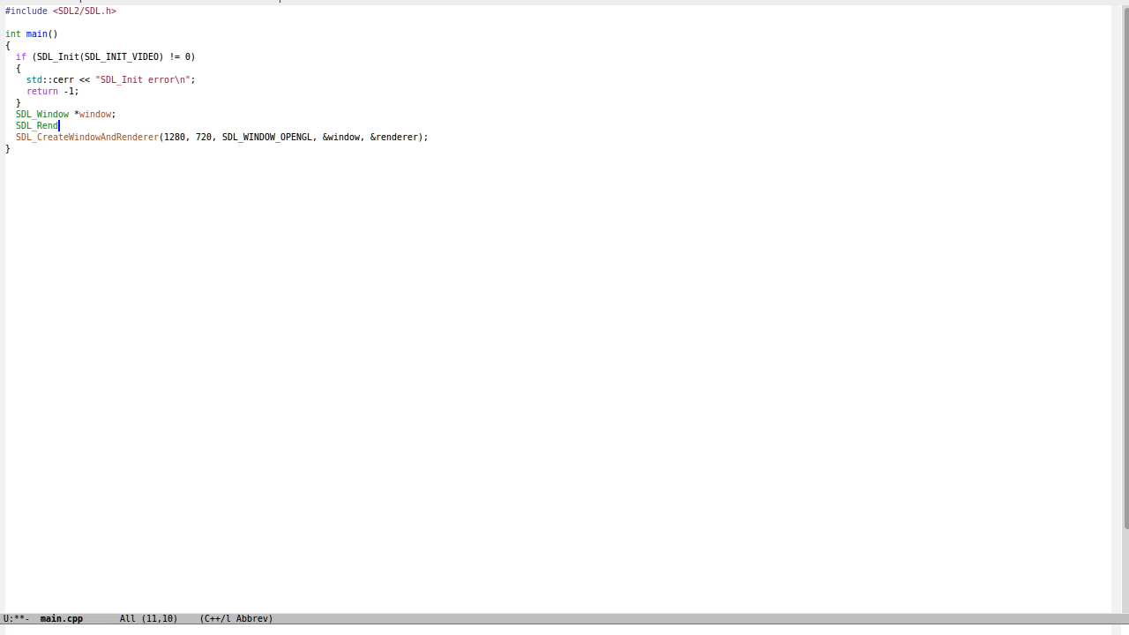
pyautogui.write('erer *renderer;')
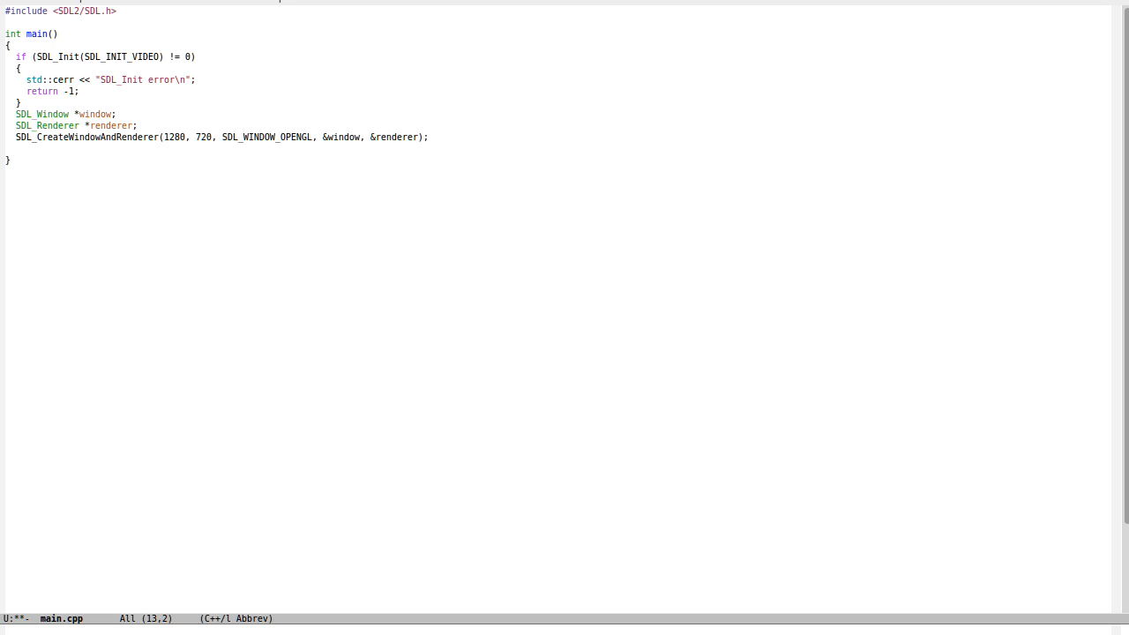
# - Add SDL_DestroyRenderer(renderer) cleanup and #include <iostream>, then recompile
pyautogui.write('SDL_DestroyRendere(renderer);')
pyautogui.write('SDL_DestroyWindow(window);')
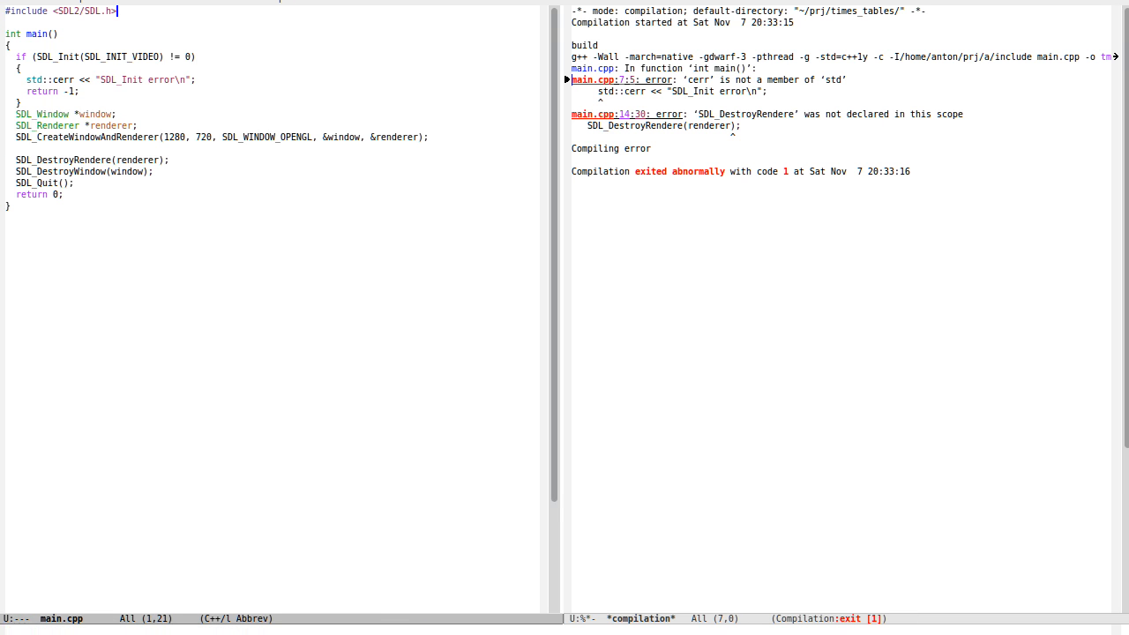
pyautogui.write('#include <iostream>')
pyautogui.click(282, 629)
pyautogui.write('SDL Delay')
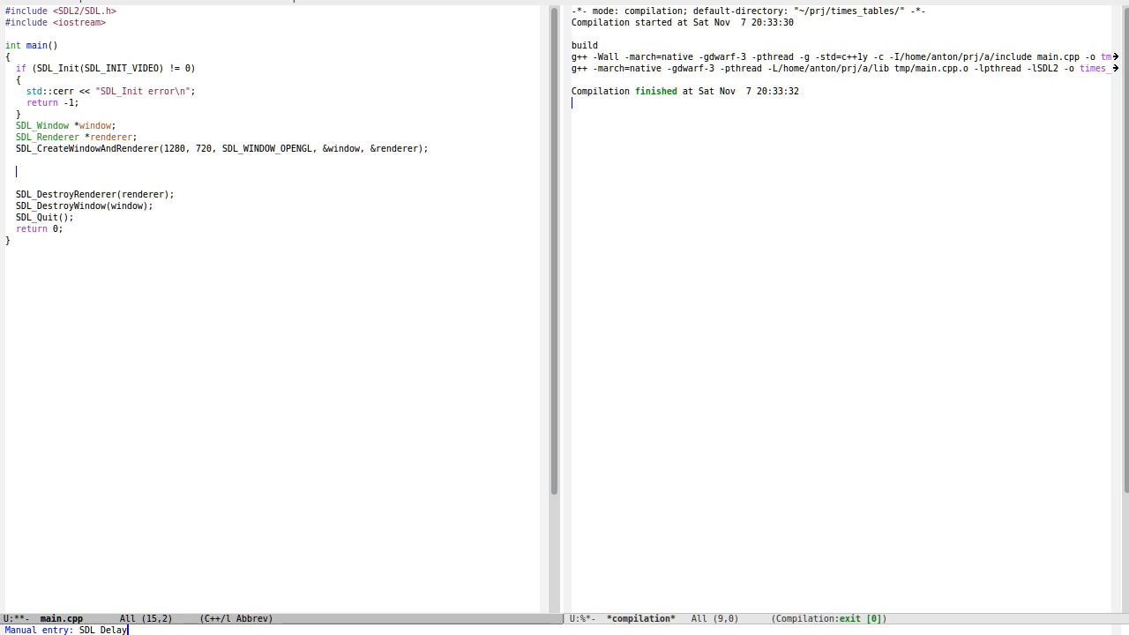
# - Consult the SDL_Delay man page and add SDL_Delay(2000) before cleanup
pyautogui.press('Return')
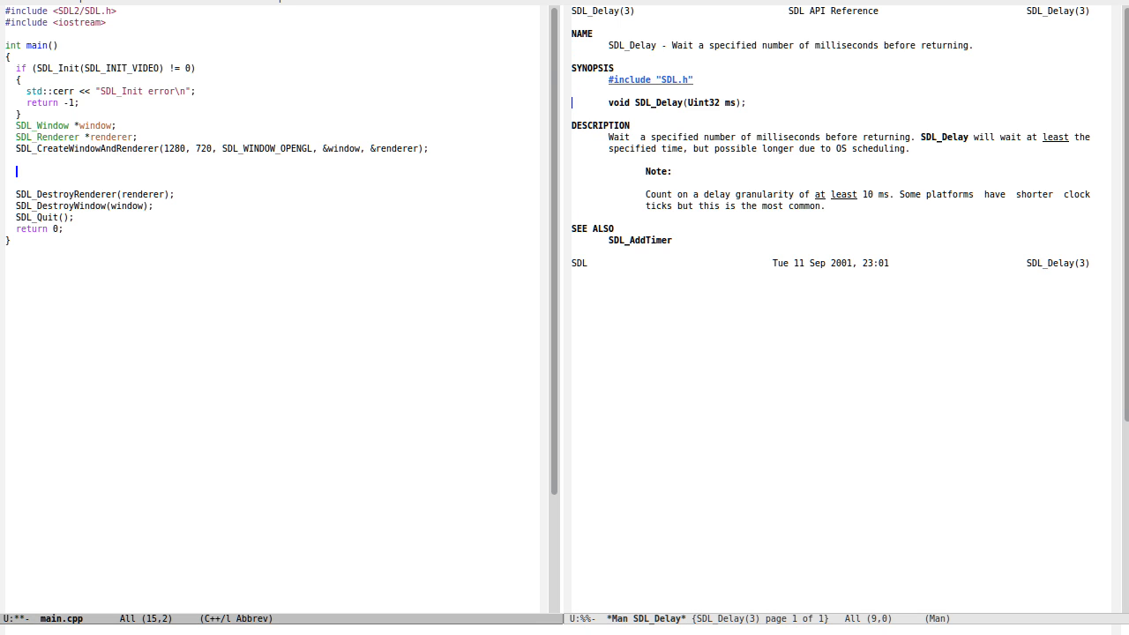
pyautogui.write('SDL_Del')
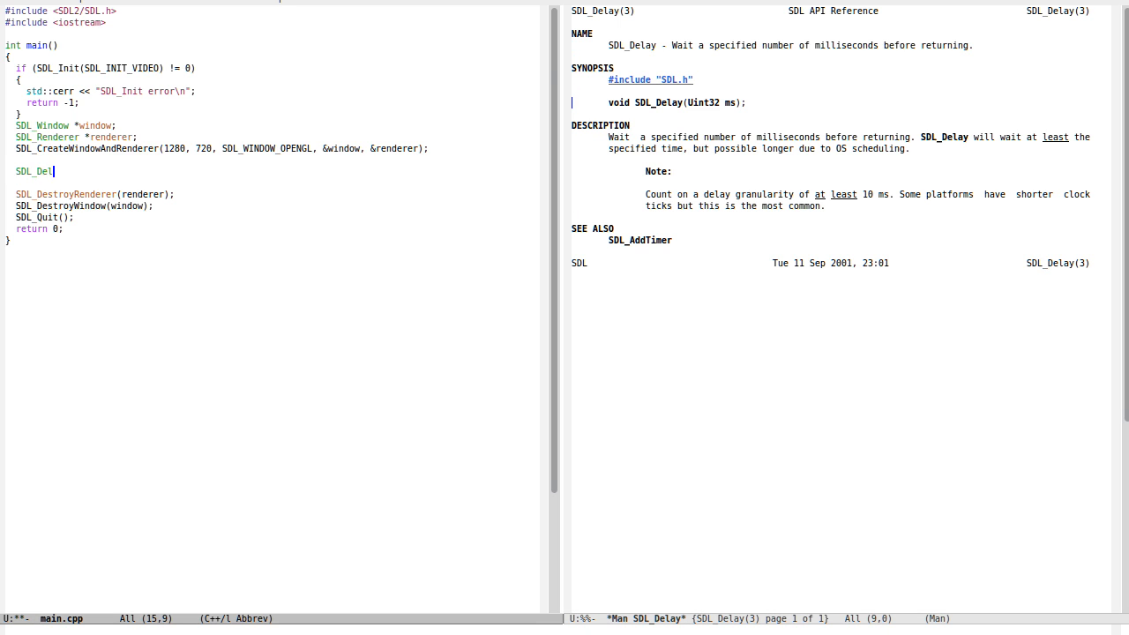
pyautogui.write('ay(')
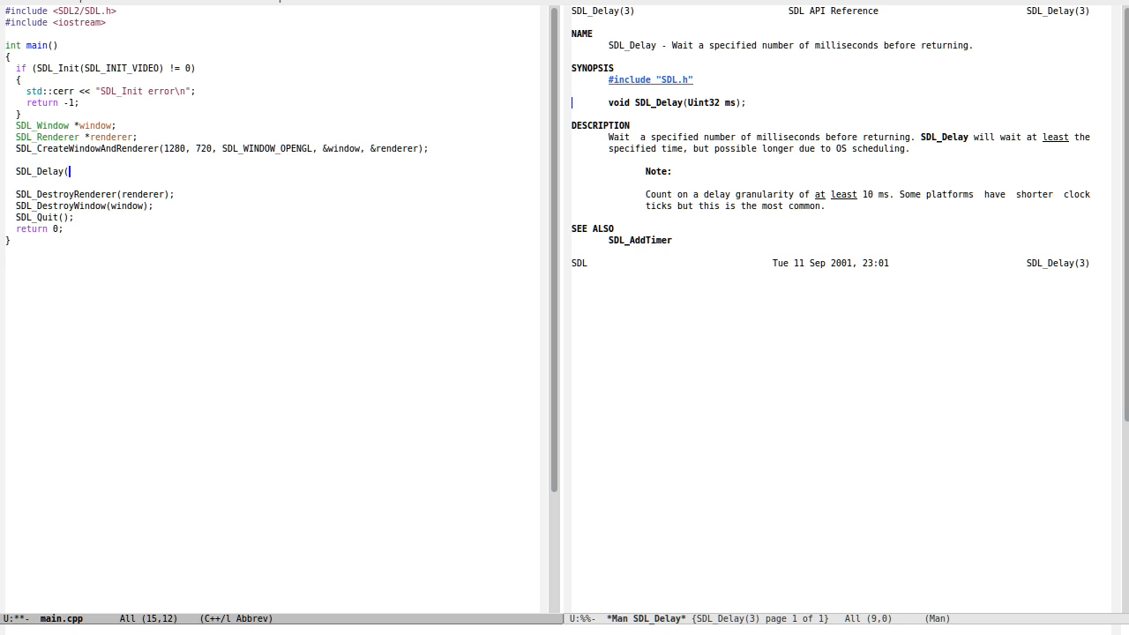
pyautogui.write('2000);')
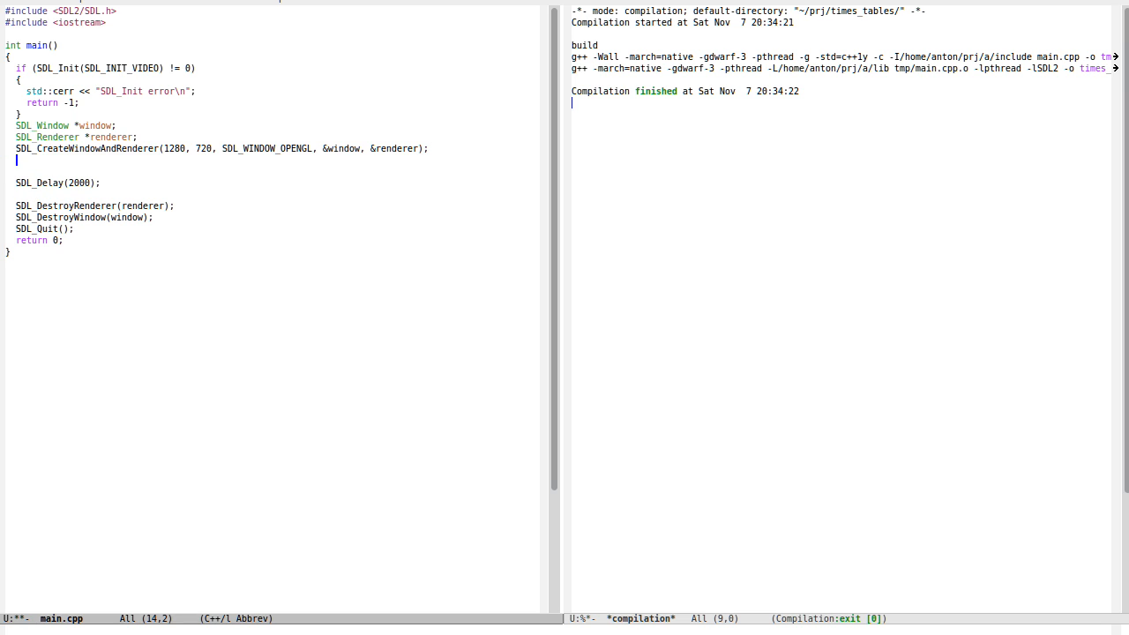
pyautogui.write('SDL_')
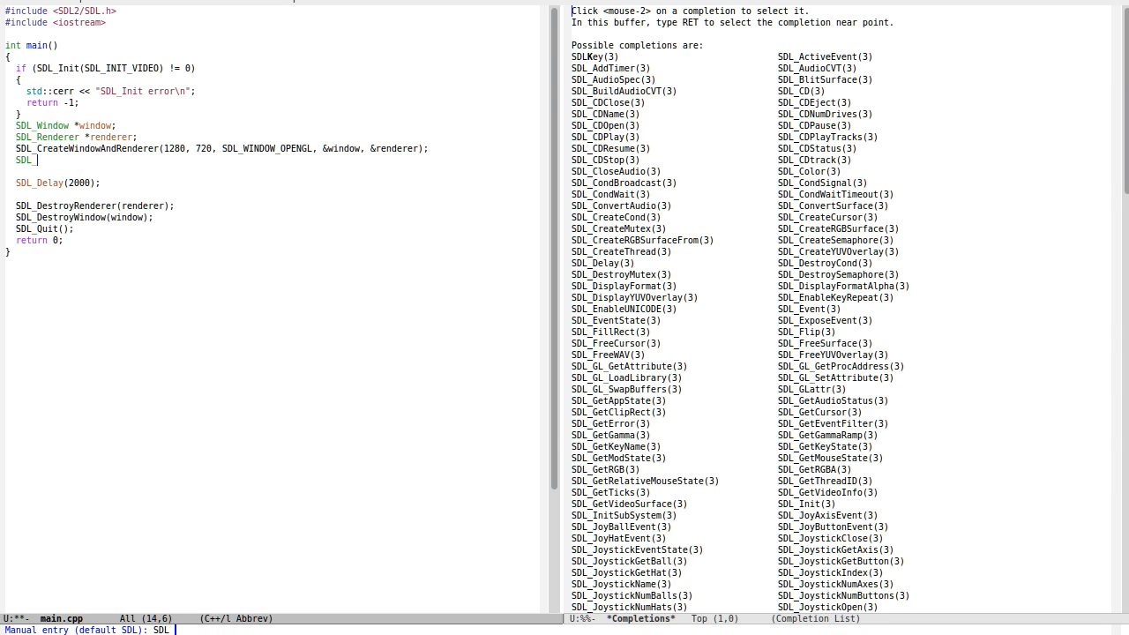
# - Abandon the man lookup for the SDL Wiki page on SDL_SetWindowPosition
pyautogui.write('W')
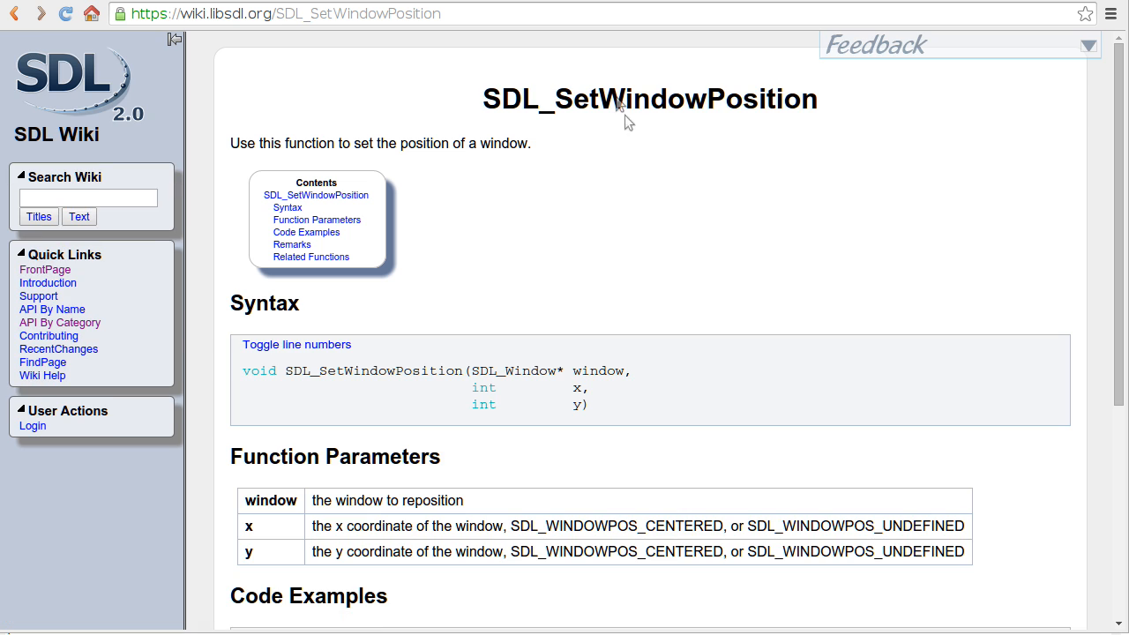
# - Read the SDL_SetWindowPosition syntax and begin the call after window creation
pyautogui.scroll(-3)
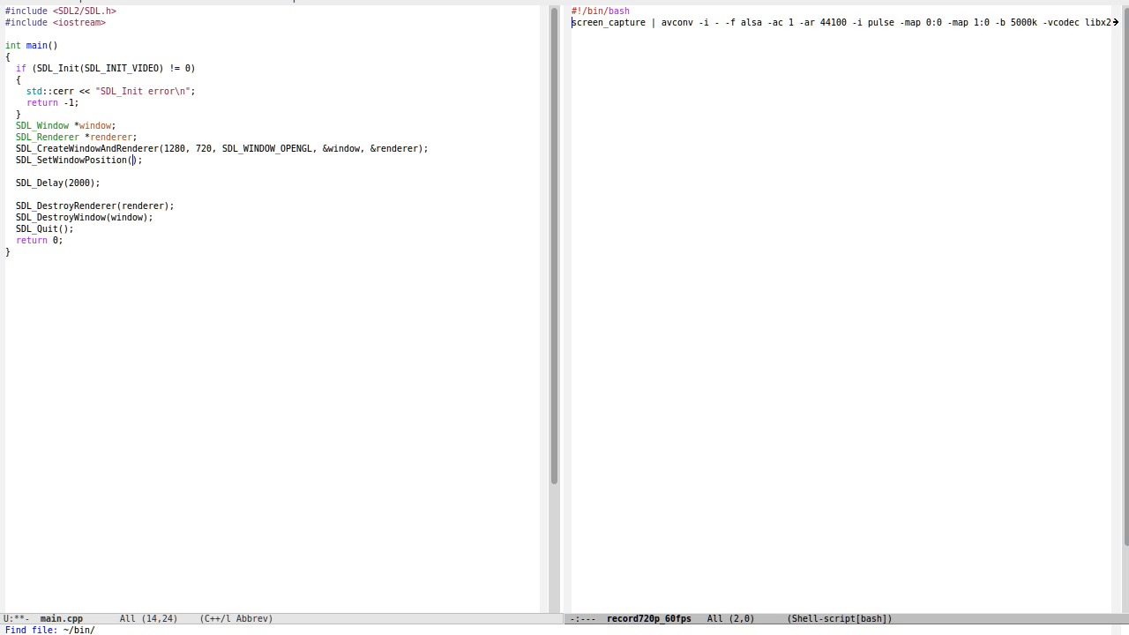
# - List the ~/prj folder in the right window instead of the recording script
pyautogui.write('prj/scre')
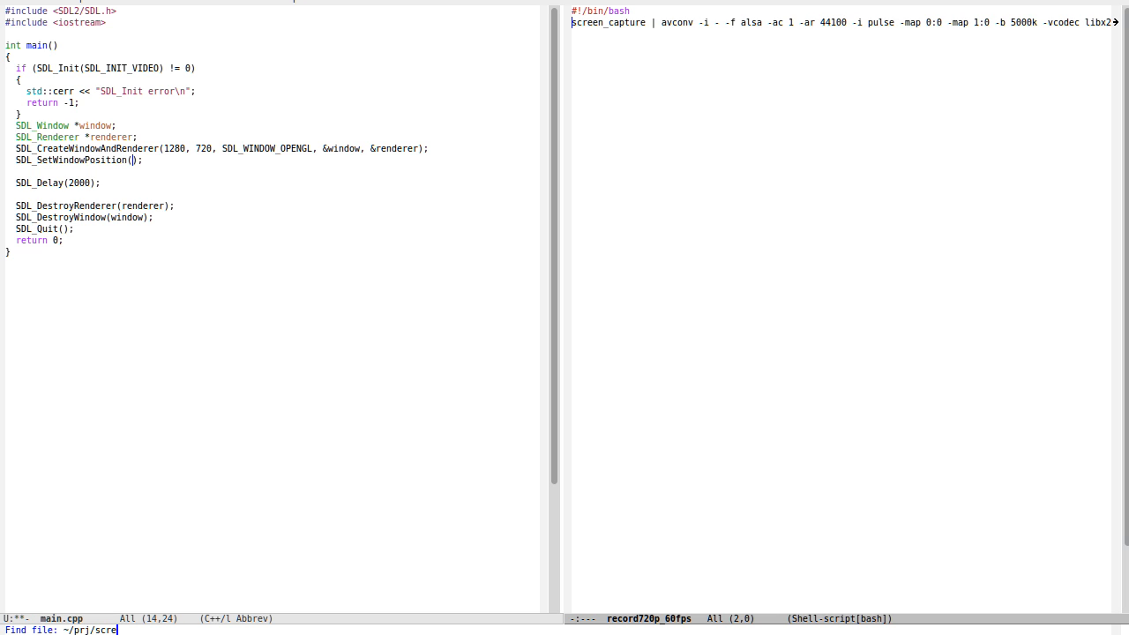
pyautogui.press('BackSpace')
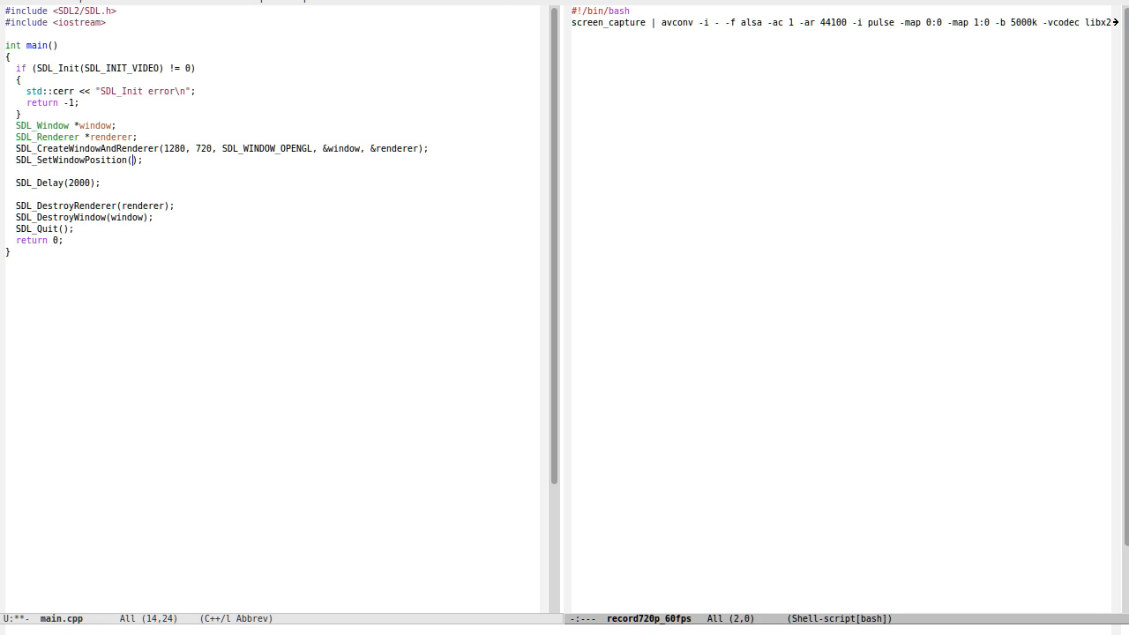
pyautogui.press('C-x C-f')
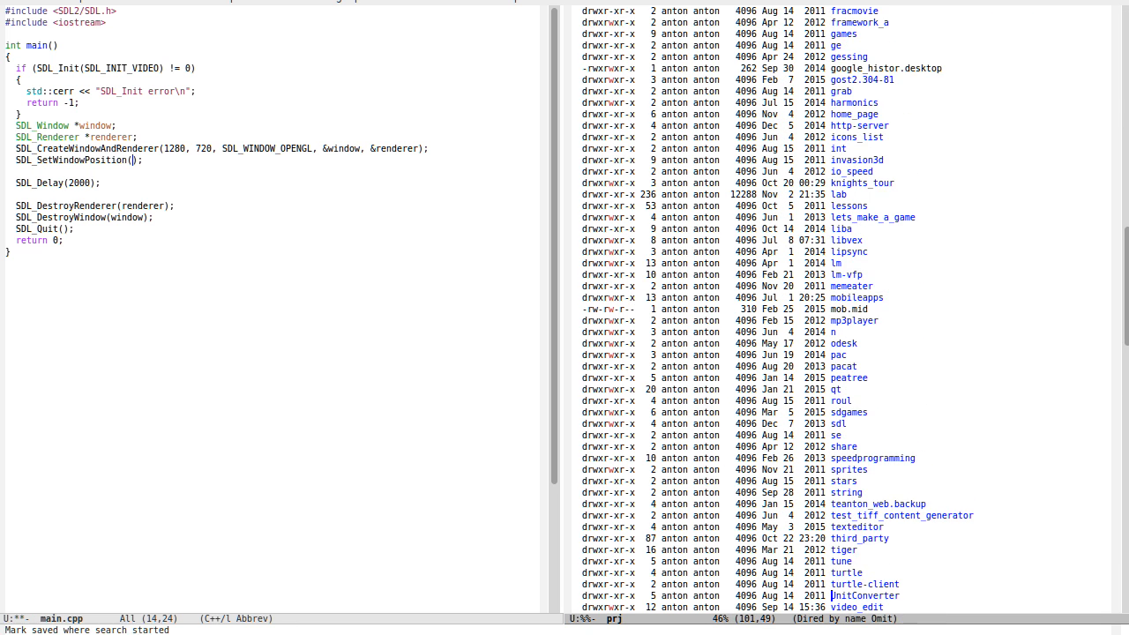
# - Find the record/capture script and give SDL_SetWindowPosition coordinates 65, 126, then compile
pyautogui.write('recor')
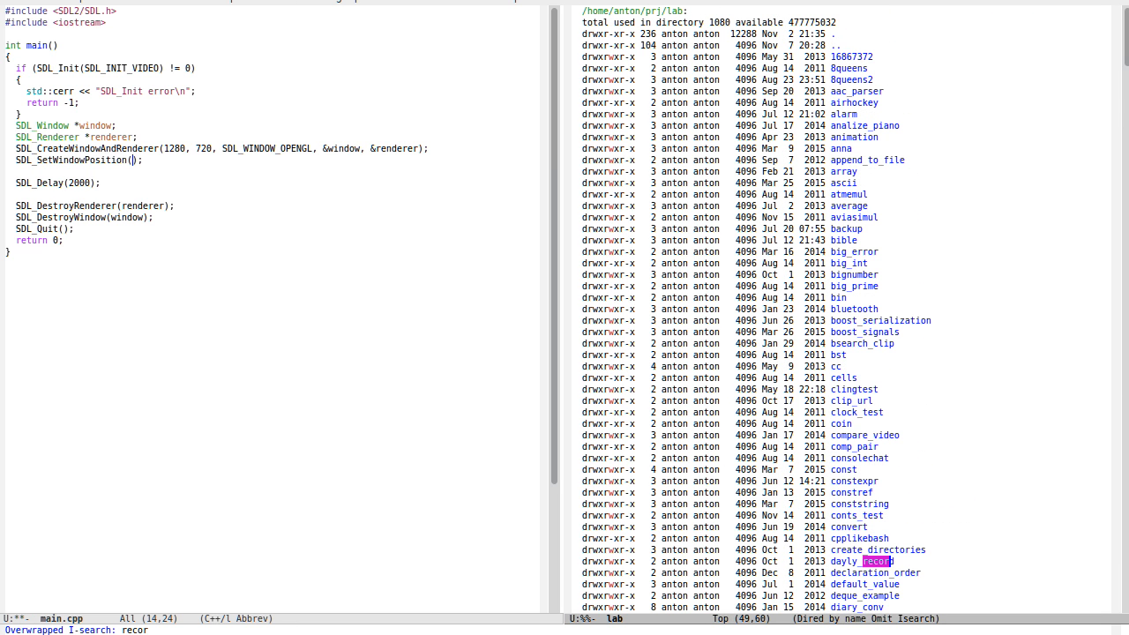
pyautogui.write('d')
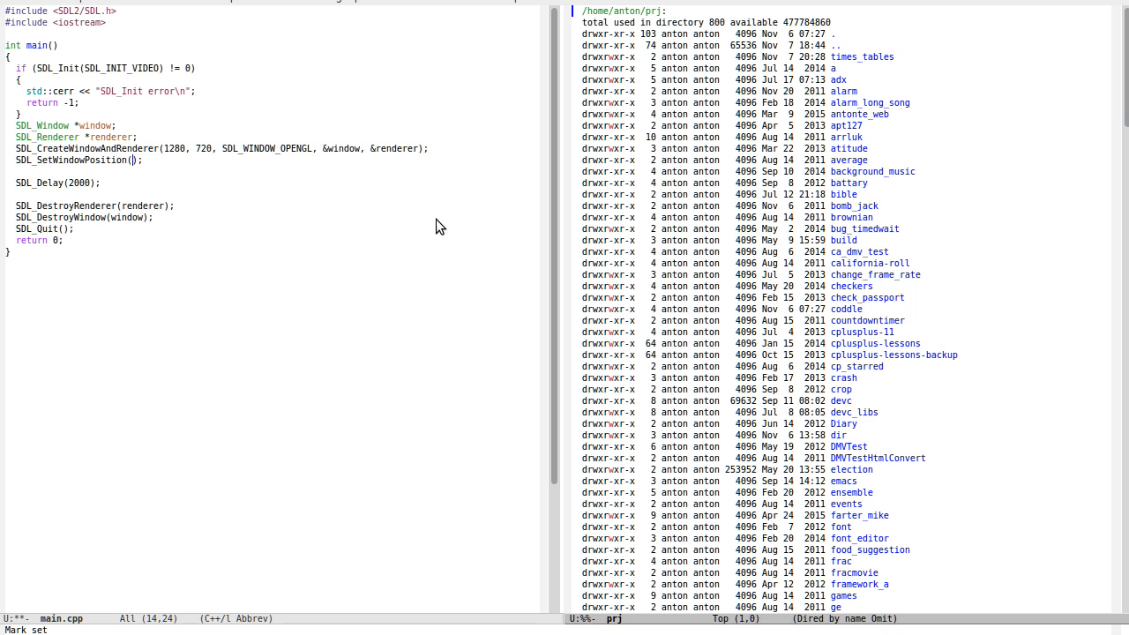
pyautogui.write('capture')
pyautogui.write('65, 126')
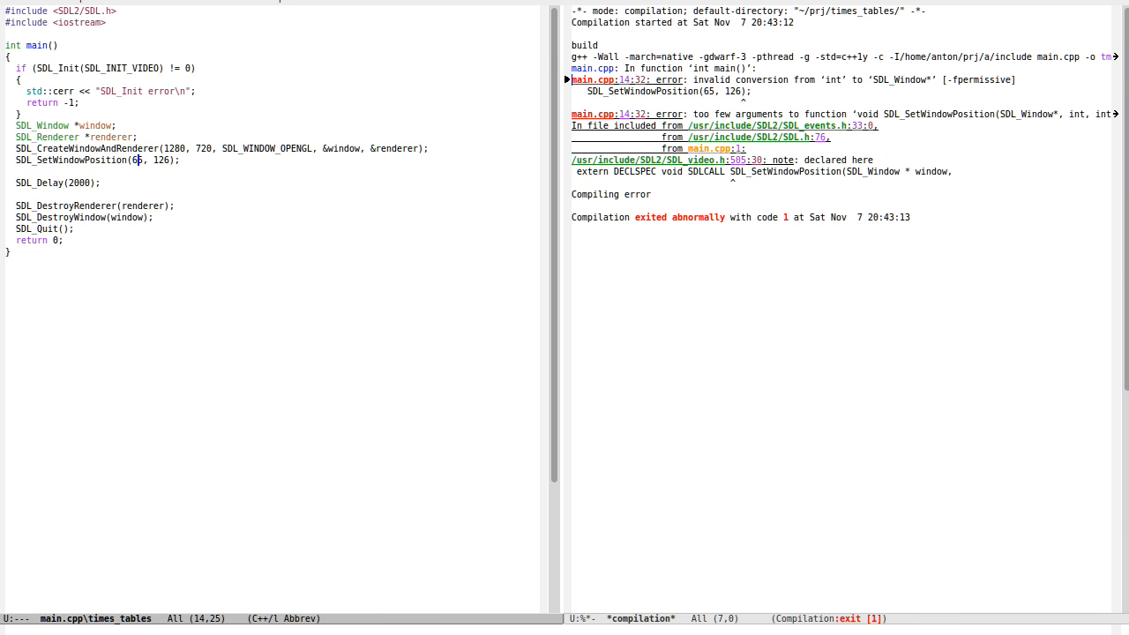
# - Pass window as the first argument of SDL_SetWindowPosition(window, 65, 126)
pyautogui.write('window,')
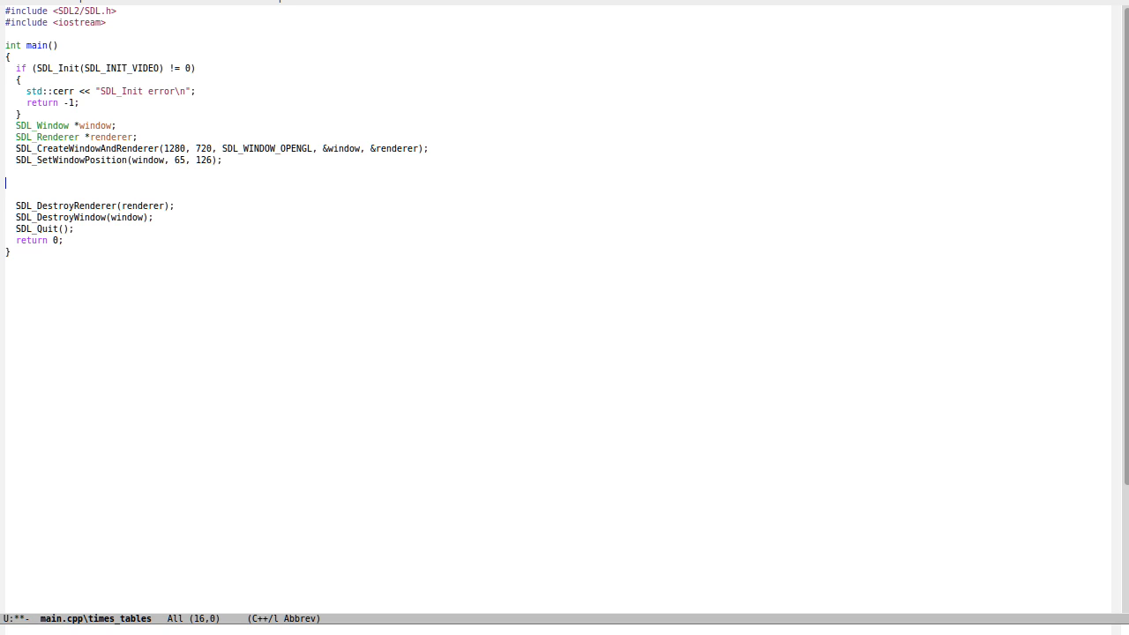
# - Restore the SDL_Delay(2000); call in main.cpp
pyautogui.click(76, 229)
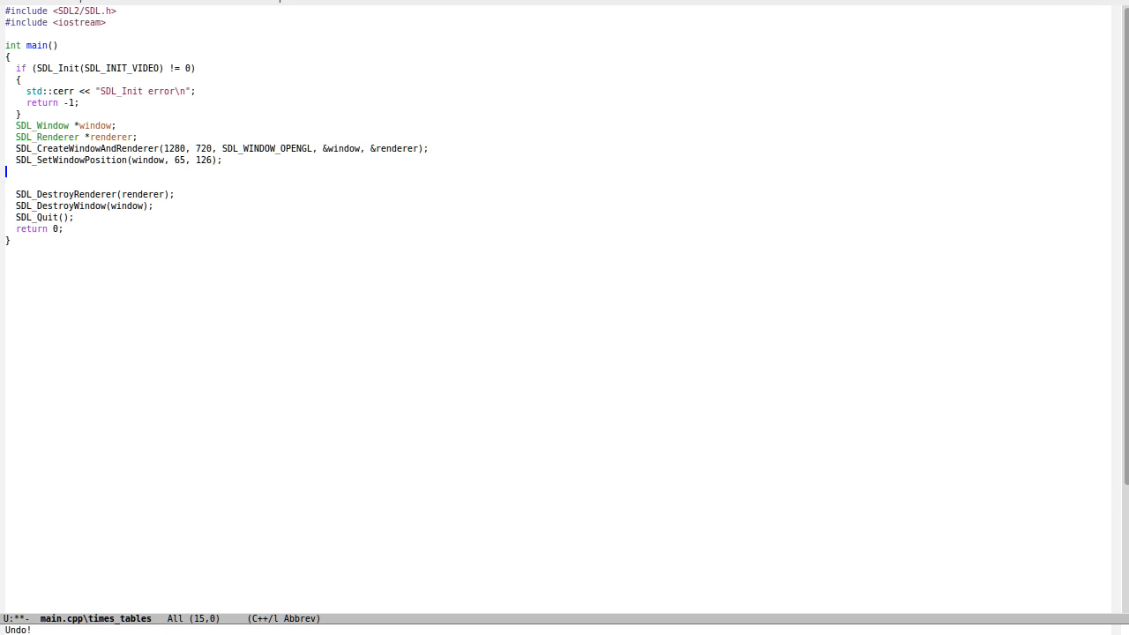
pyautogui.write('SDL_Delay(2000);')
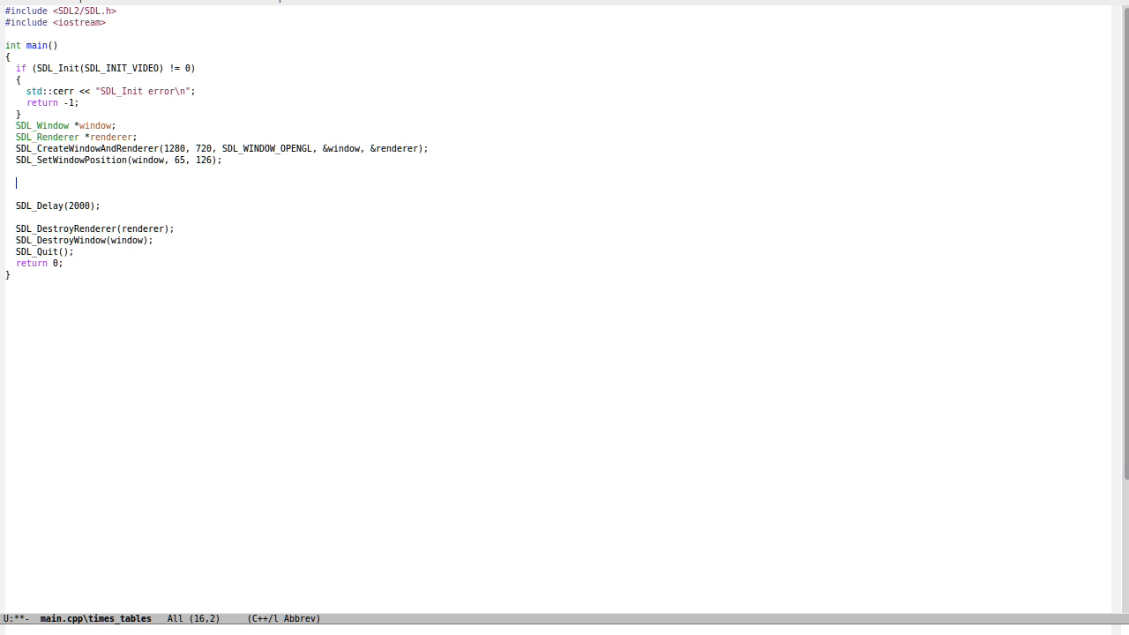
# - Add SDL_SetRenderDrawColor white, SDL_RenderClear and SDL_SetRenderDrawColor black calls
pyautogui.write('SDL_SetRenderDrawColor(renderer')
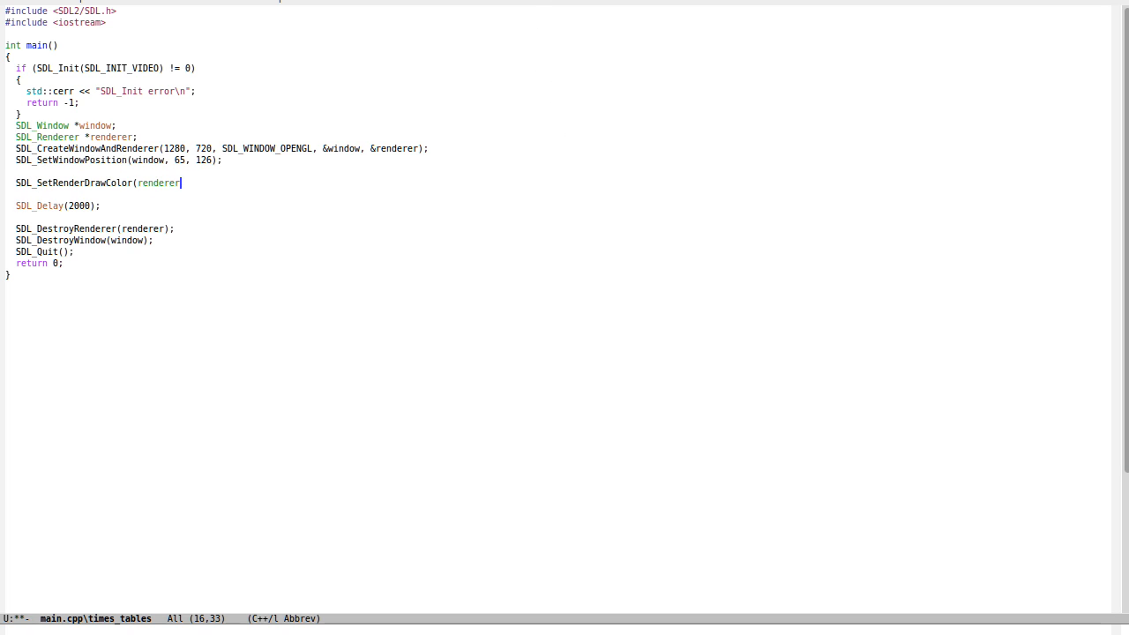
pyautogui.write(', 0xff, 0xff, 0xff, 0xff);')
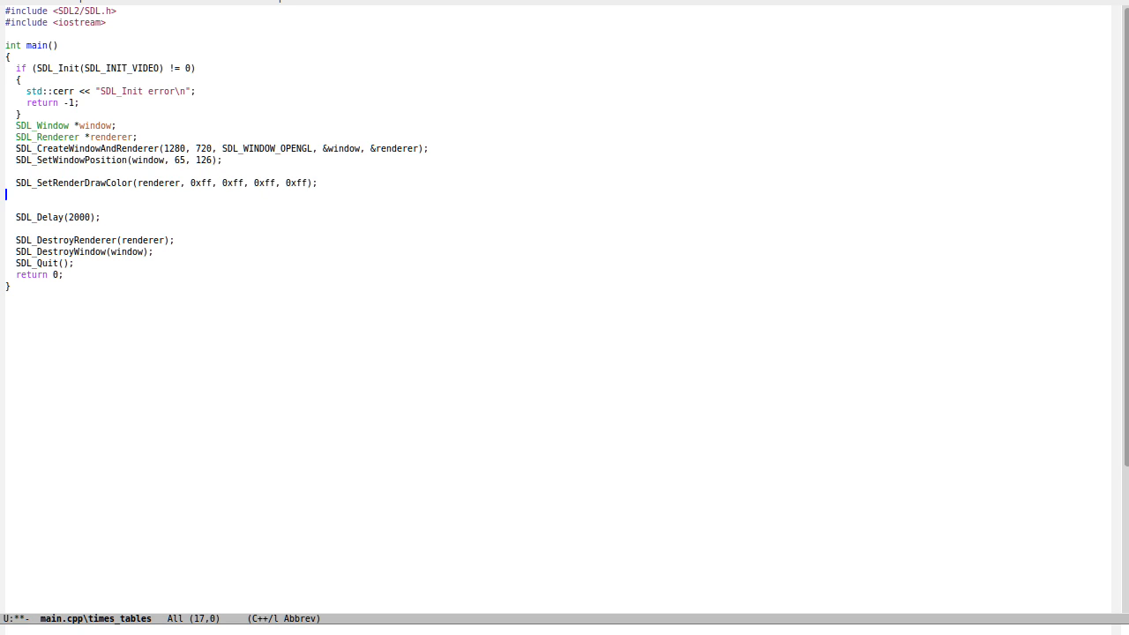
pyautogui.write('SDL_SetRenderDrawColor(renderer, 0x00, 0x00, 0x00, 0xff);')
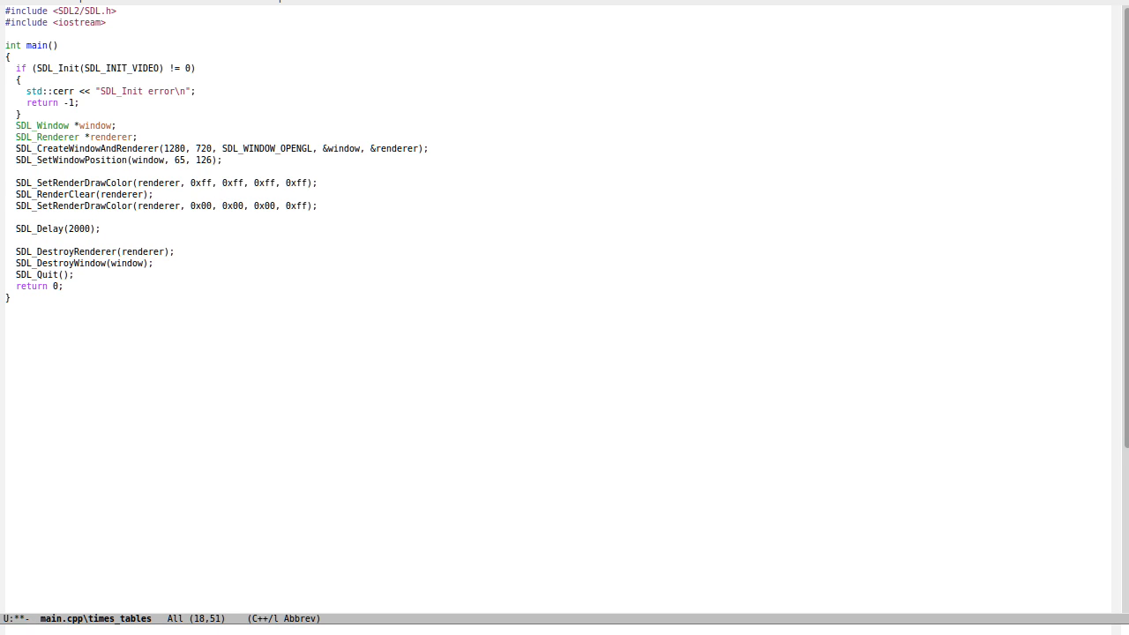
# - Add SDL_RenderDrawLine(renderer, 0, 0, 1280, 720); and SDL_RenderPresent(renderer);
pyautogui.write('SDL_')
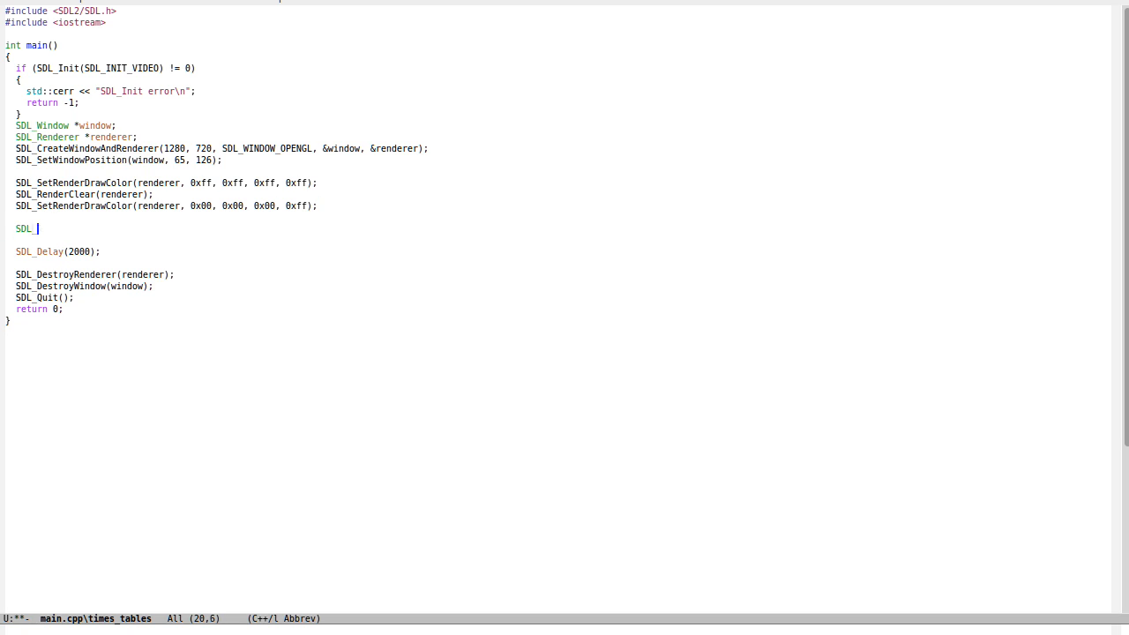
pyautogui.write('RendererDrawLine(renderer, 0')
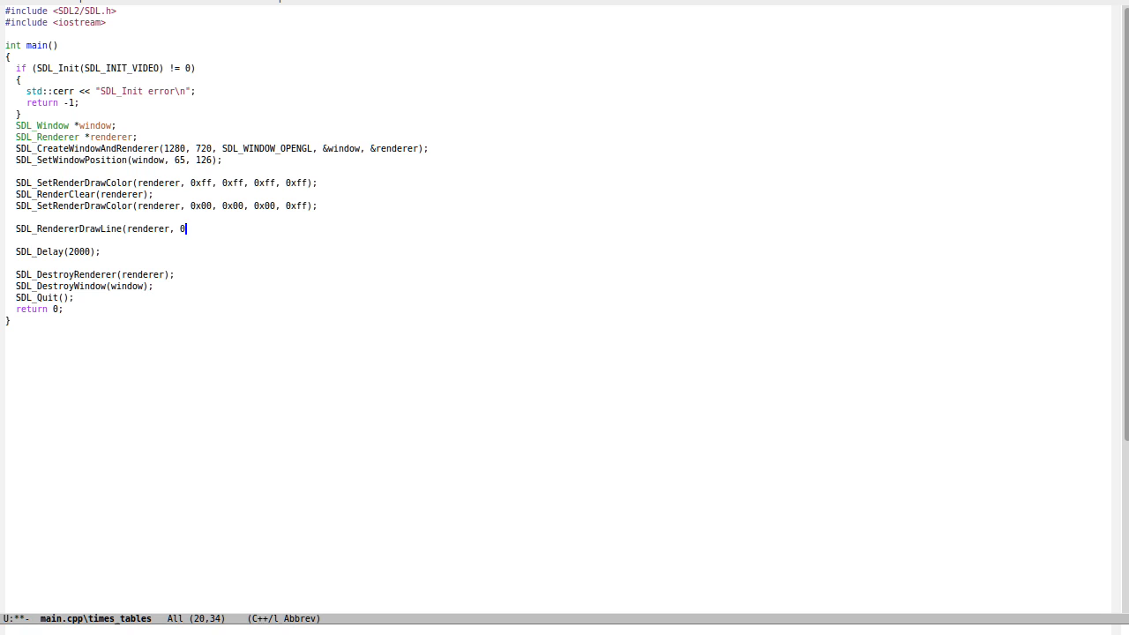
pyautogui.write(', 0, 1280, 720);')
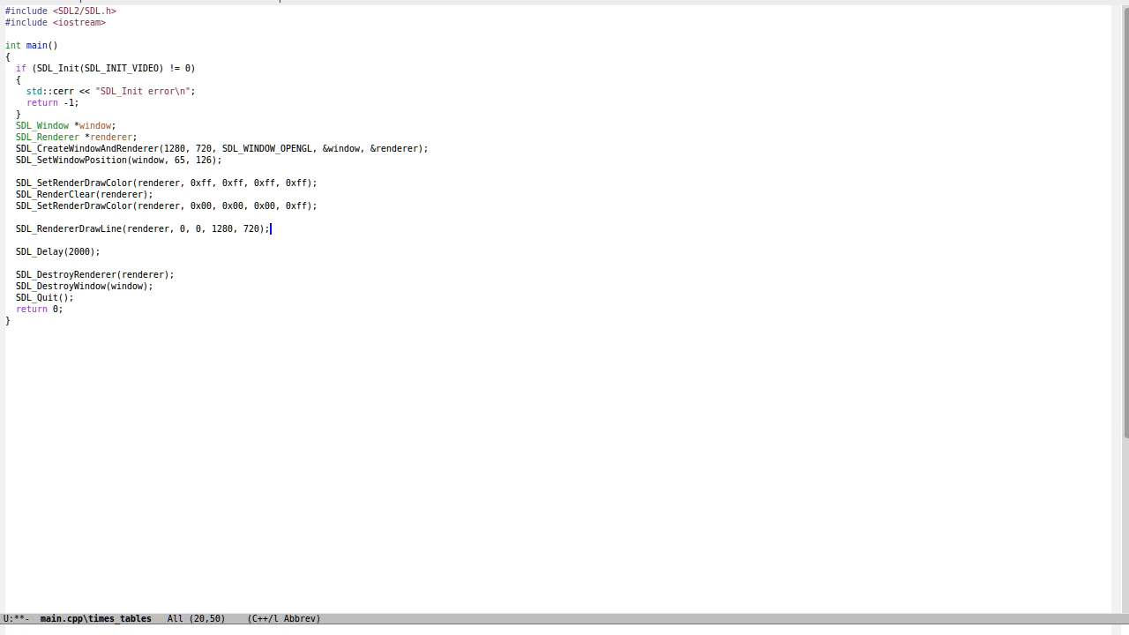
pyautogui.write('SDL_RenderPresent(renderer);')
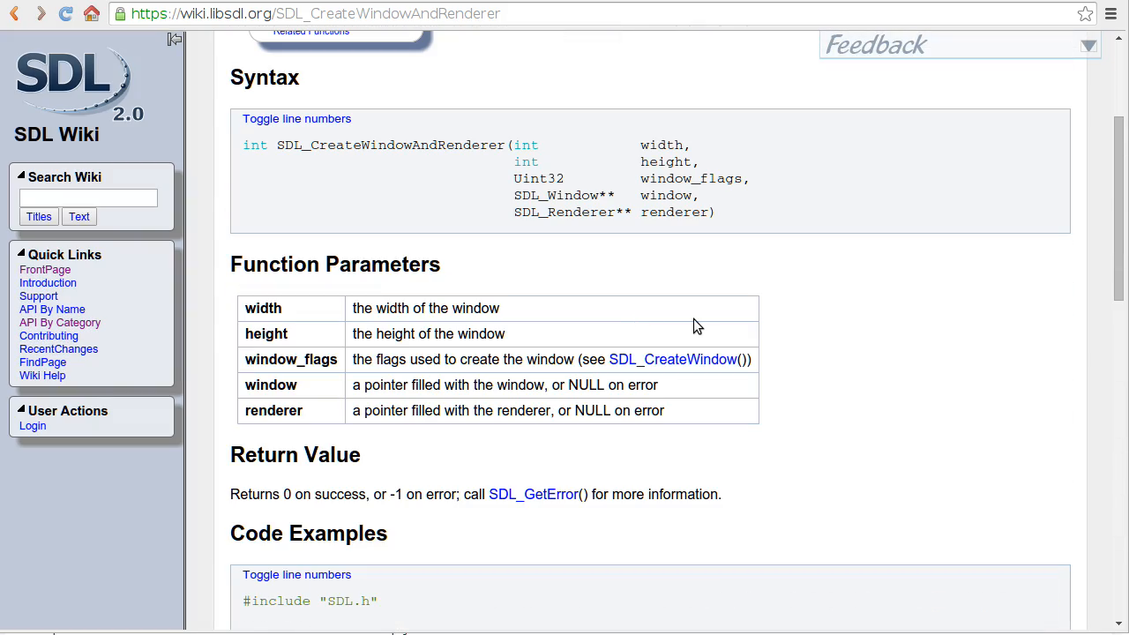
pyautogui.moveTo(709, 353)
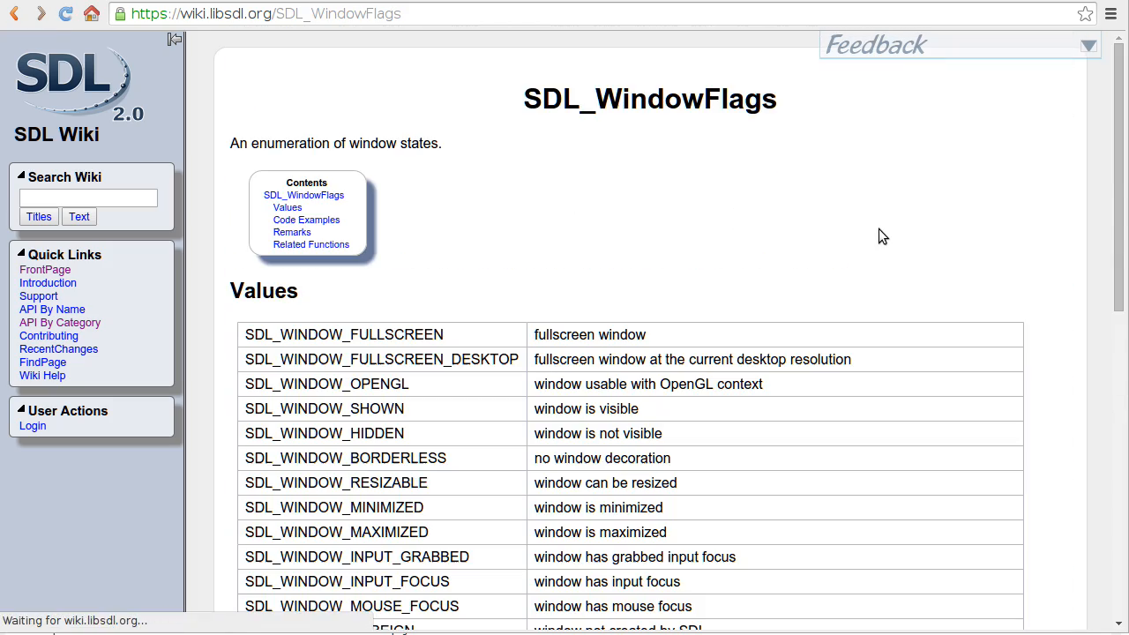
# - Scroll the SDL_WindowFlags wiki page to find SDL_WINDOW_BORDERLESS
pyautogui.scroll(-3)
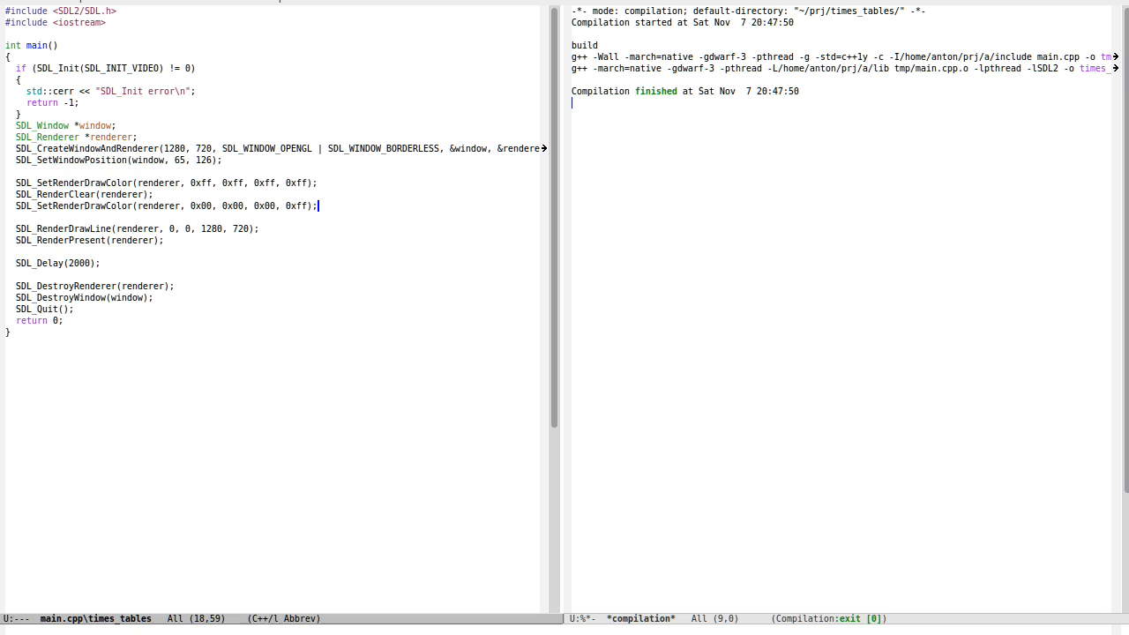
# - Wrap SDL_RenderDrawLine in a for (auto i = 0; i < 200; ++i) loop
pyautogui.write('for')
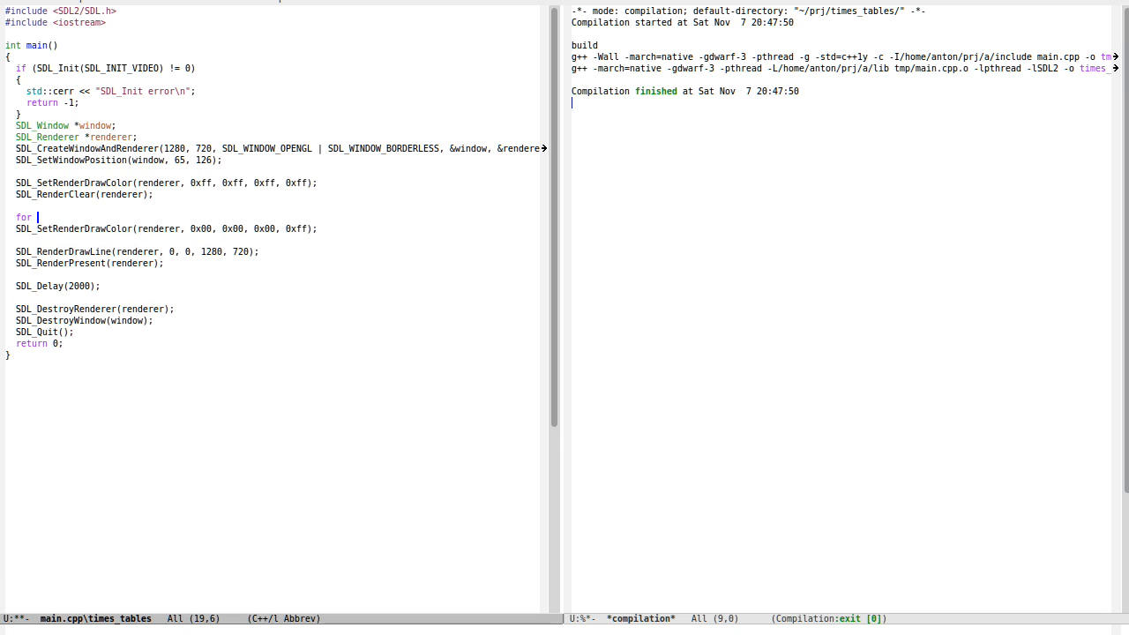
pyautogui.write('(int i = 0; i < 200;')
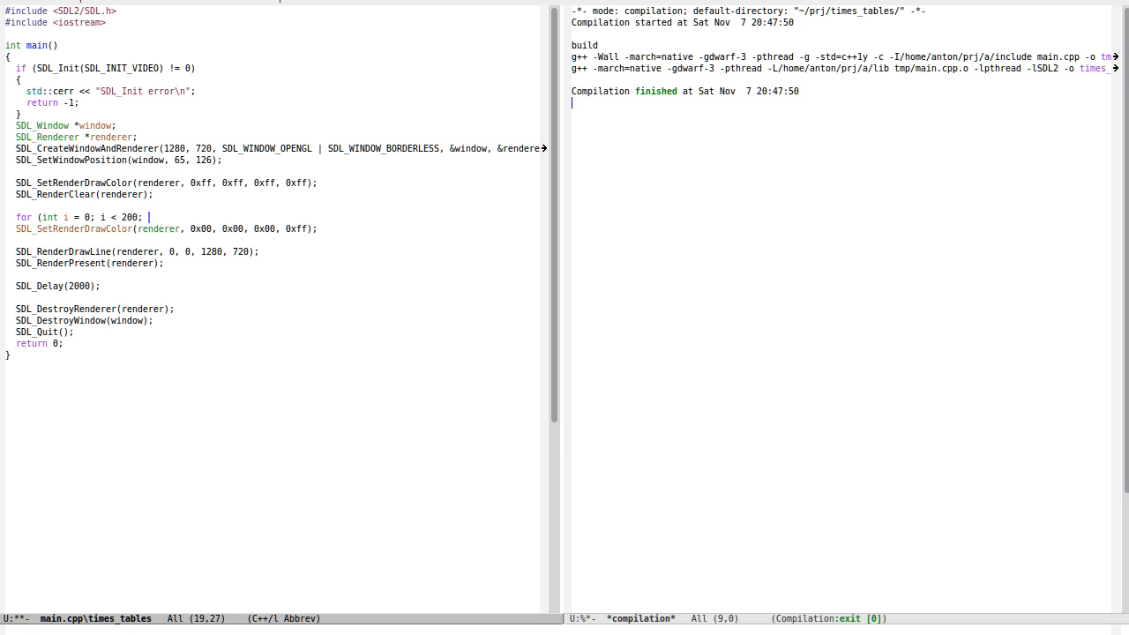
pyautogui.write('++i')
pyautogui.write('{')
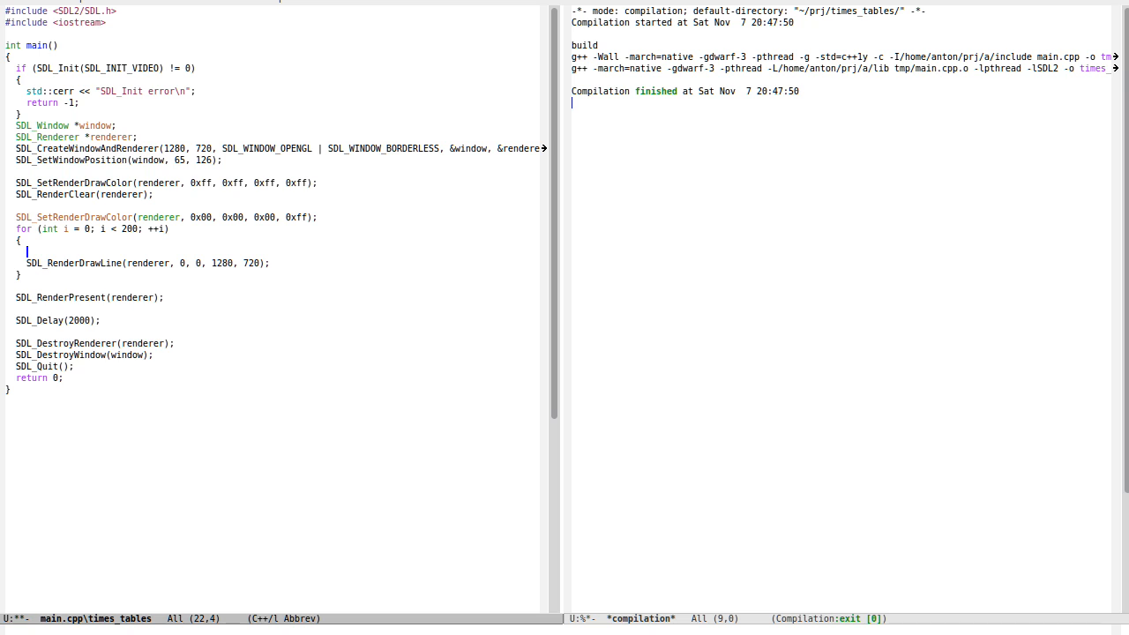
# - Start the auto x1 = cos(2 * M_PI ...) calculation inside the loop
pyautogui.write('auto')
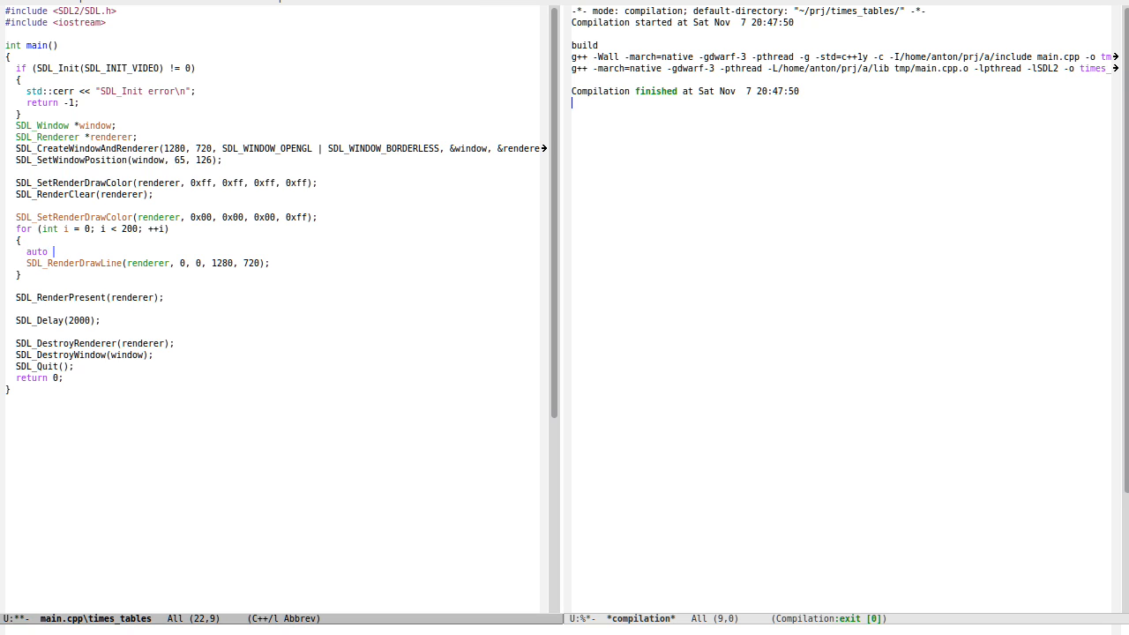
pyautogui.write('x1 =')
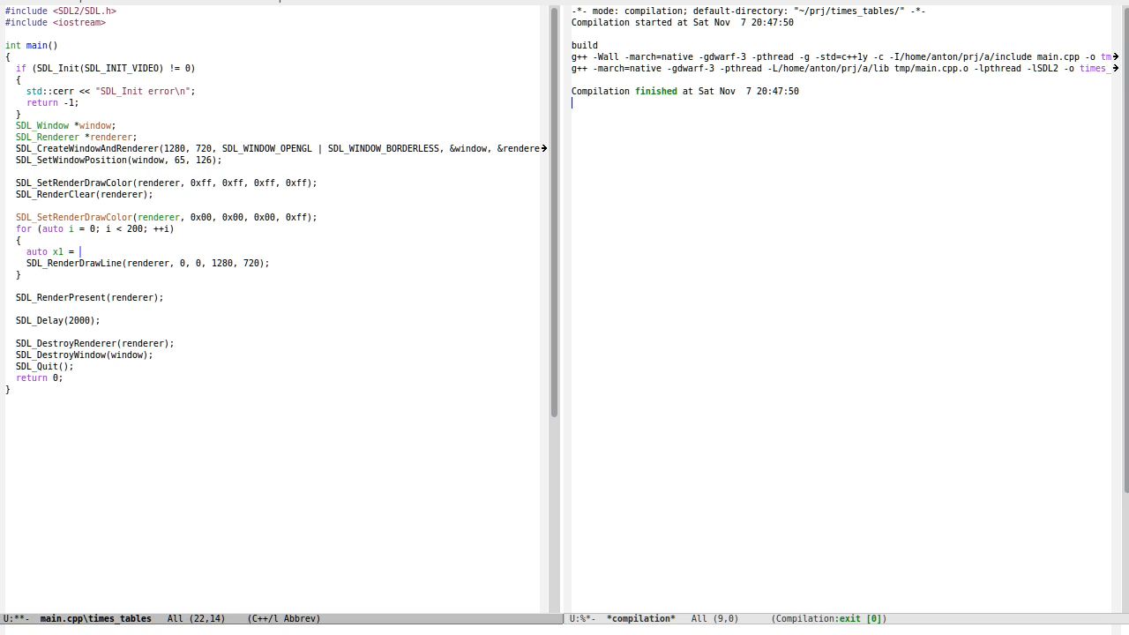
pyautogui.write('cos();')
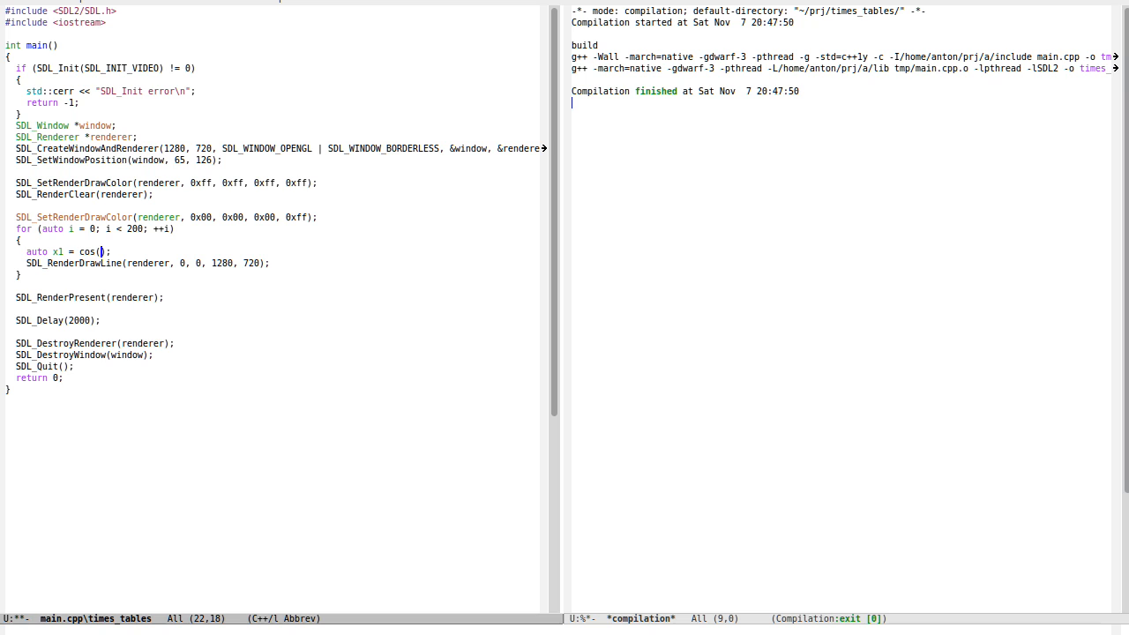
pyautogui.write('2 * M_PI /')
pyautogui.write('#include <cmath>')
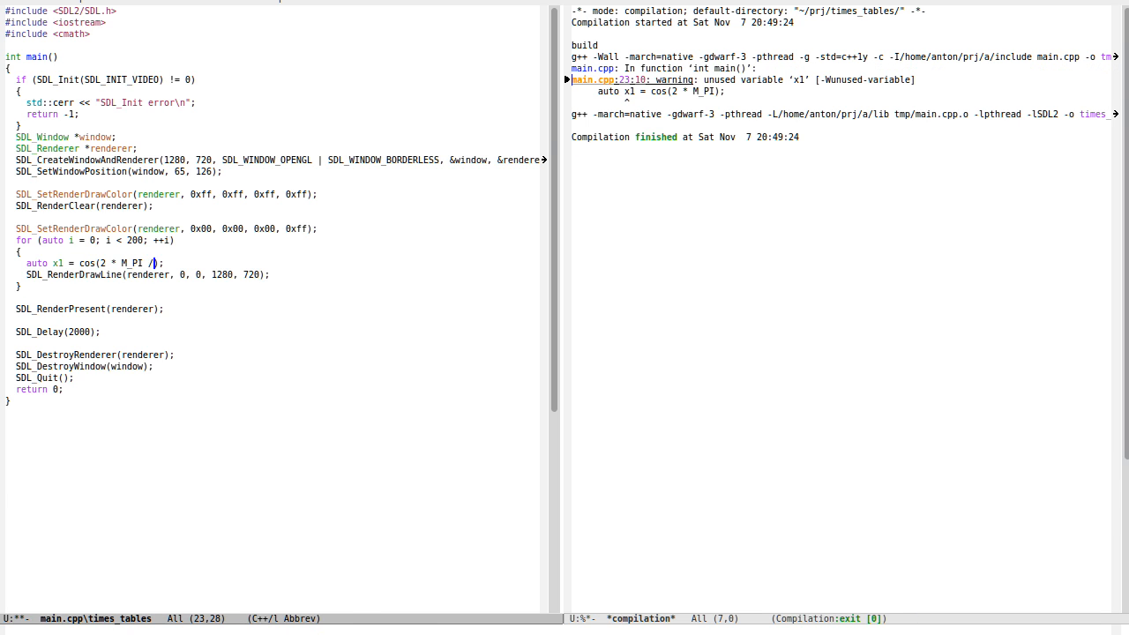
# - Compute x1, y1, x2, y2 from cos/sin of 2*M_PI*i/200 and i*k/200, passing x1 to SDL_RenderDrawLine
pyautogui.write('i')
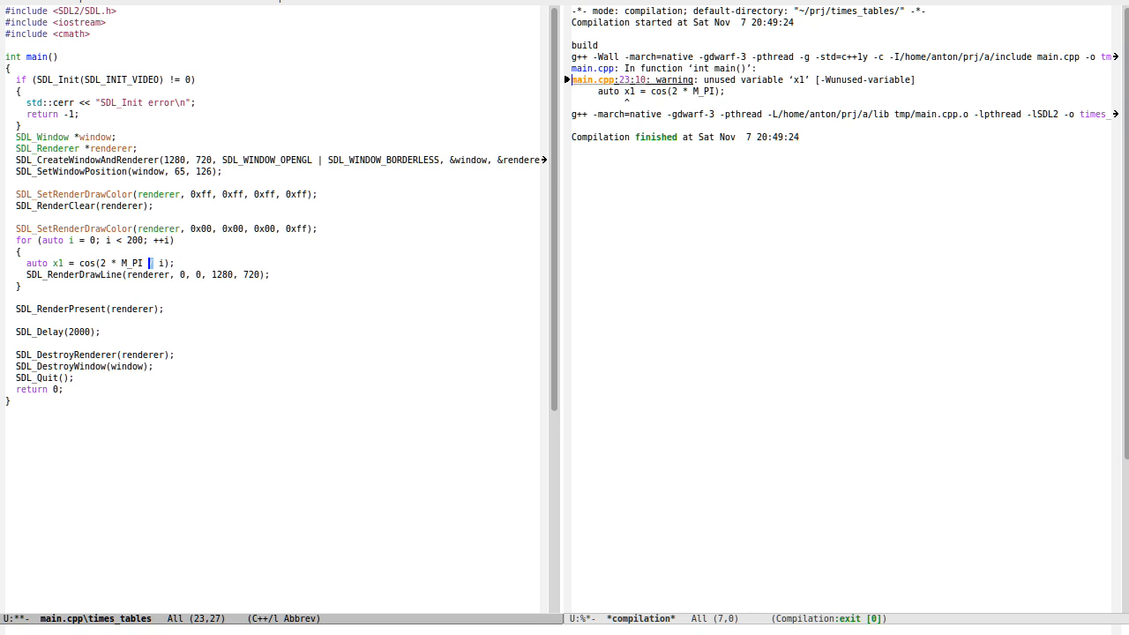
pyautogui.write('* i / 200')
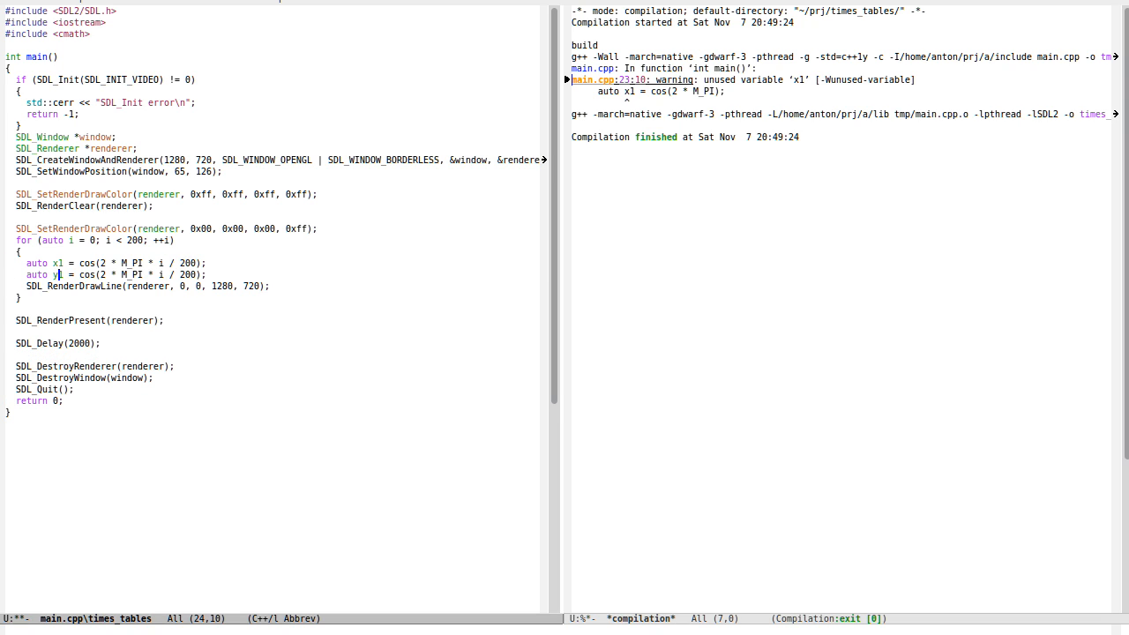
pyautogui.write('sin')
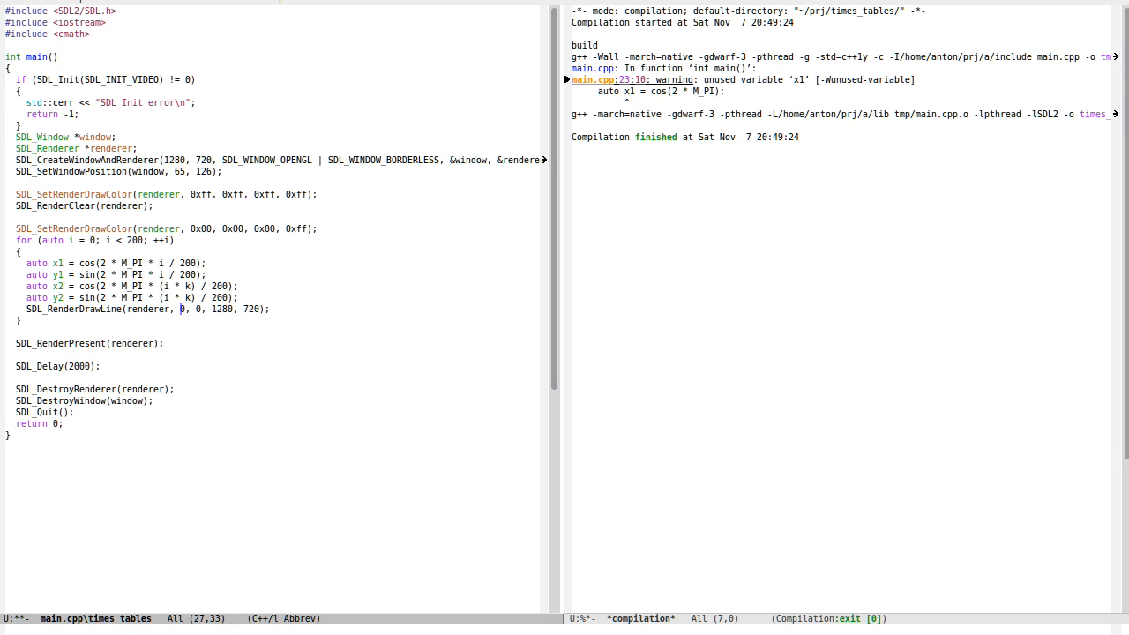
pyautogui.write('x1')
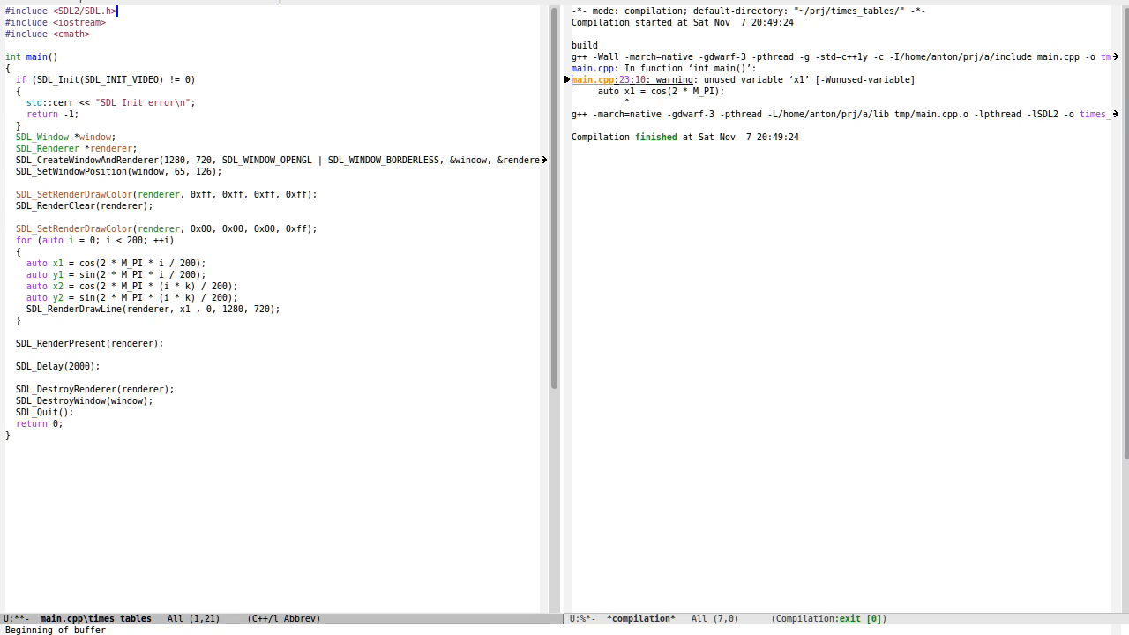
# - Add enum { Width = 1280, Height = 720 } at the start of main and size the window with it
pyautogui.click(10, 67)
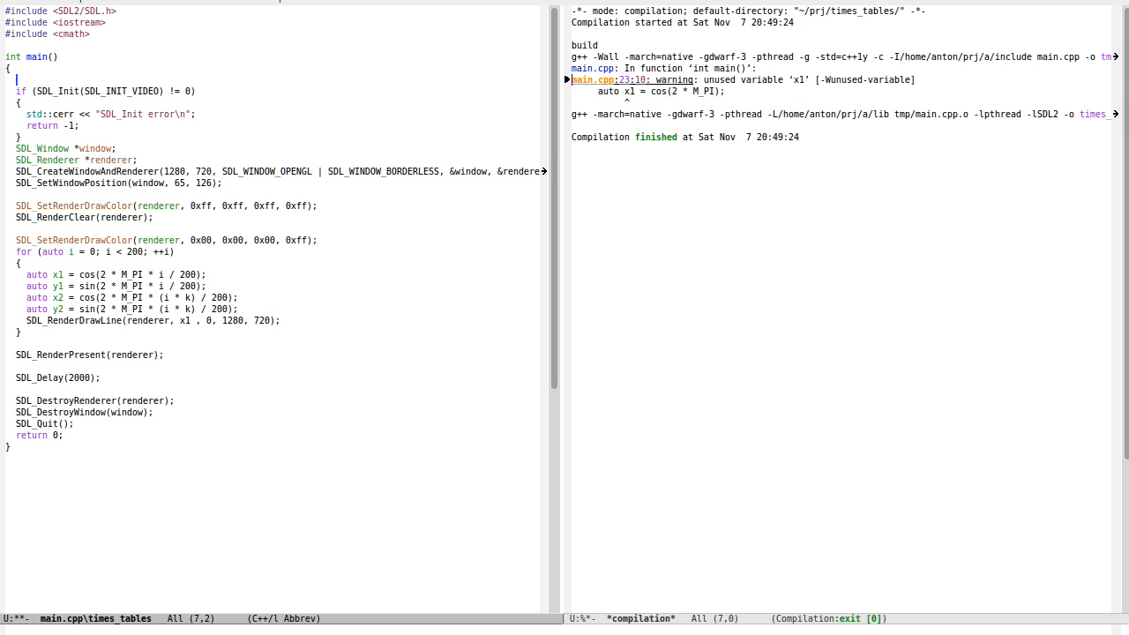
pyautogui.write('enum { Window = 12}')
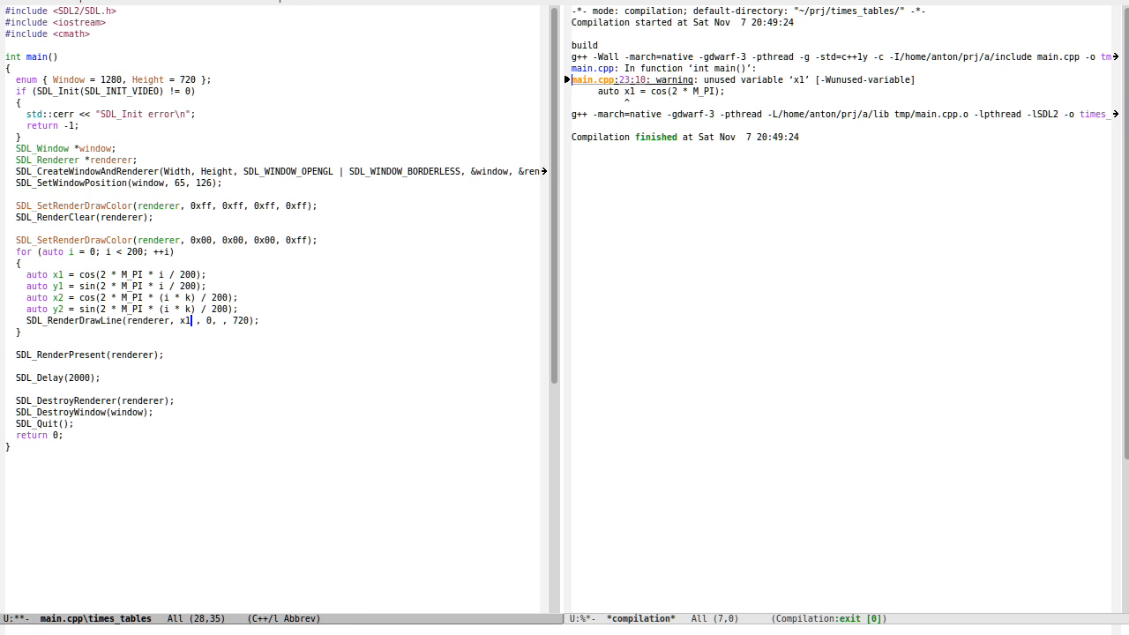
# - Rewrite SDL_RenderDrawLine endpoints as (coord + 1.0f) * Height / 2 and compile
pyautogui.write('*')
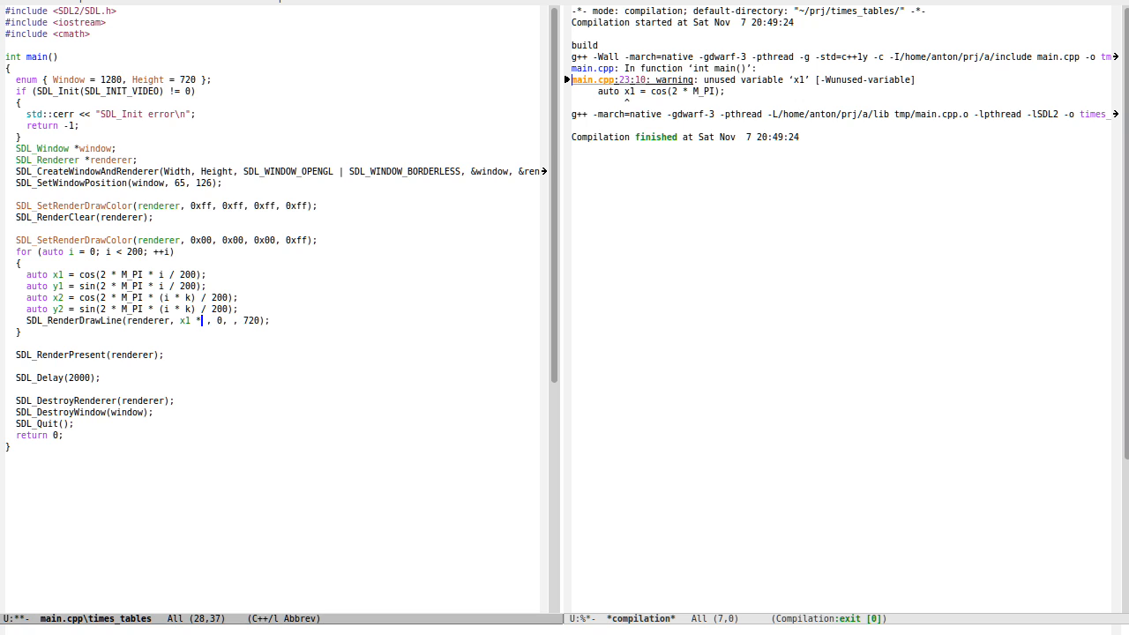
pyautogui.write('Height')
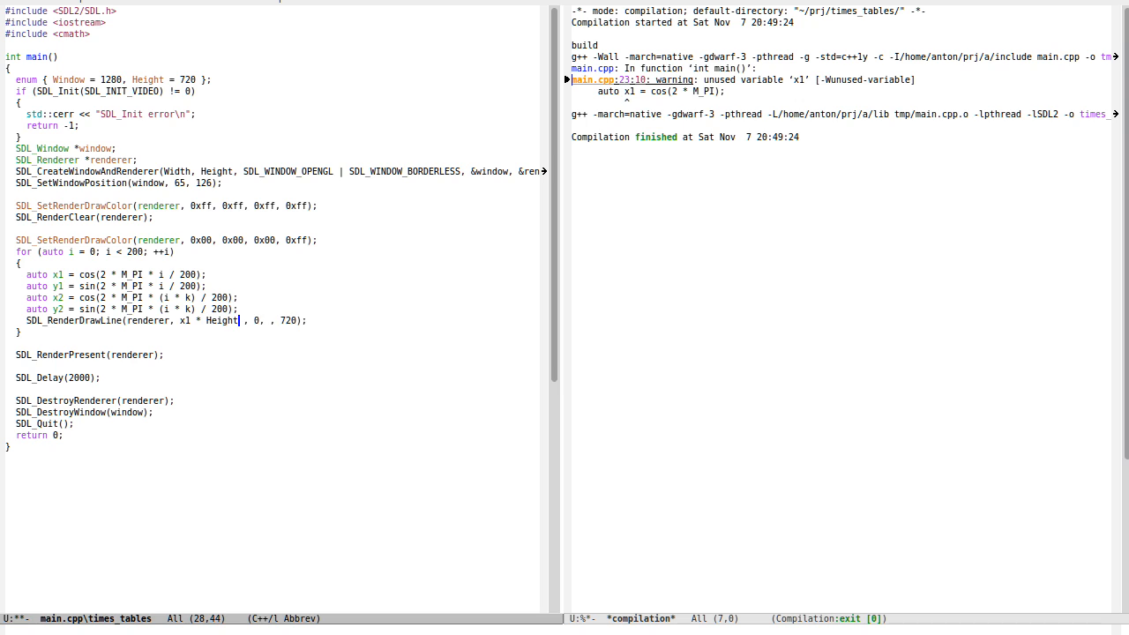
pyautogui.write('/ 2')
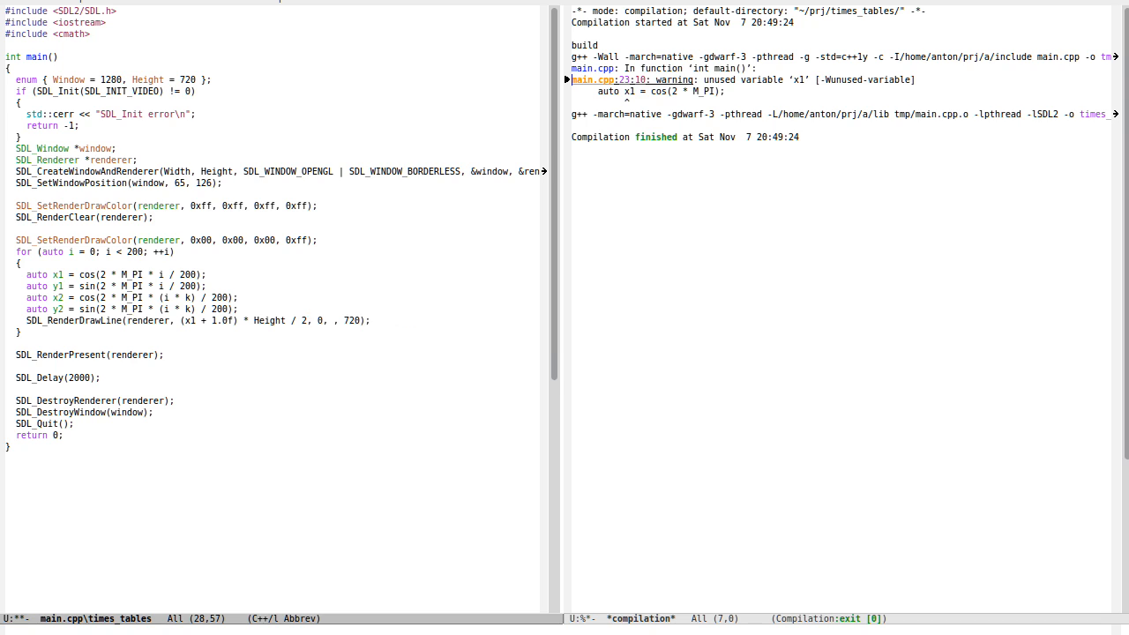
pyautogui.write('(x1 + 1.0f) * Height / 2, (y1 + 1.0f) * Height / 2,')
pyautogui.write('(x2 + 1.0f) * Height / 2, (y2 + 1.0f) * Height / 2);')
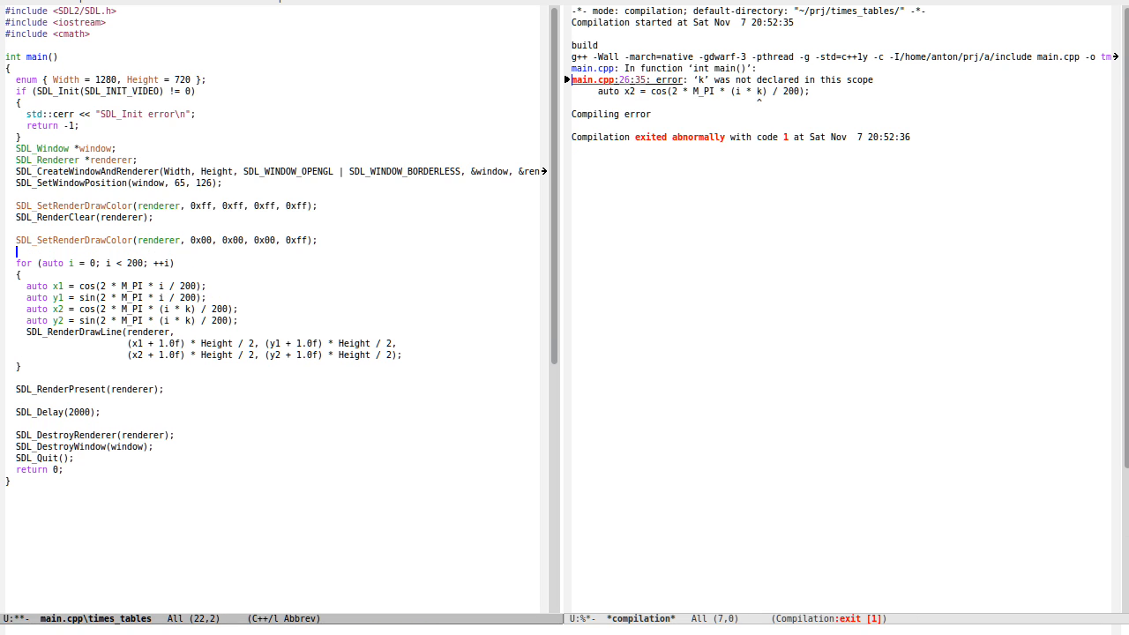
# - Declare auto k = 2; and offset x coordinates by (Width - Height) / 2, then run under GDB
pyautogui.write('auto k = 2;')
pyautogui.click(264, 343)
pyautogui.write(' + ')
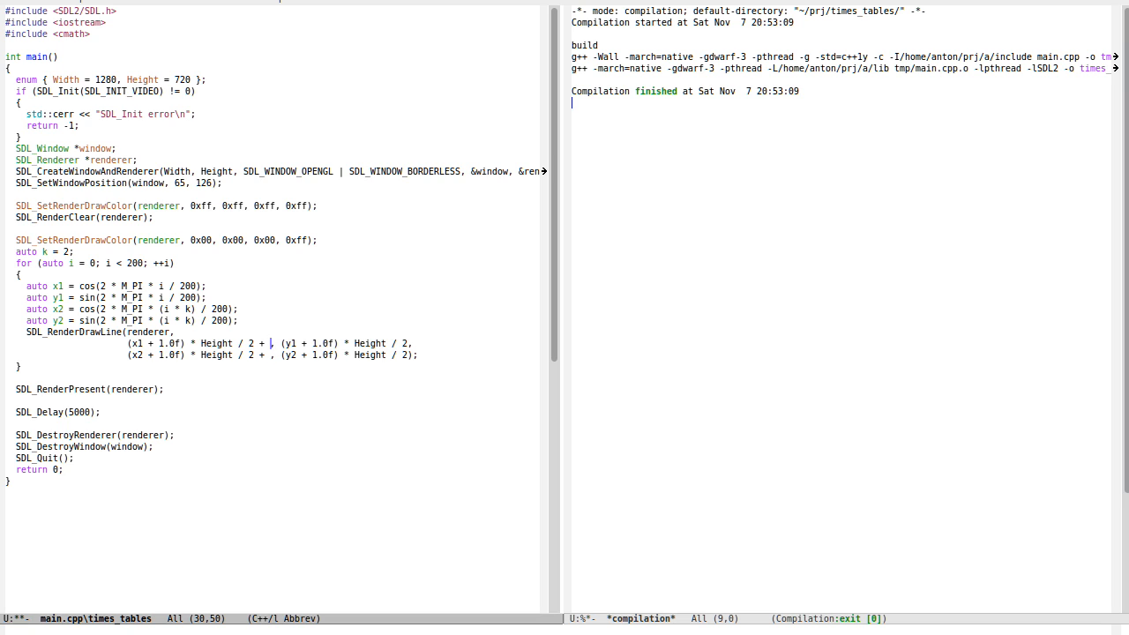
pyautogui.write('(Width - Hight) / 2')
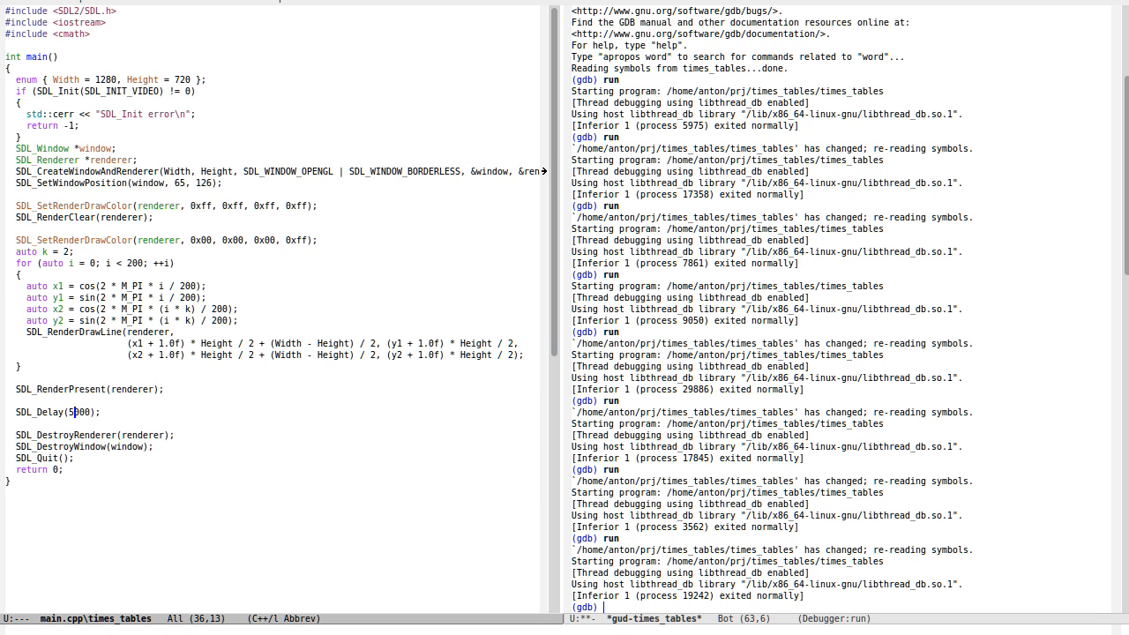
# - Change the frame delay to SDL_Delay(1000 / 60)
pyautogui.press('BackSpace')
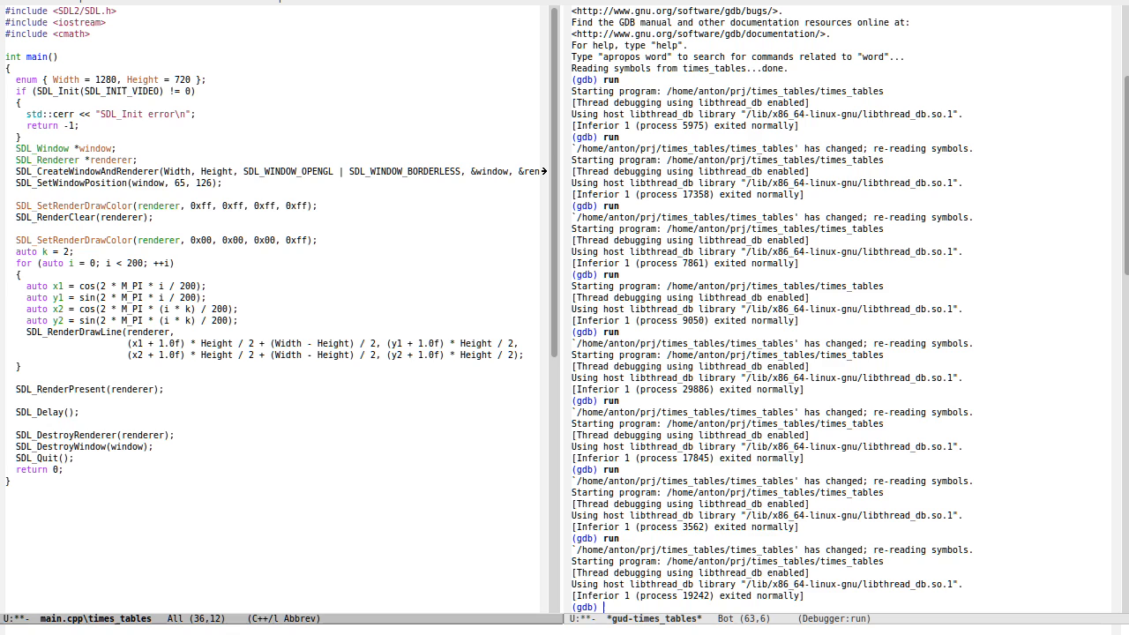
pyautogui.click(69, 413)
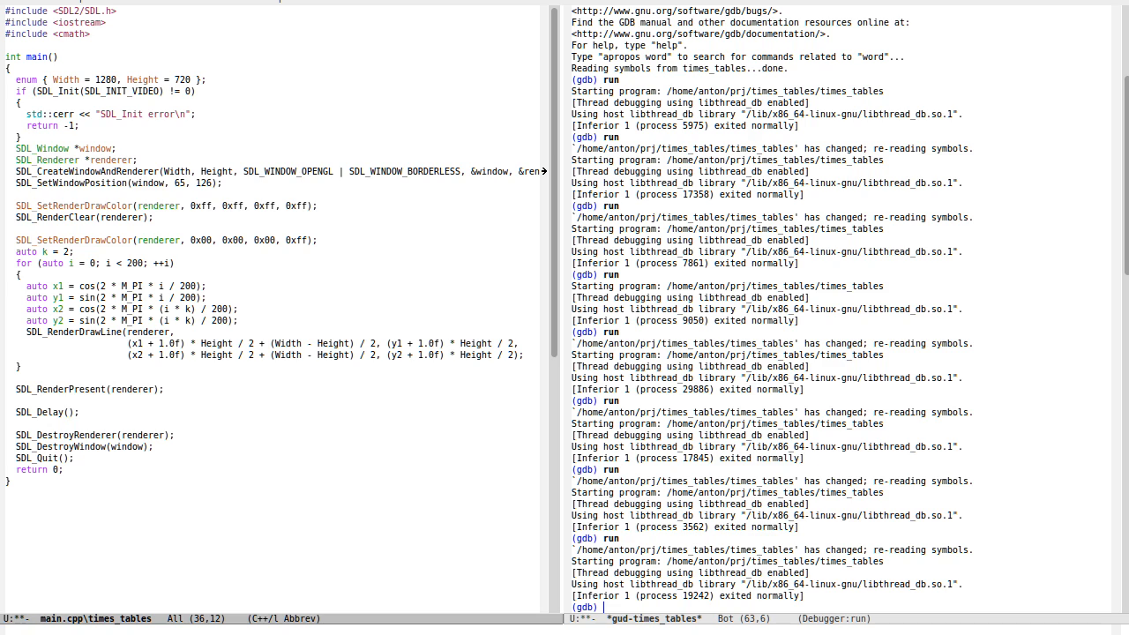
pyautogui.click(69, 413)
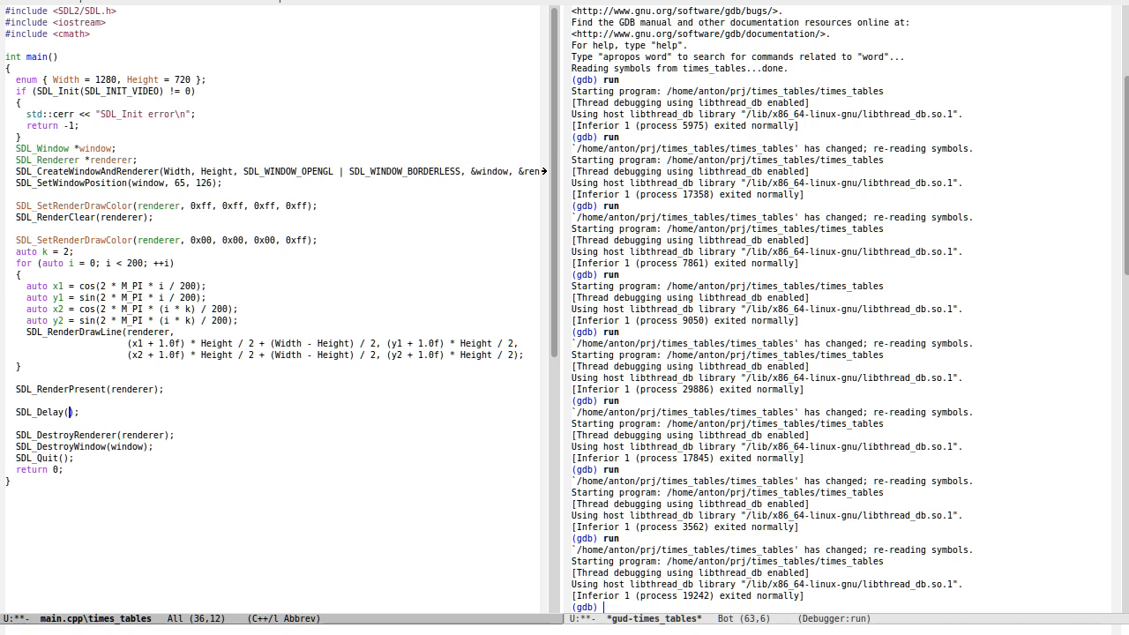
pyautogui.write('1000/')
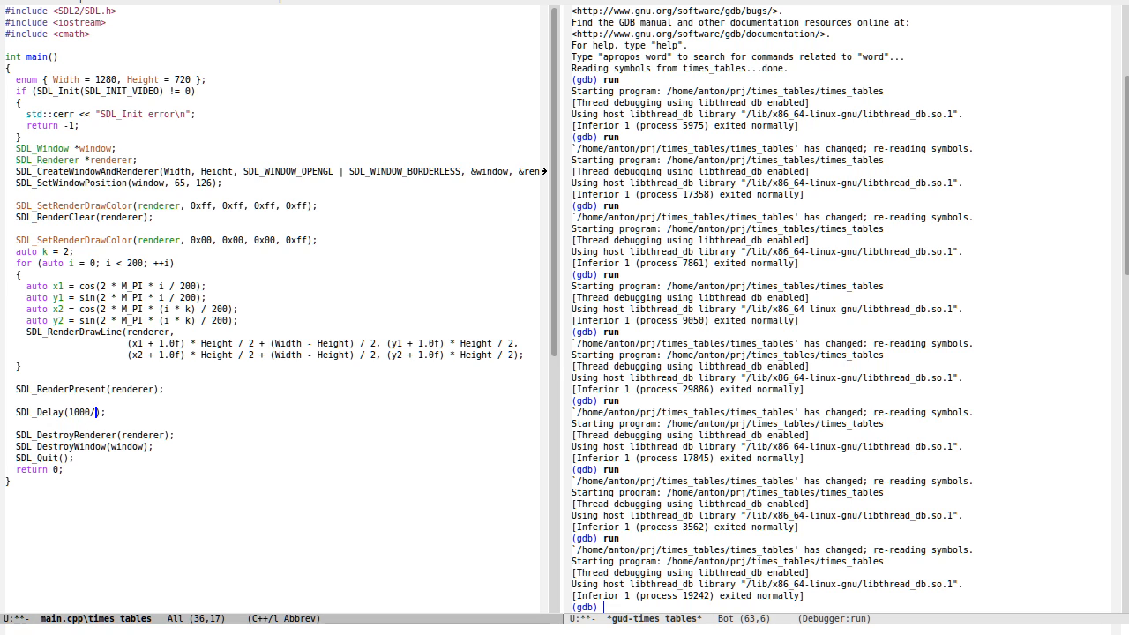
pyautogui.write('60')
pyautogui.write('for (auto')
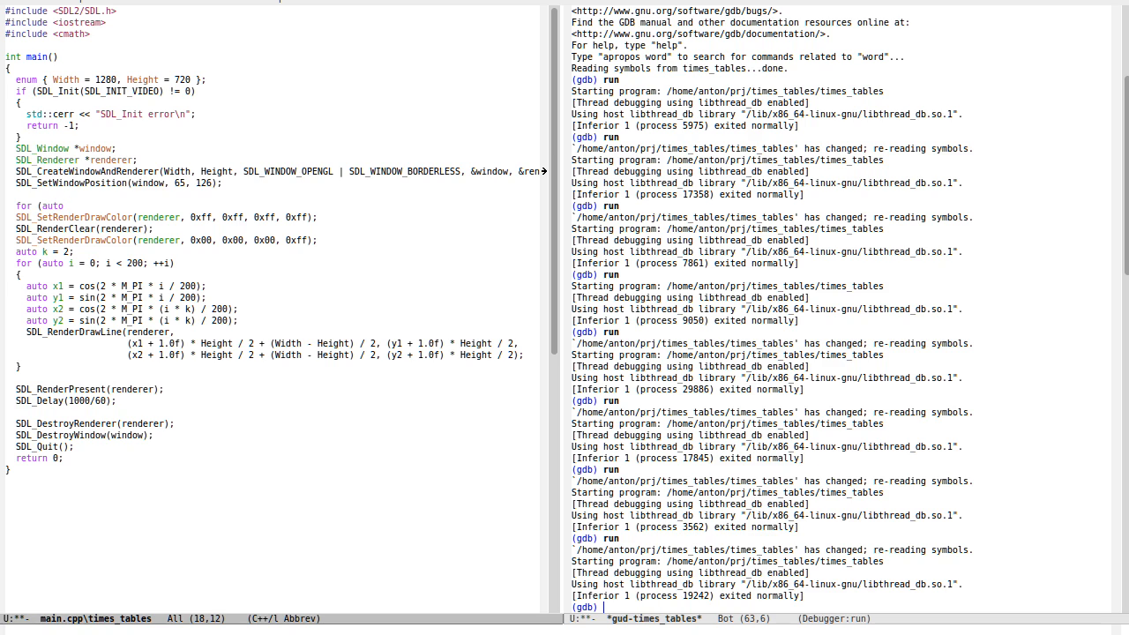
# - Wrap clear/draw/present in for (auto k = 1.0f; k < 100.0f; k += 0.01), replacing auto k = 2
pyautogui.write('k = 1.0f; k <')
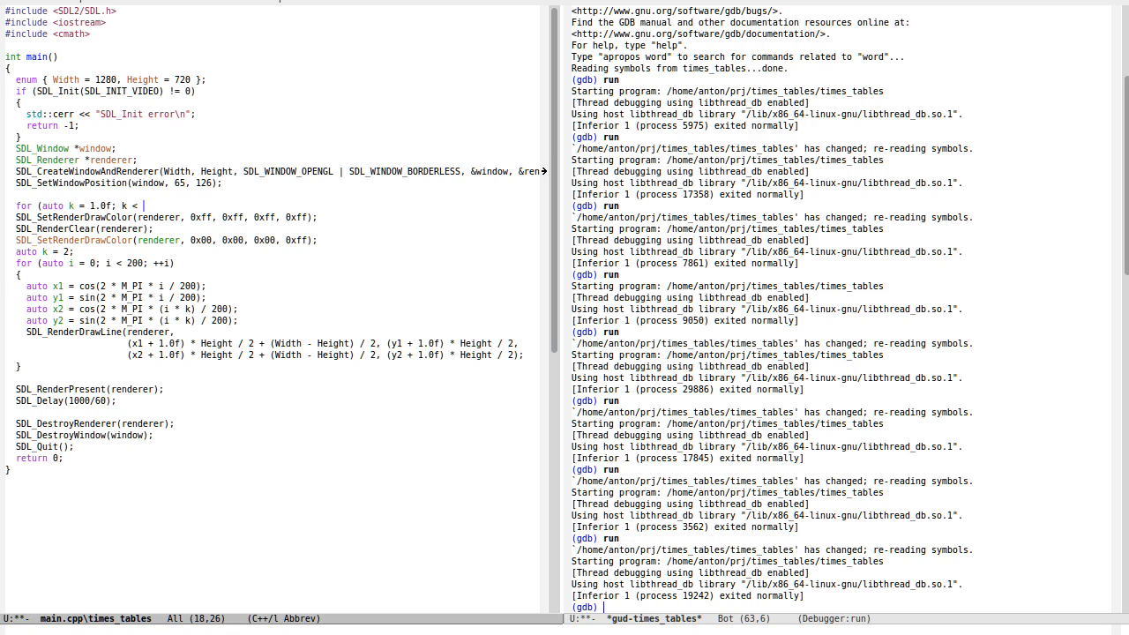
pyautogui.write('00.0f; ++')
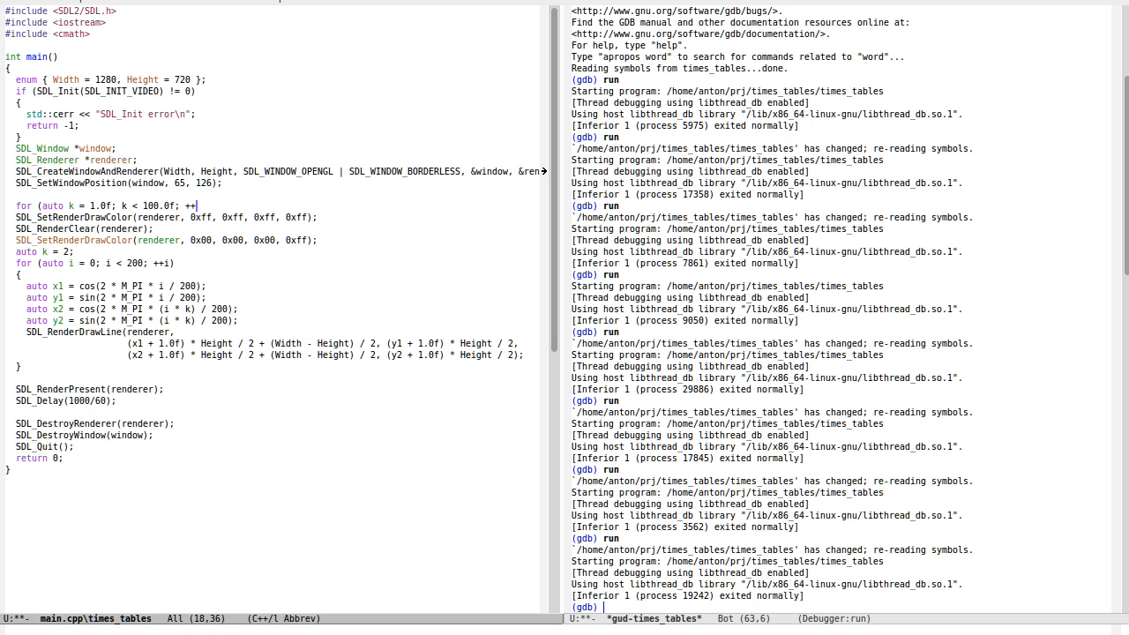
pyautogui.write('=')
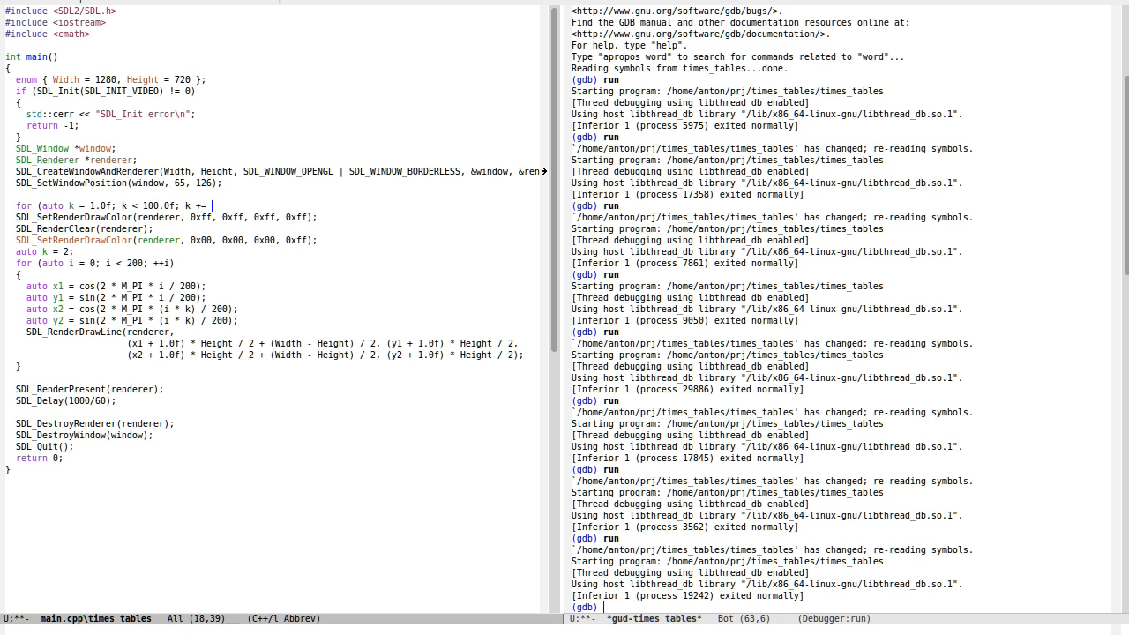
pyautogui.write('0.01)')
pyautogui.click(840, 607)
pyautogui.write('run')
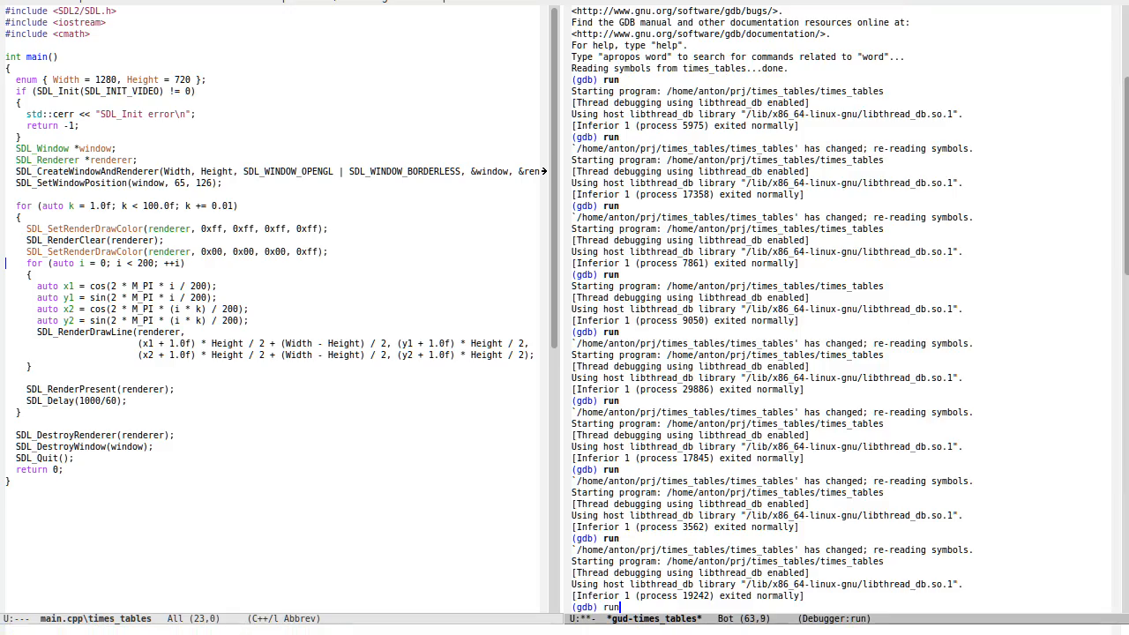
# - Run the animated program under GDB, then interrupt it with C-c C-c
pyautogui.press('Return')
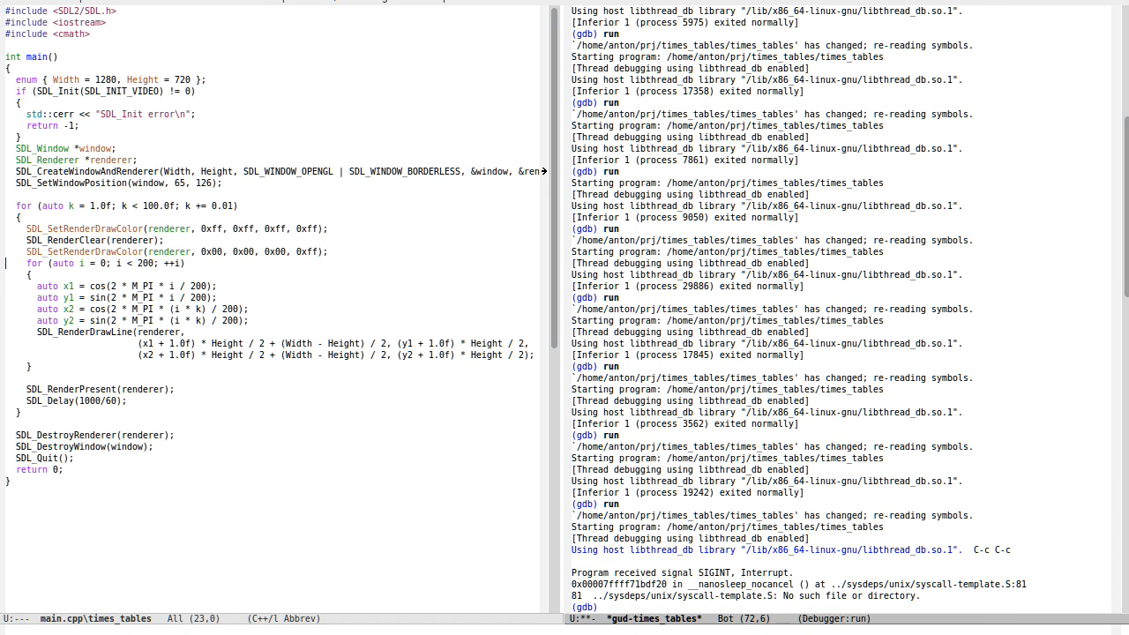
# - Kill the interrupted inferior process at the (gdb) prompt
pyautogui.write('kill')
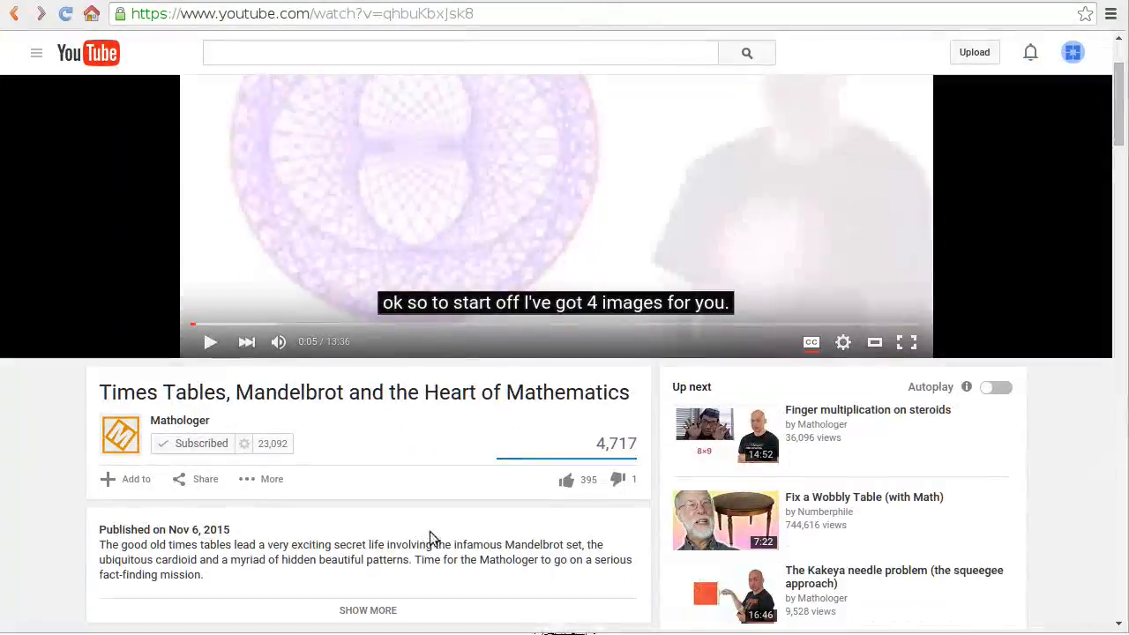
# - Scroll the YouTube page so the Mathologer times-table circle player is fully in view
pyautogui.scroll(-3)
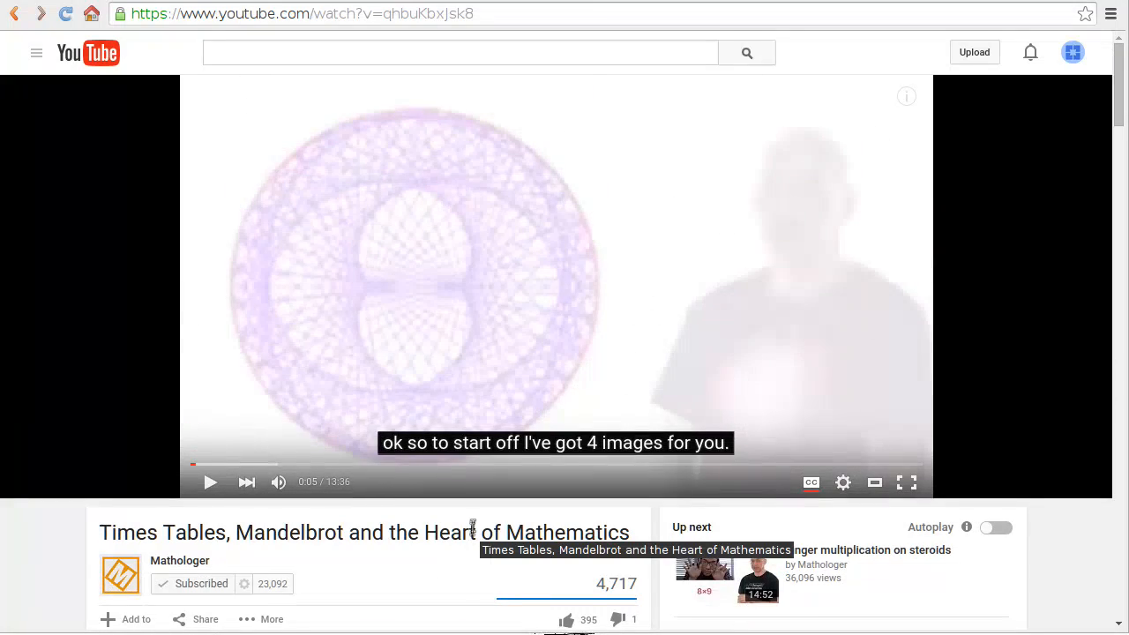